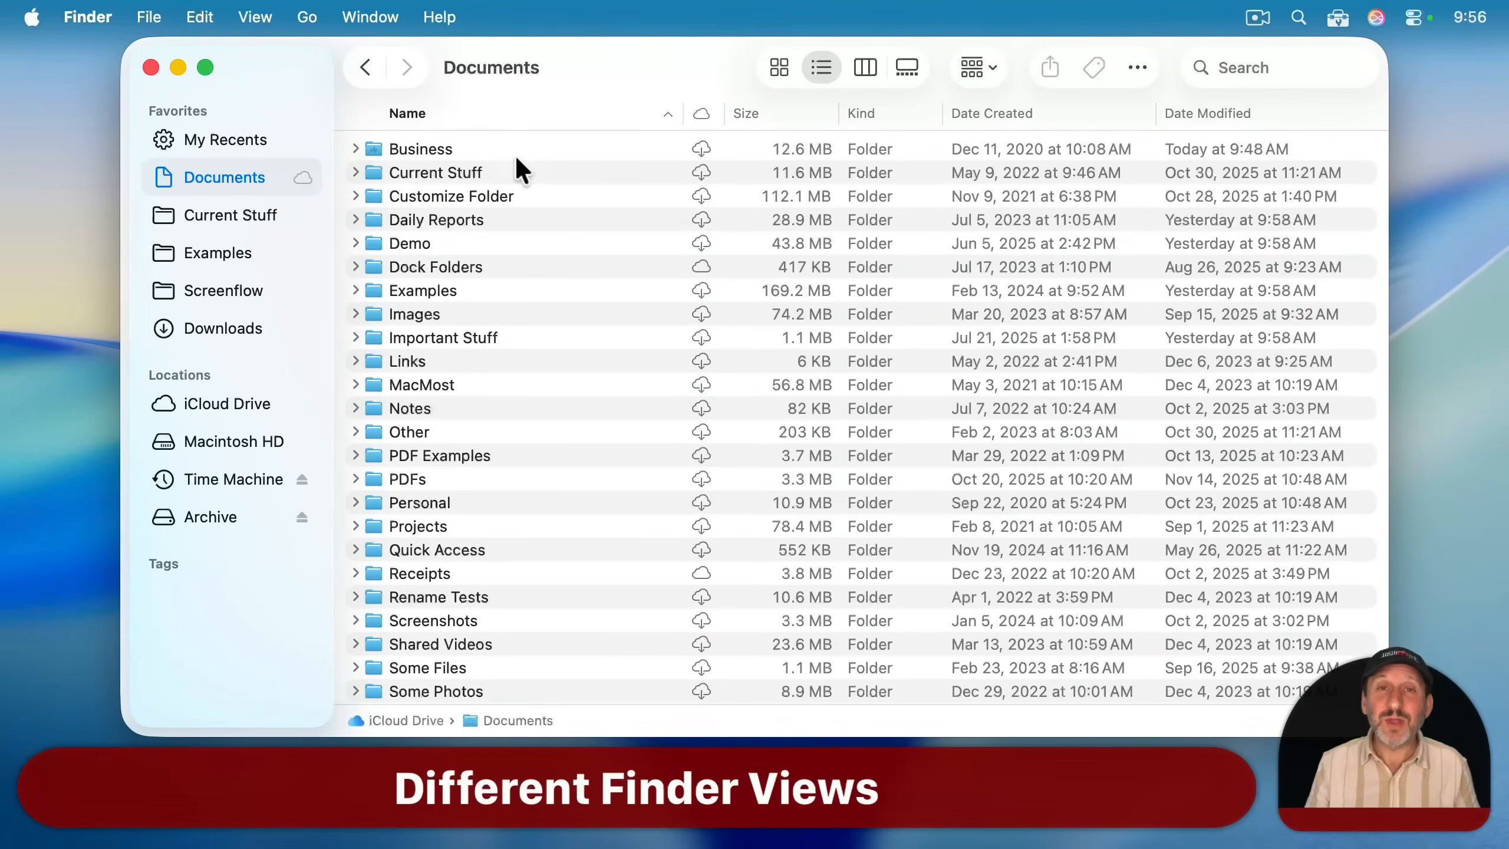
pyautogui.moveTo(679, 210)
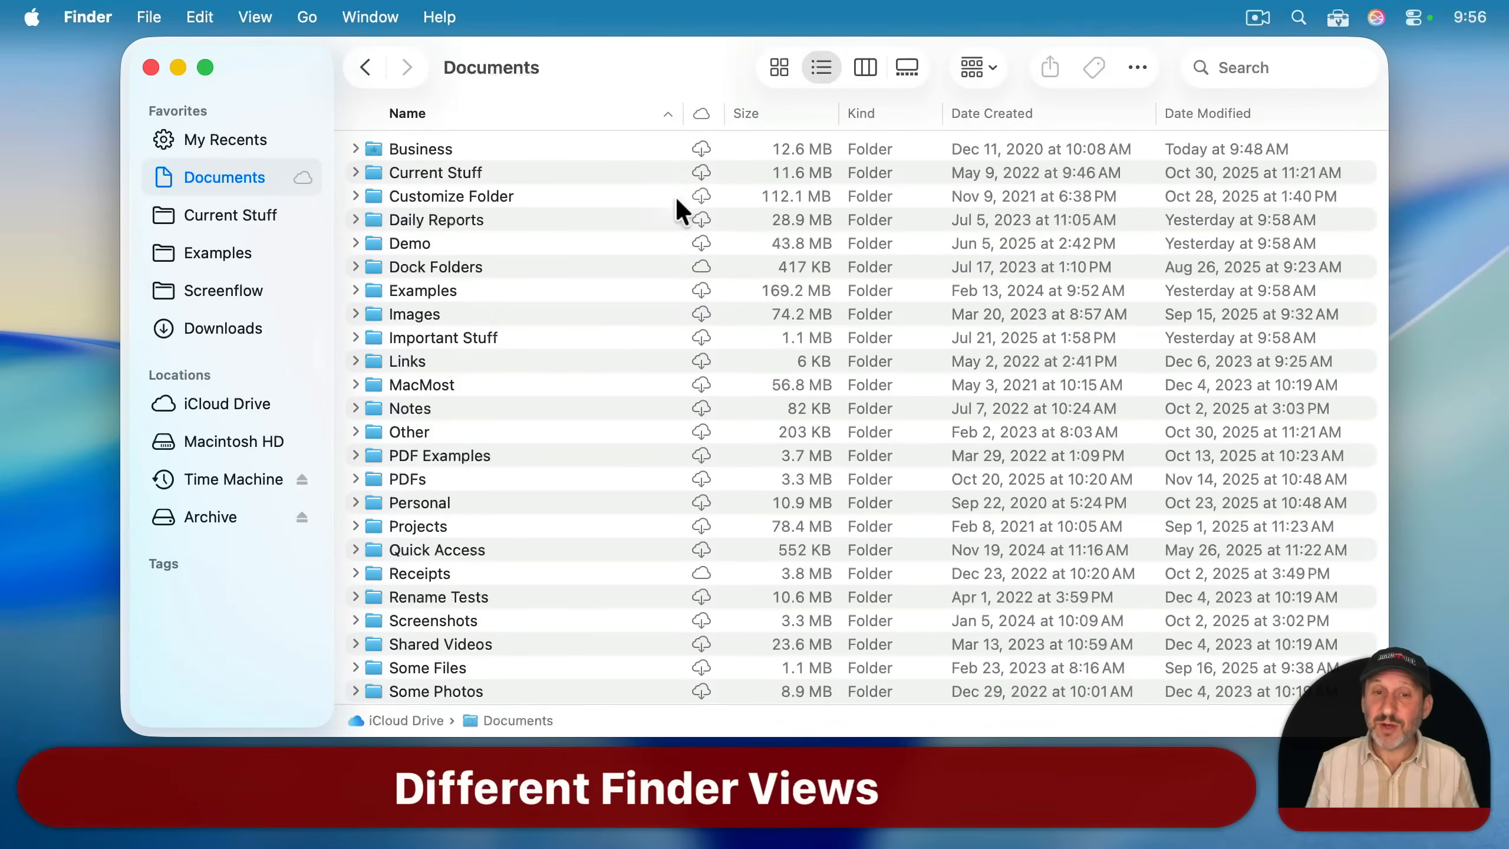
pyautogui.moveTo(851, 169)
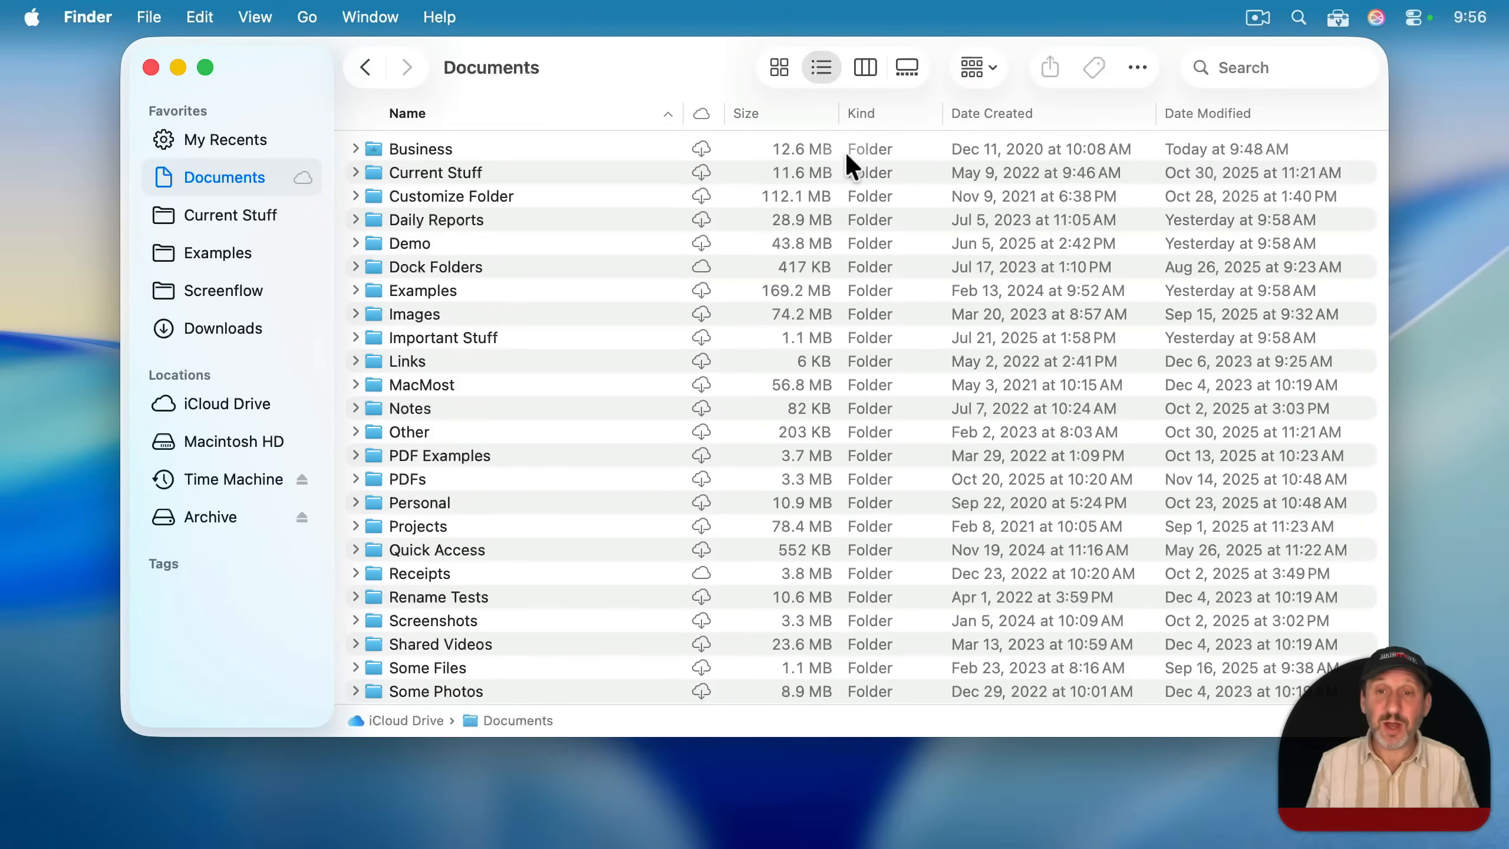
pyautogui.moveTo(1058, 169)
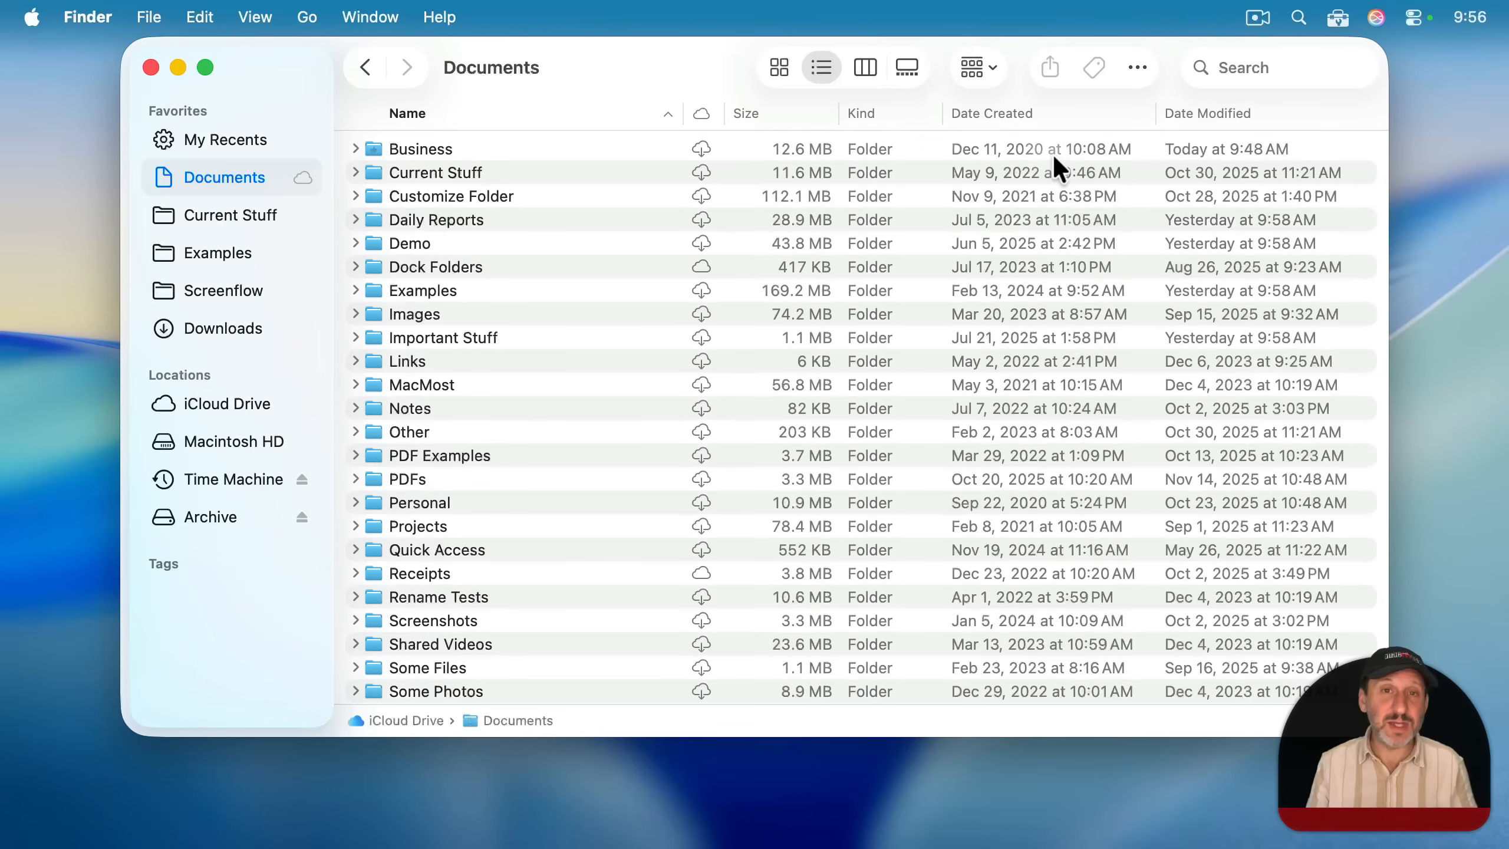
pyautogui.moveTo(779, 67)
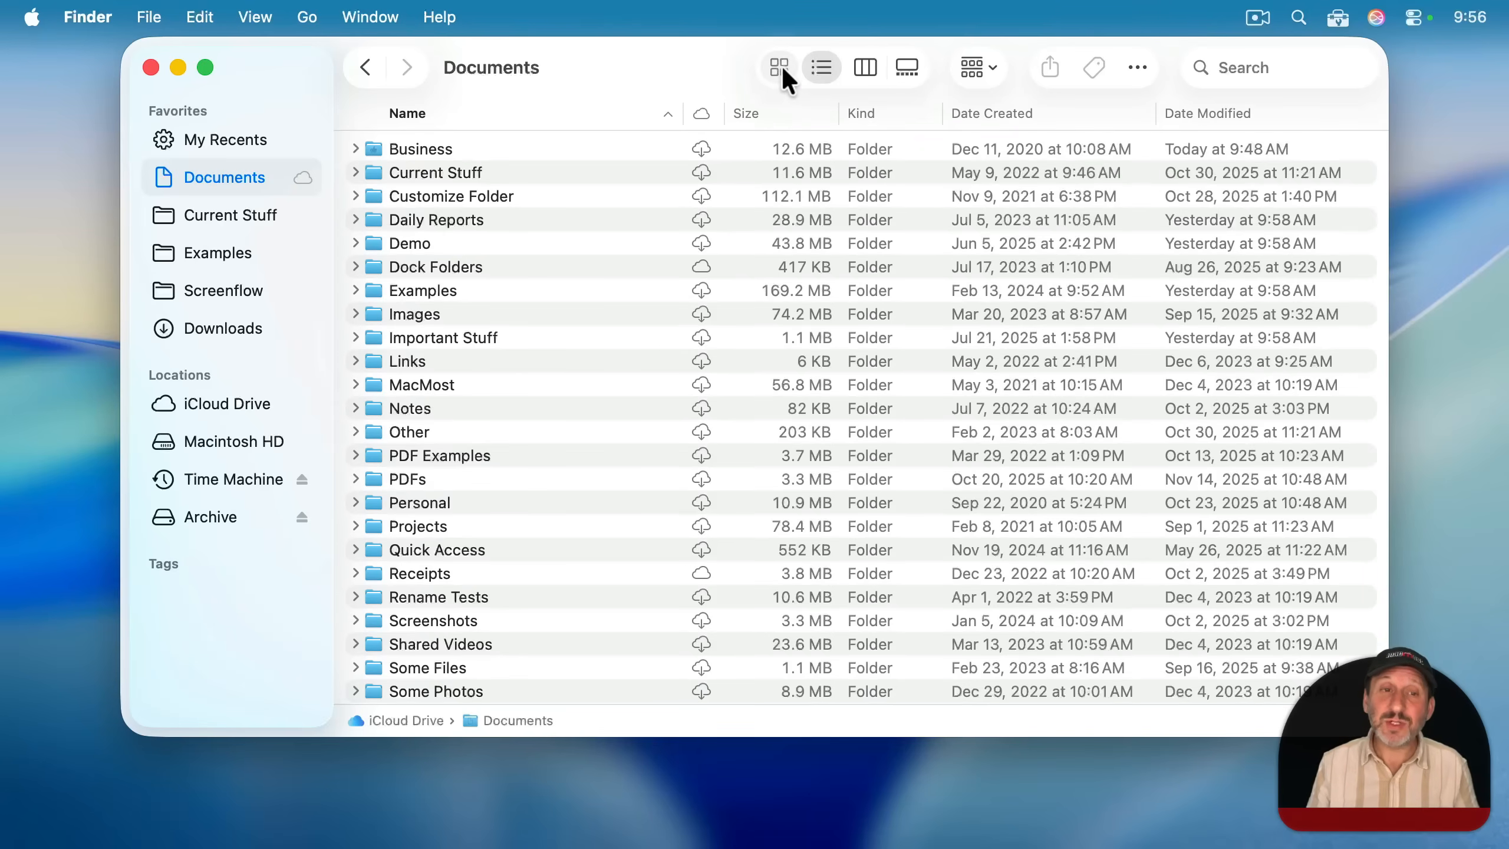
# - Show the Documents folder as large icons instead of a detailed list
pyautogui.click(777, 67)
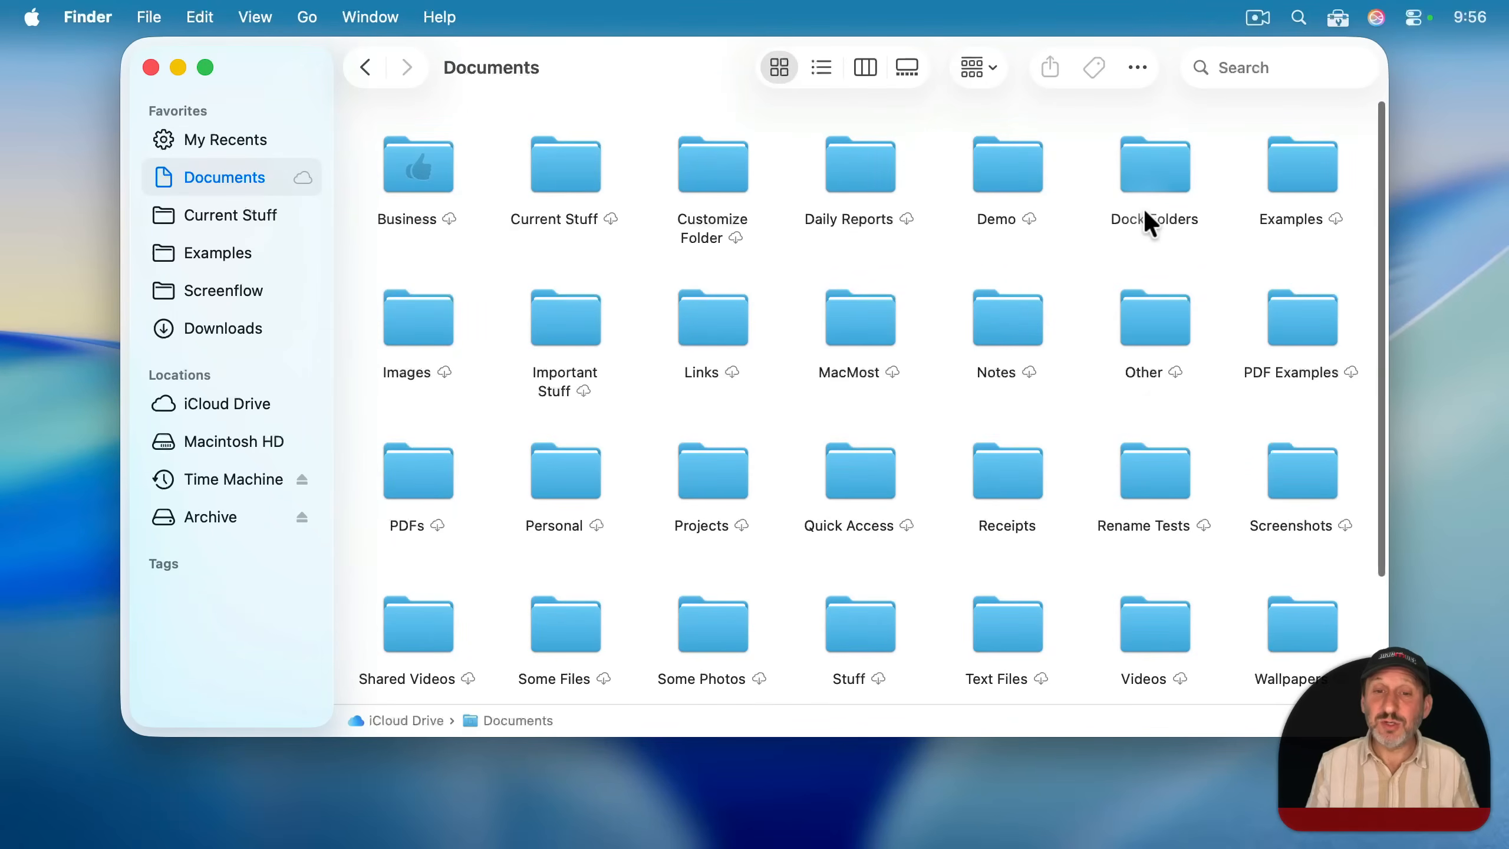
pyautogui.moveTo(1104, 244)
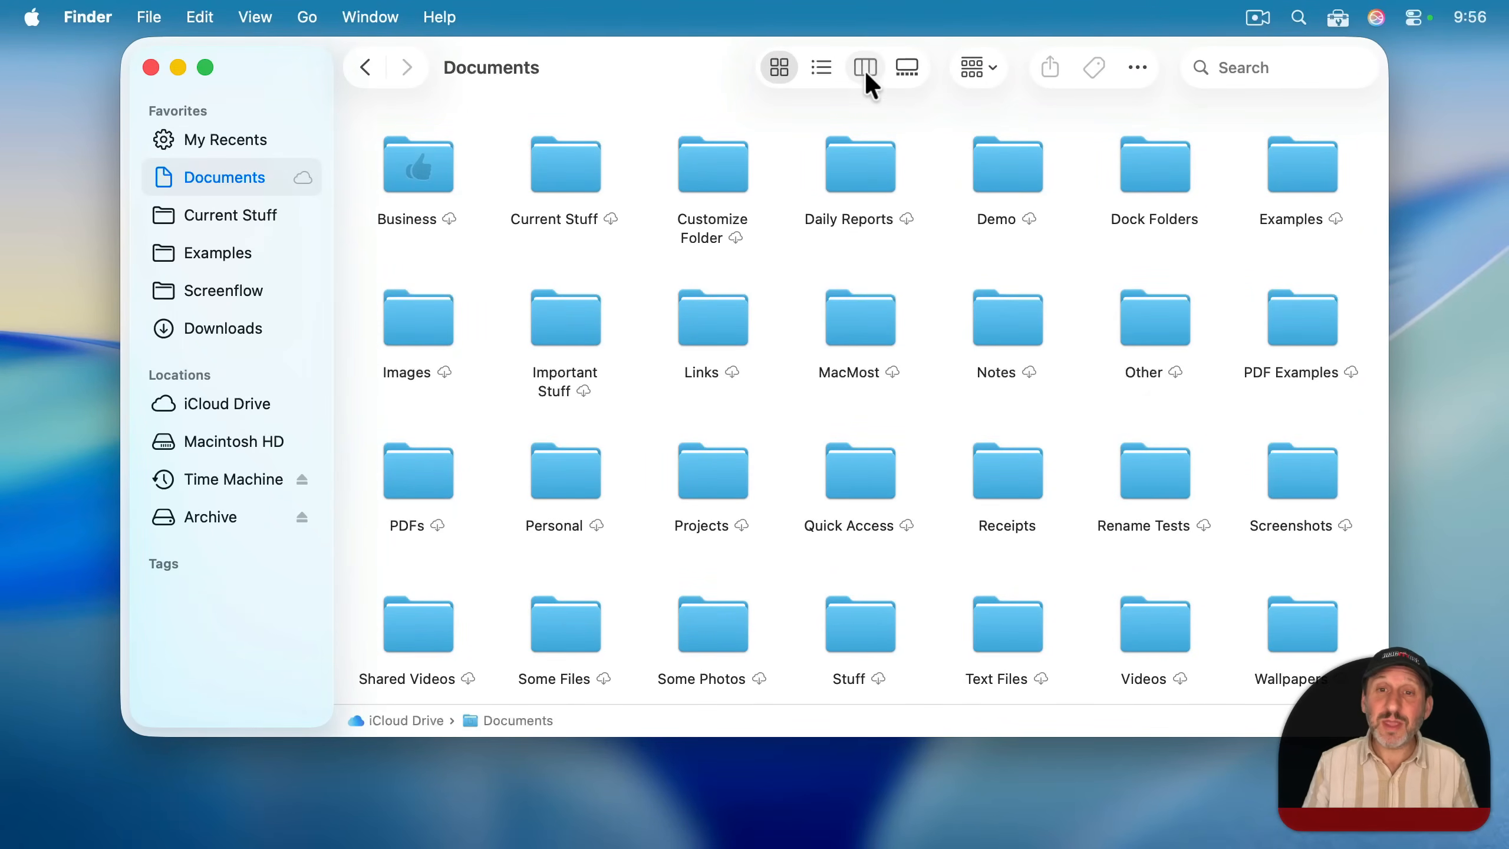
# - Show Documents in column view and browse Business > Files > 2021 across columns
pyautogui.click(864, 66)
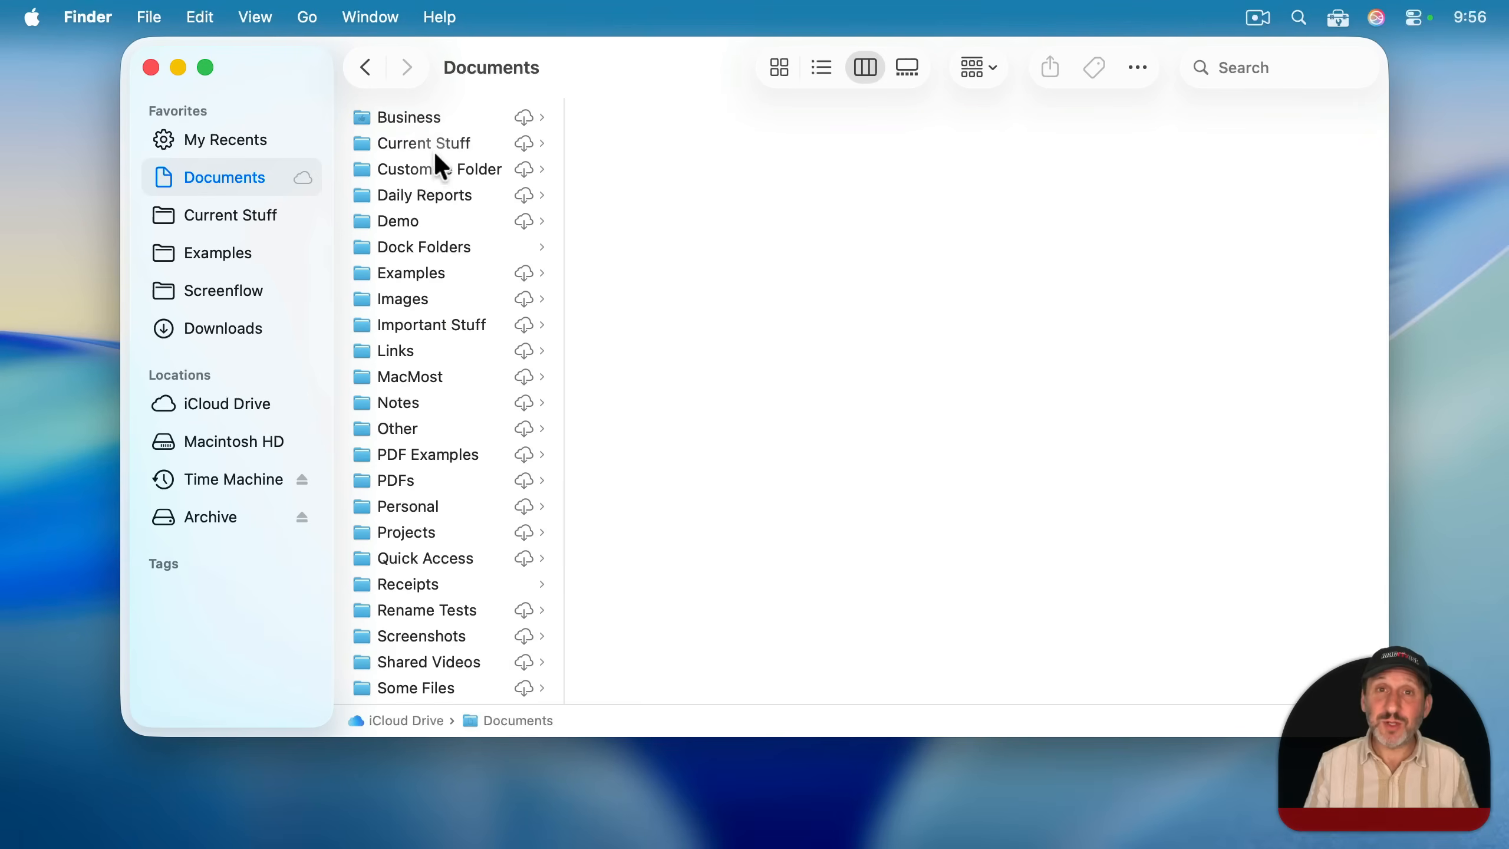
pyautogui.moveTo(444, 212)
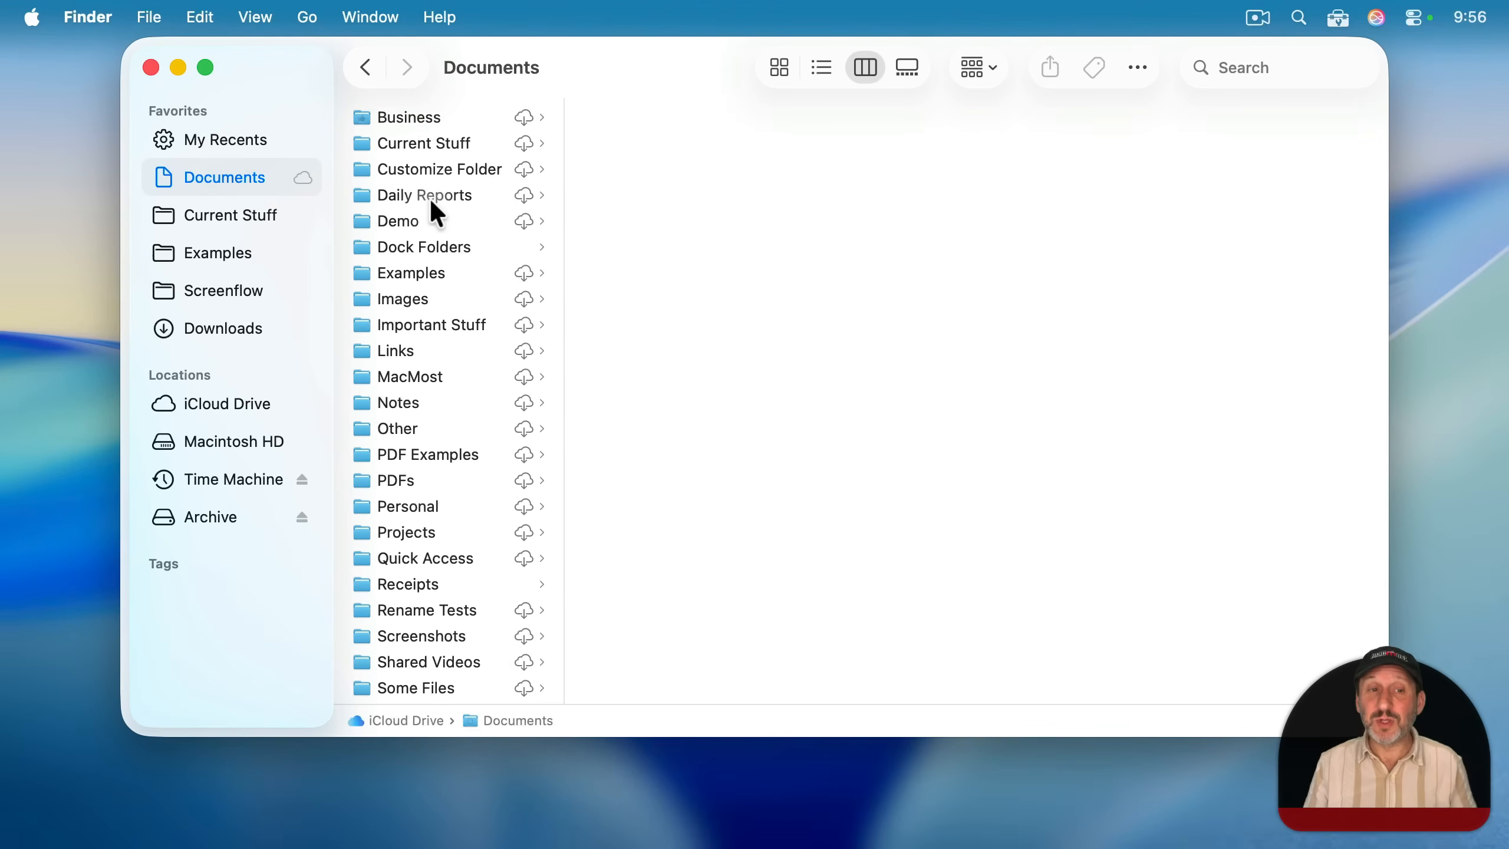
pyautogui.click(408, 117)
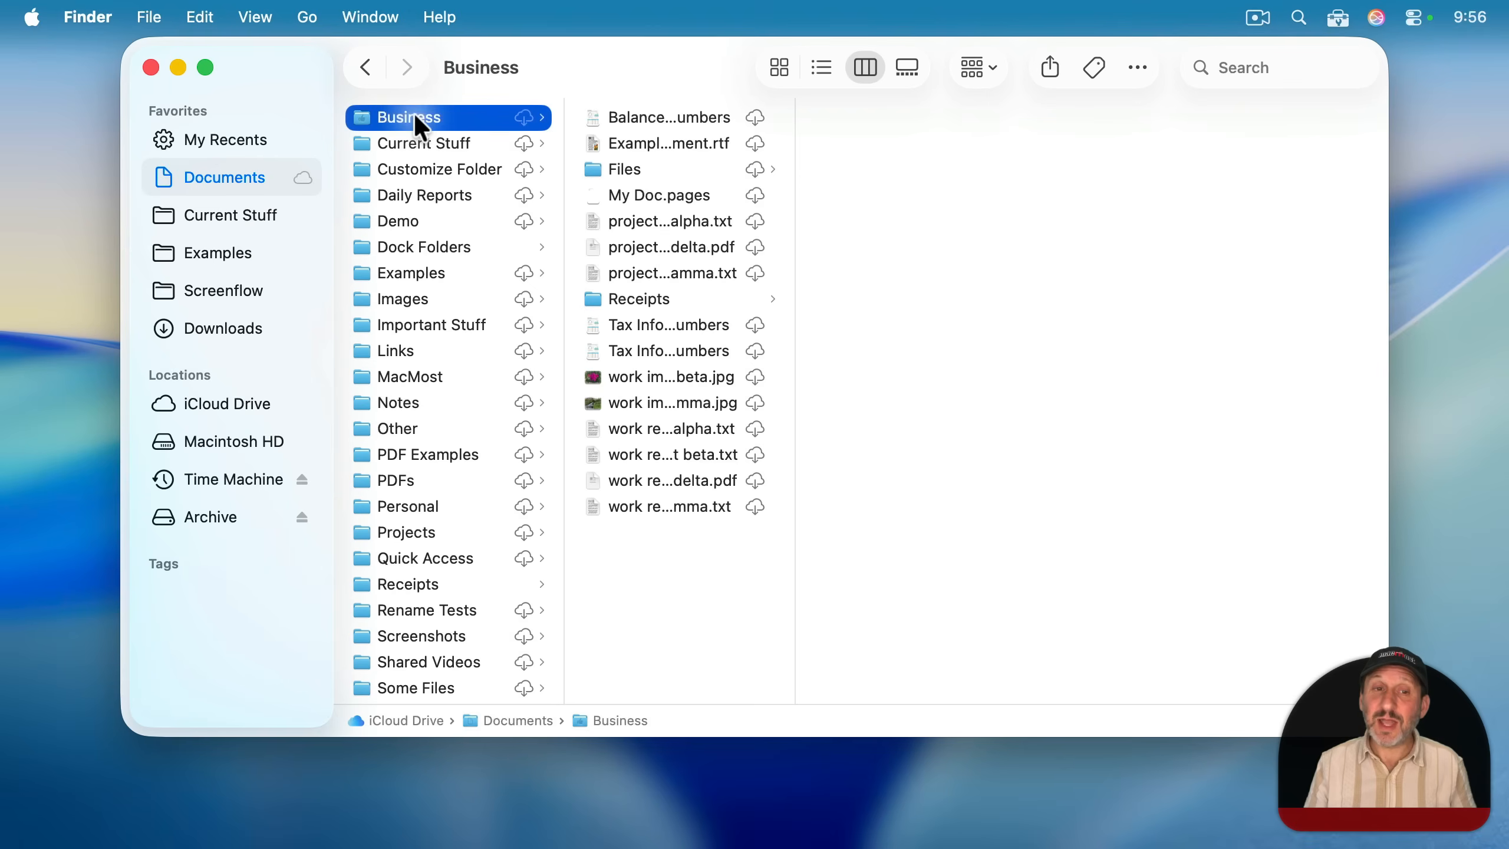
pyautogui.moveTo(660, 286)
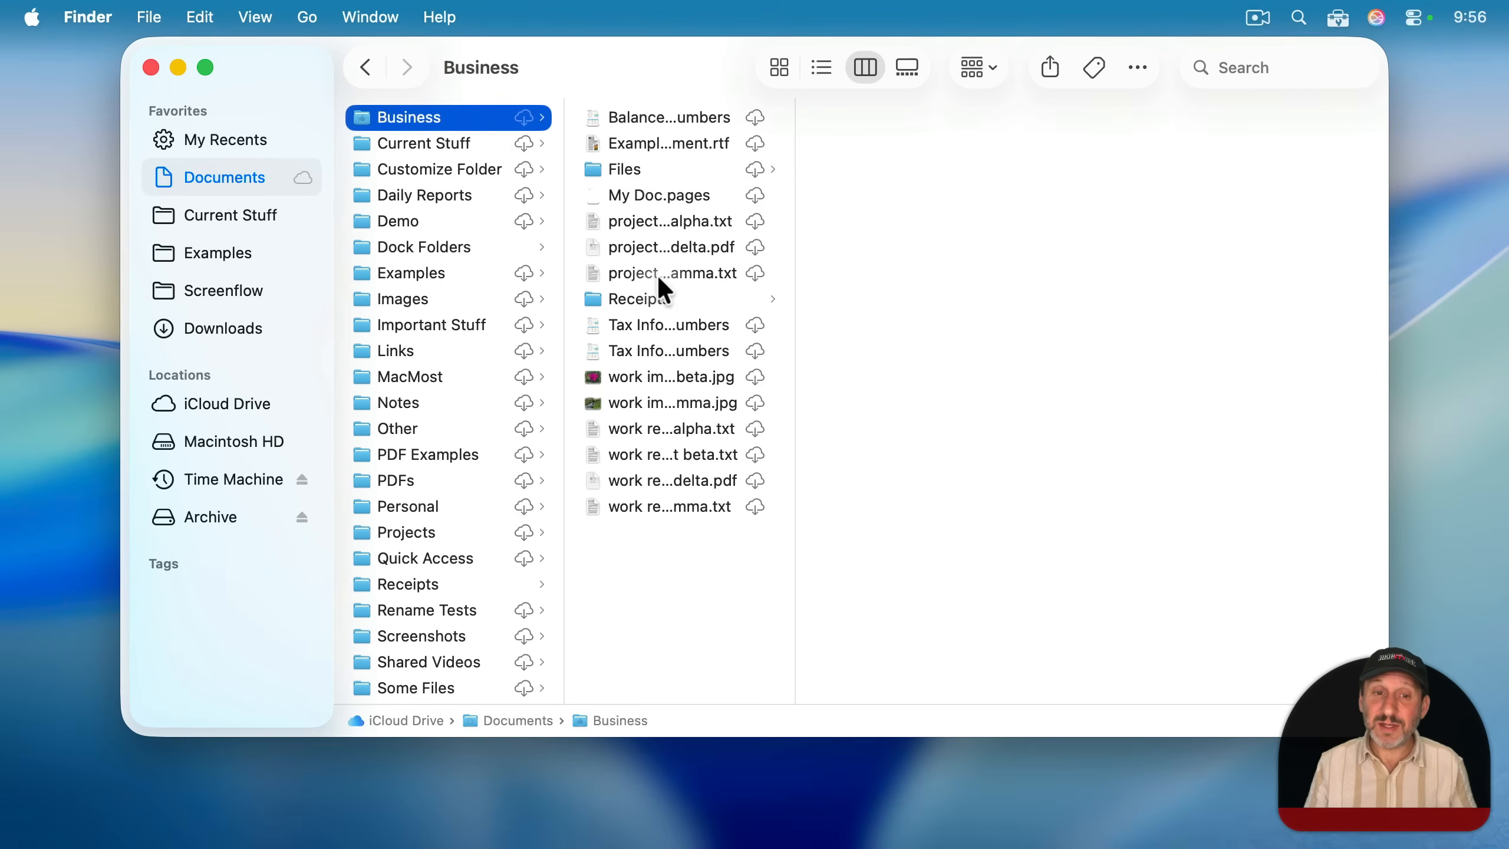
pyautogui.click(626, 169)
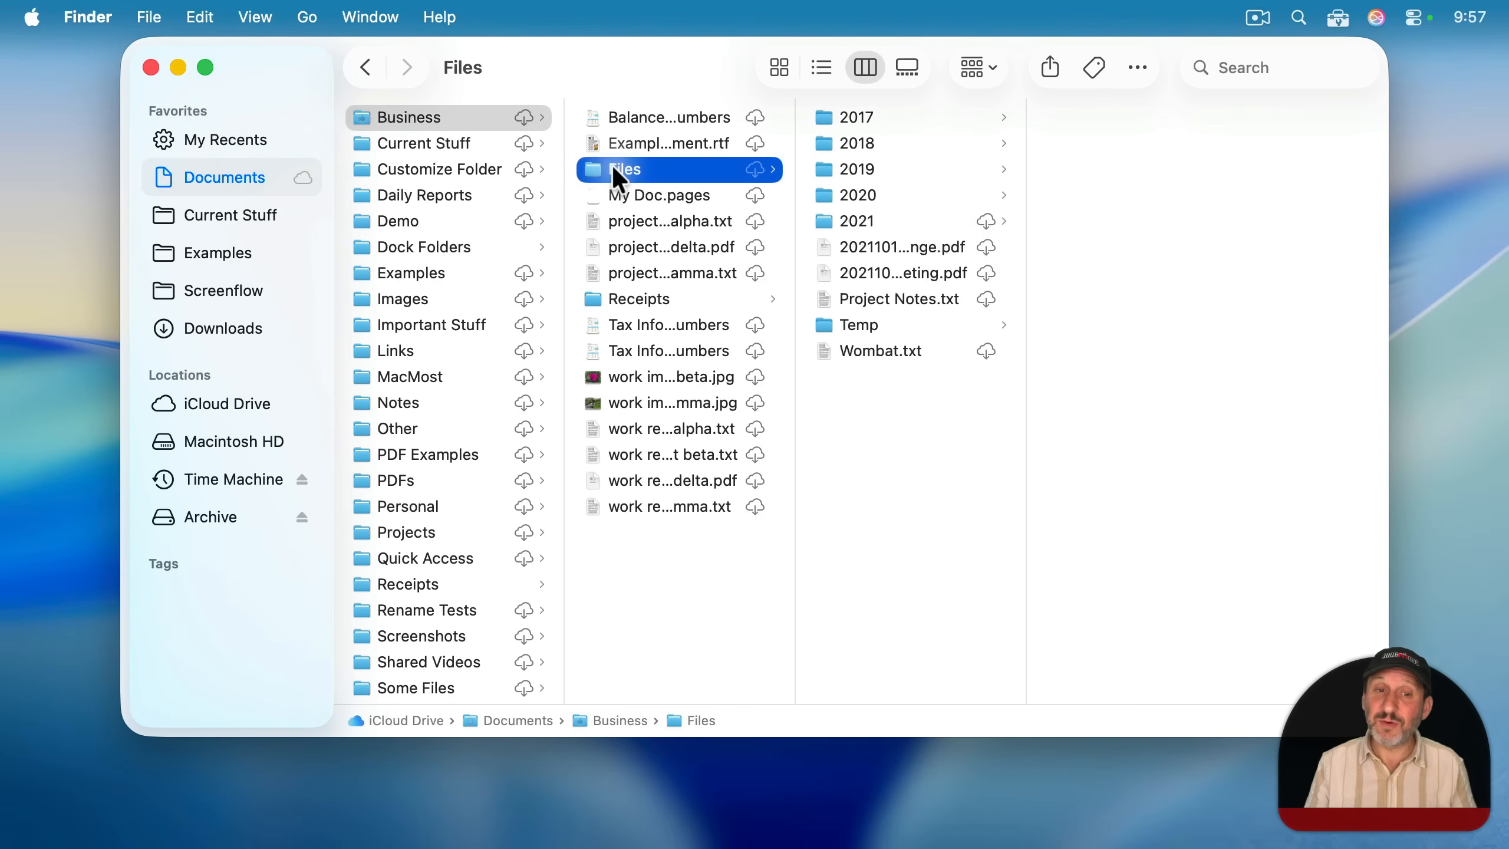
pyautogui.click(857, 220)
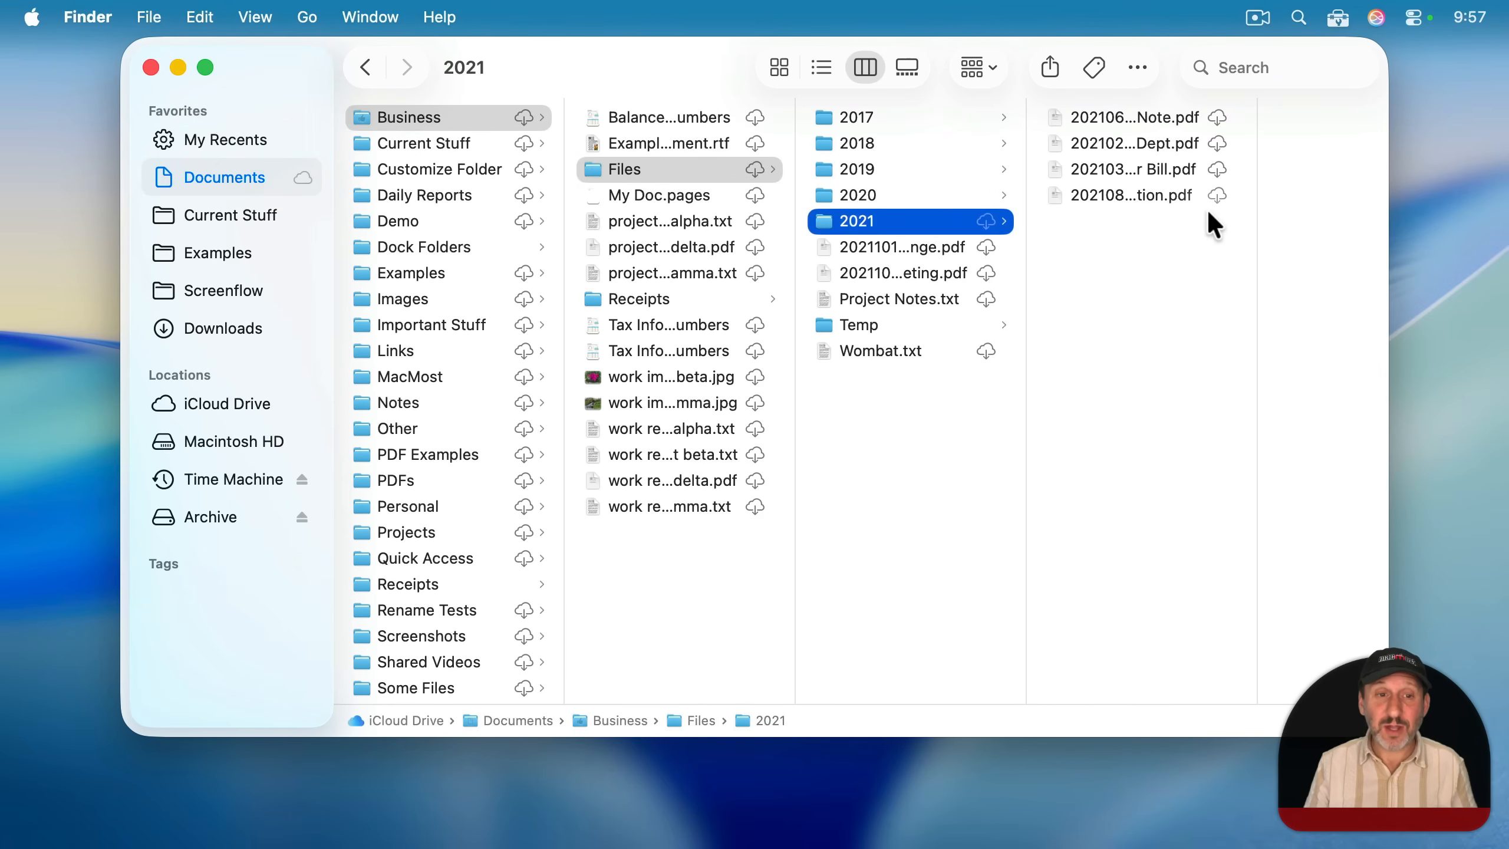
pyautogui.moveTo(679, 143)
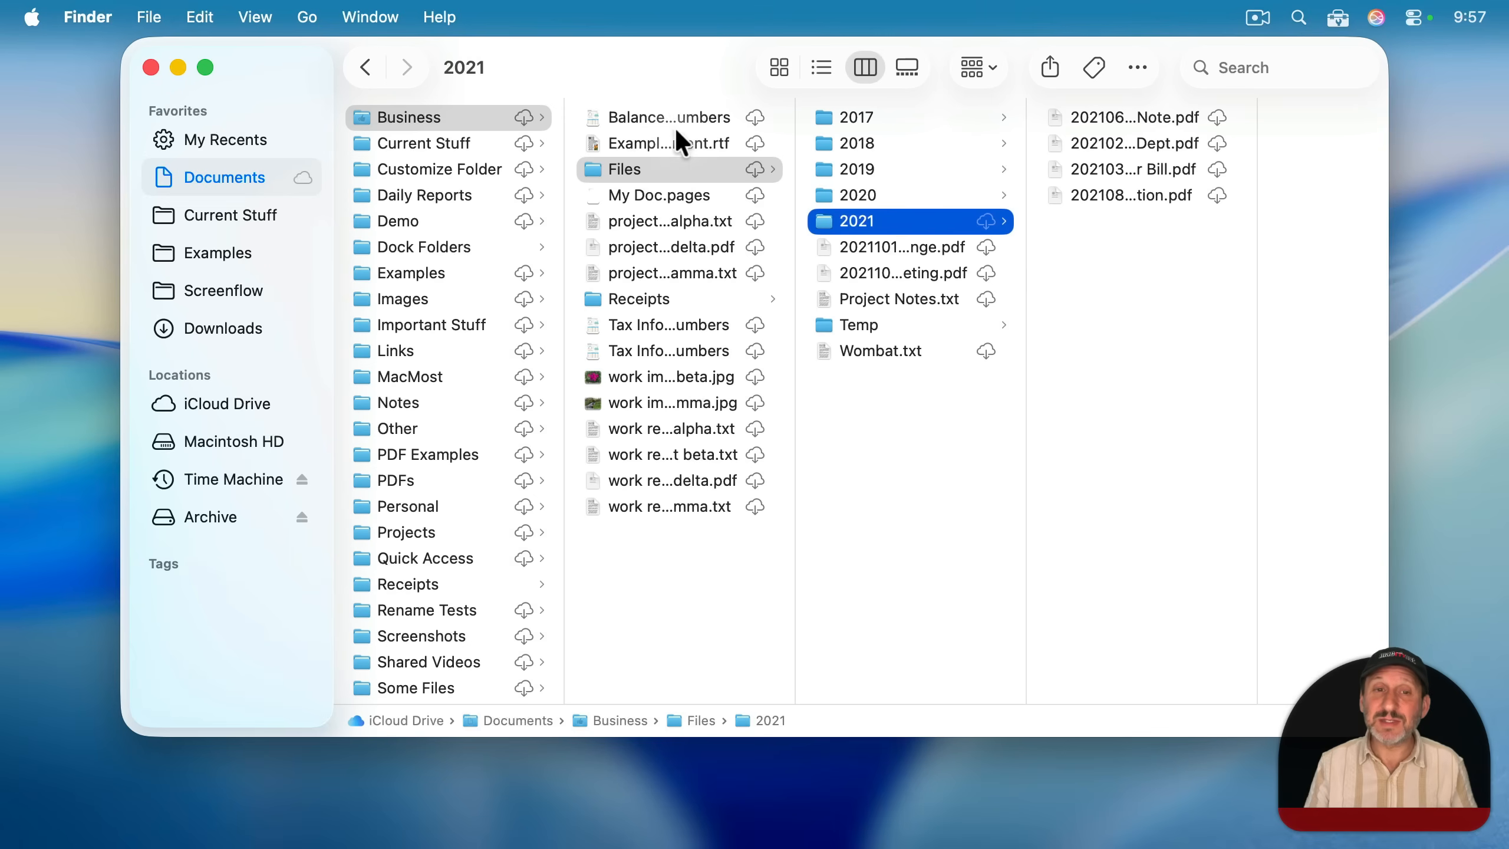
pyautogui.moveTo(663, 178)
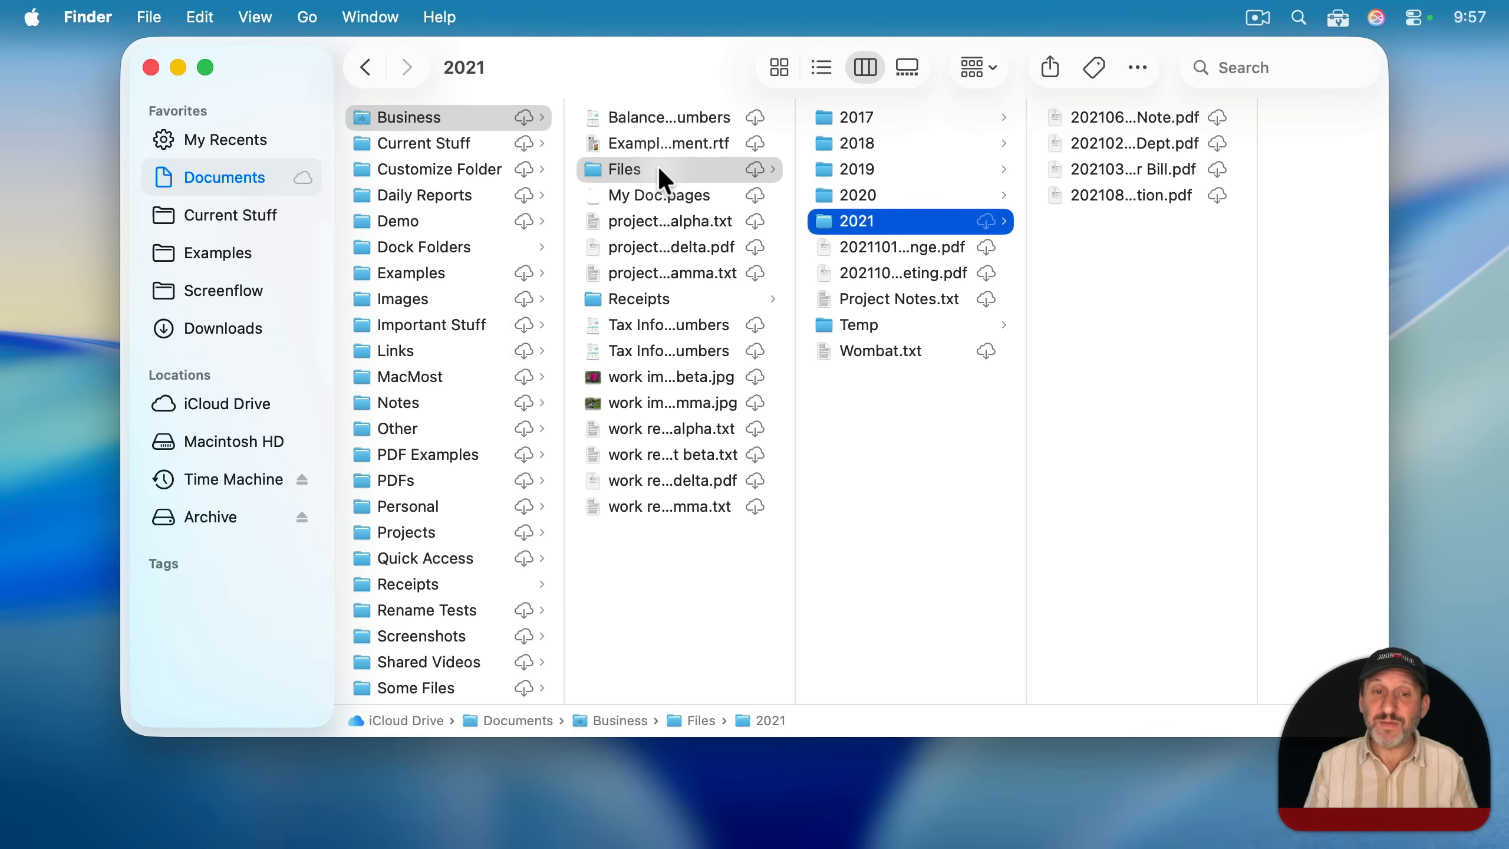
pyautogui.moveTo(645, 308)
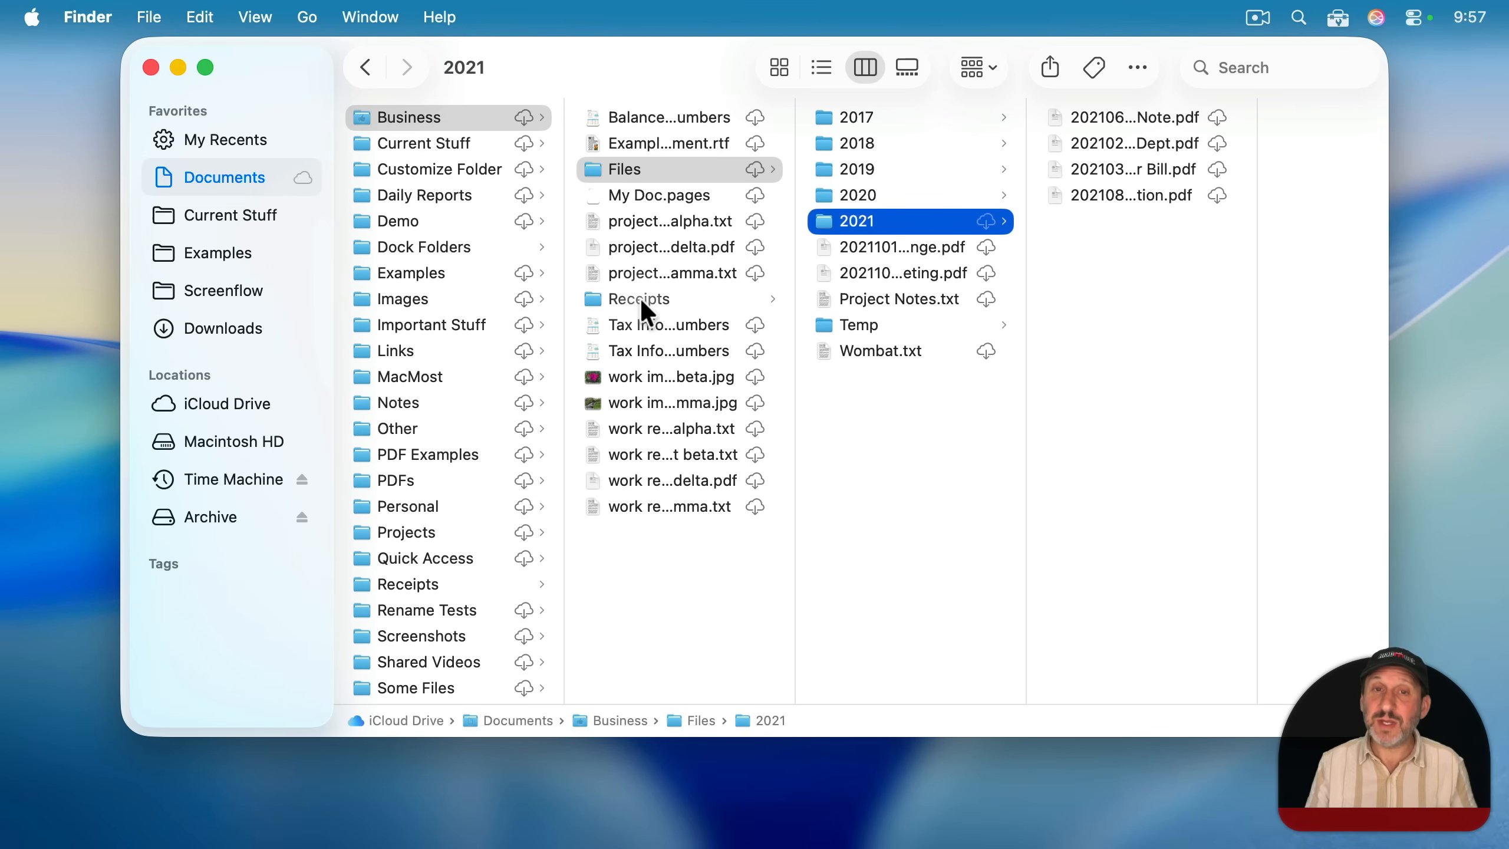
# - Browse the Receipts and Other folders, then return to the top level of Documents
pyautogui.click(638, 298)
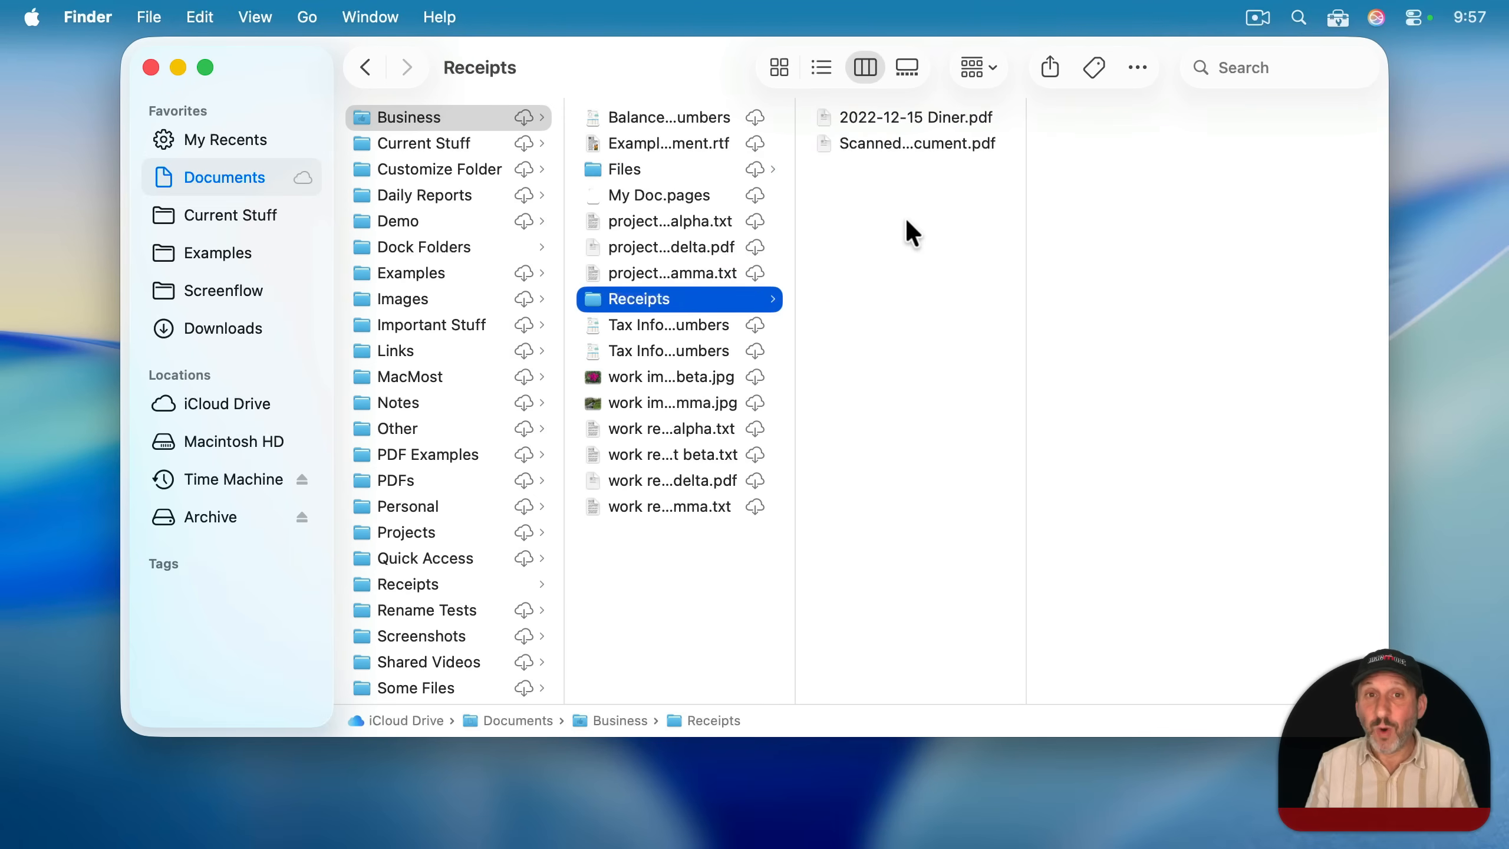
pyautogui.moveTo(915, 308)
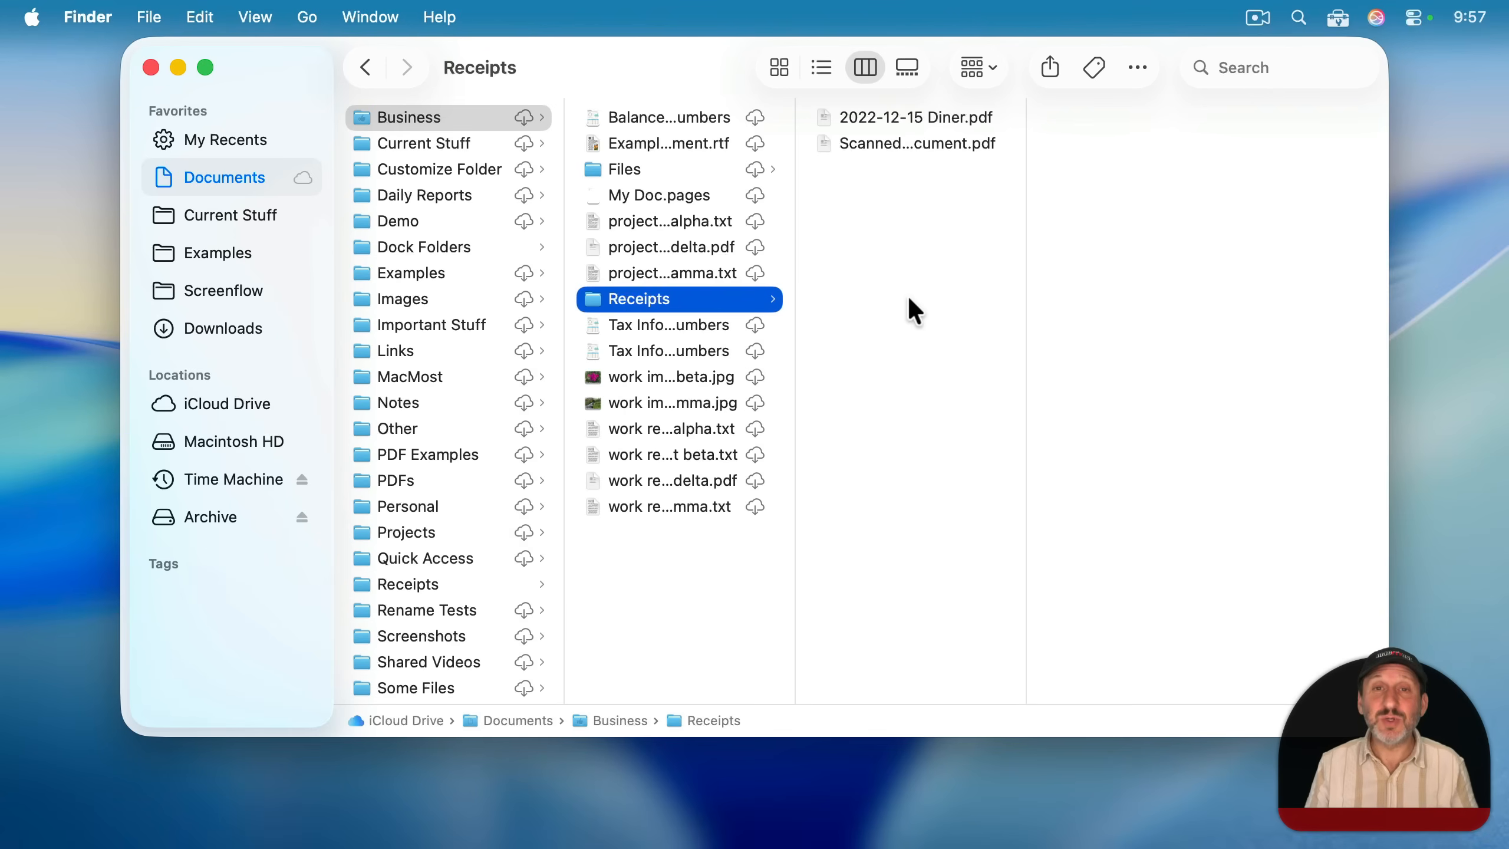
pyautogui.moveTo(641, 298)
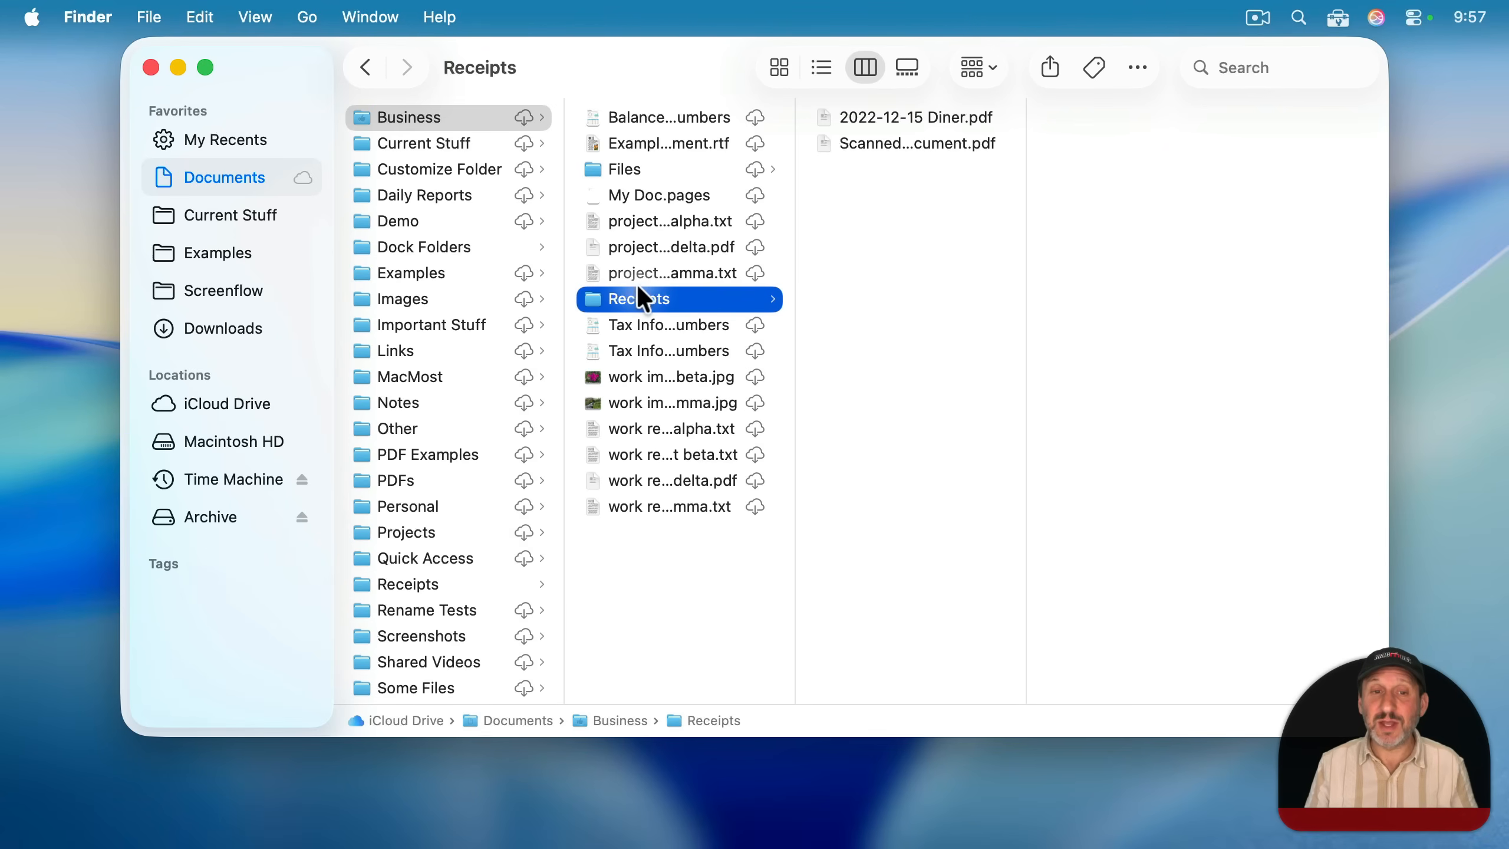
pyautogui.moveTo(400, 452)
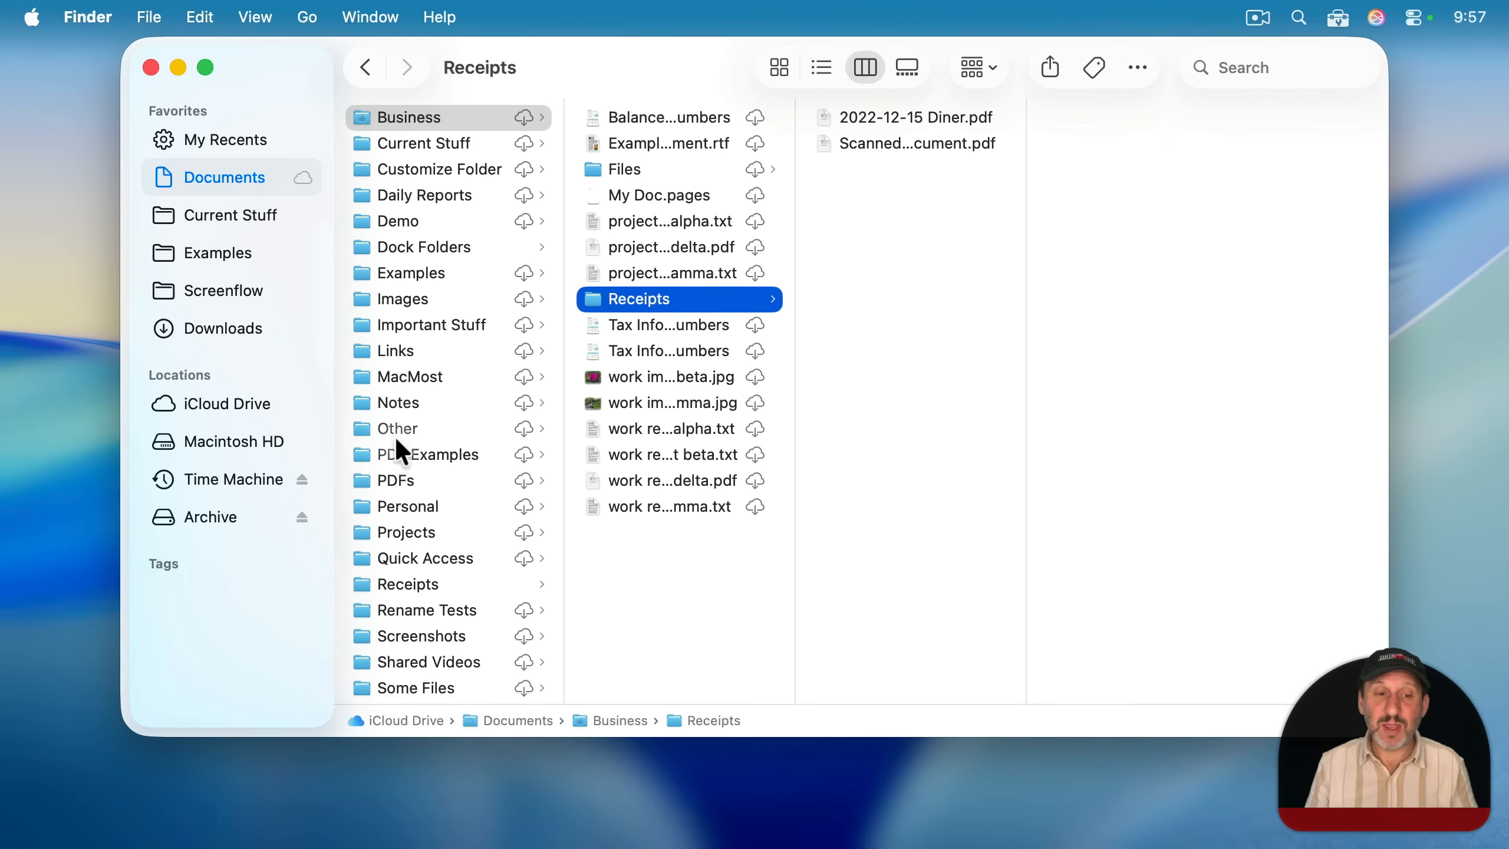
pyautogui.click(398, 428)
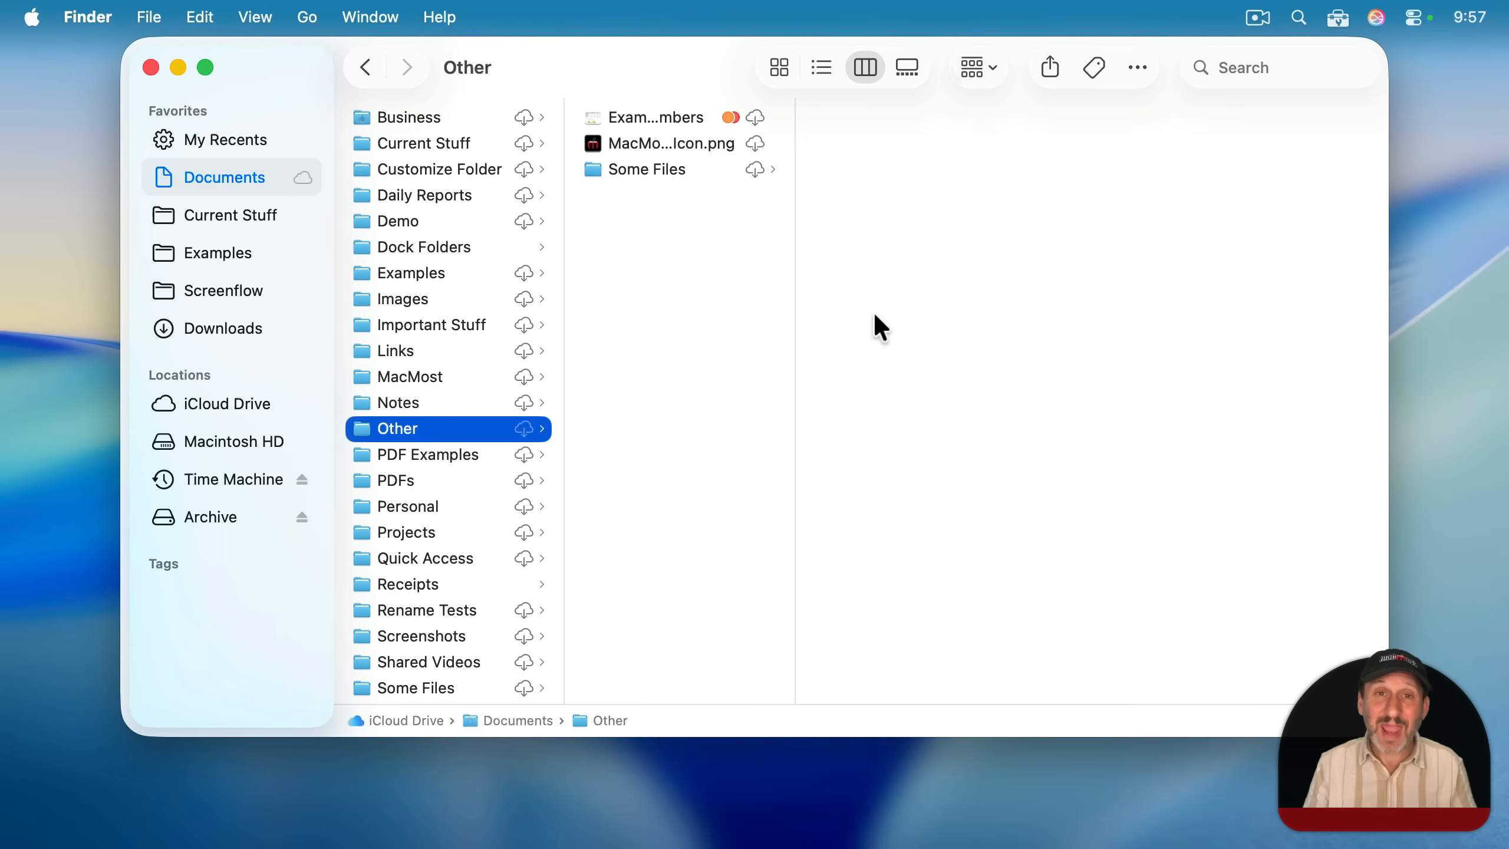
pyautogui.moveTo(458, 159)
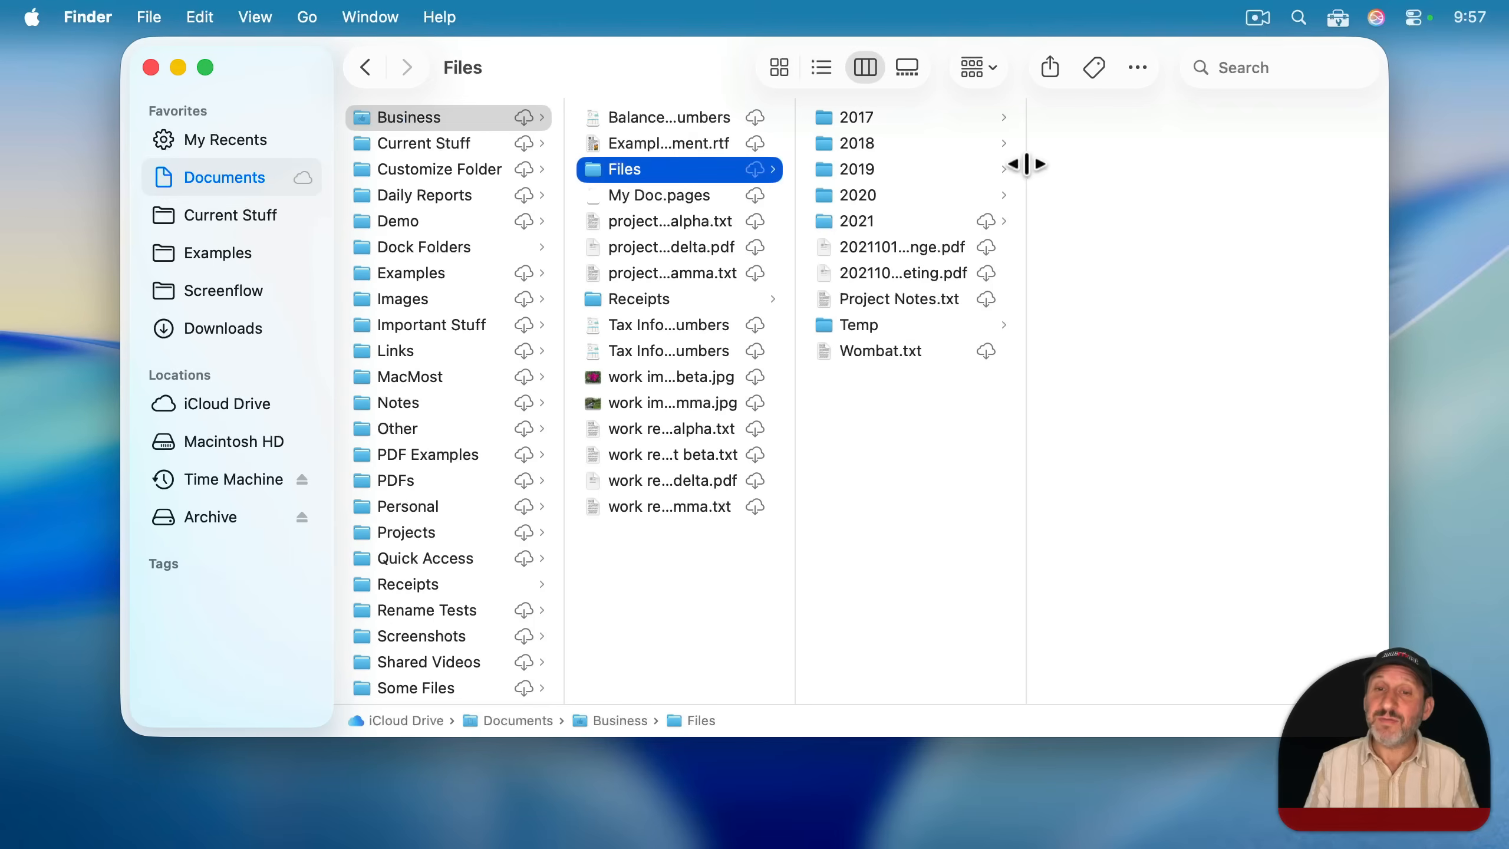
pyautogui.click(857, 221)
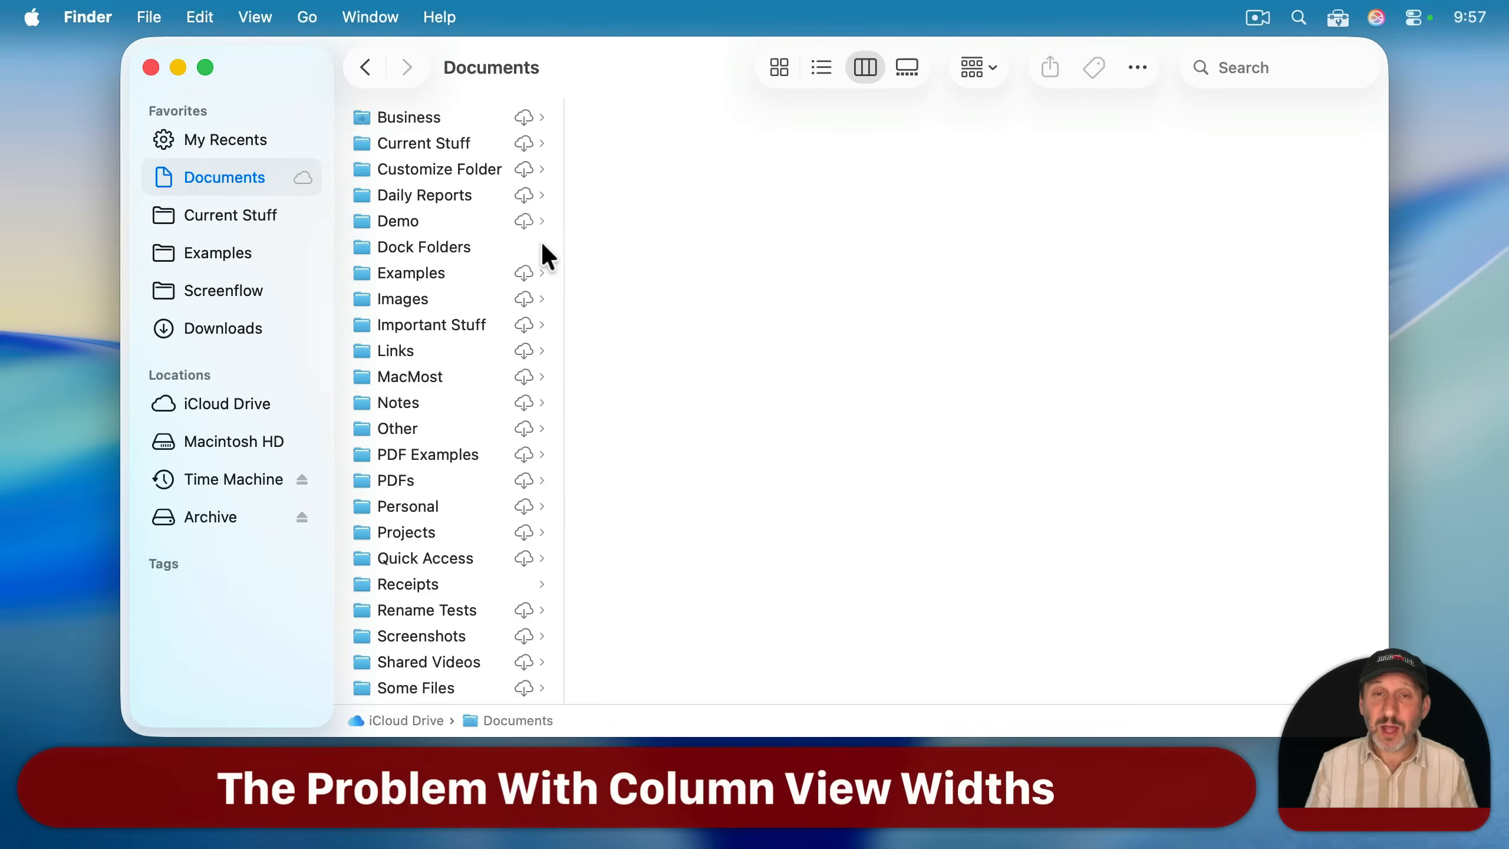
pyautogui.moveTo(615, 236)
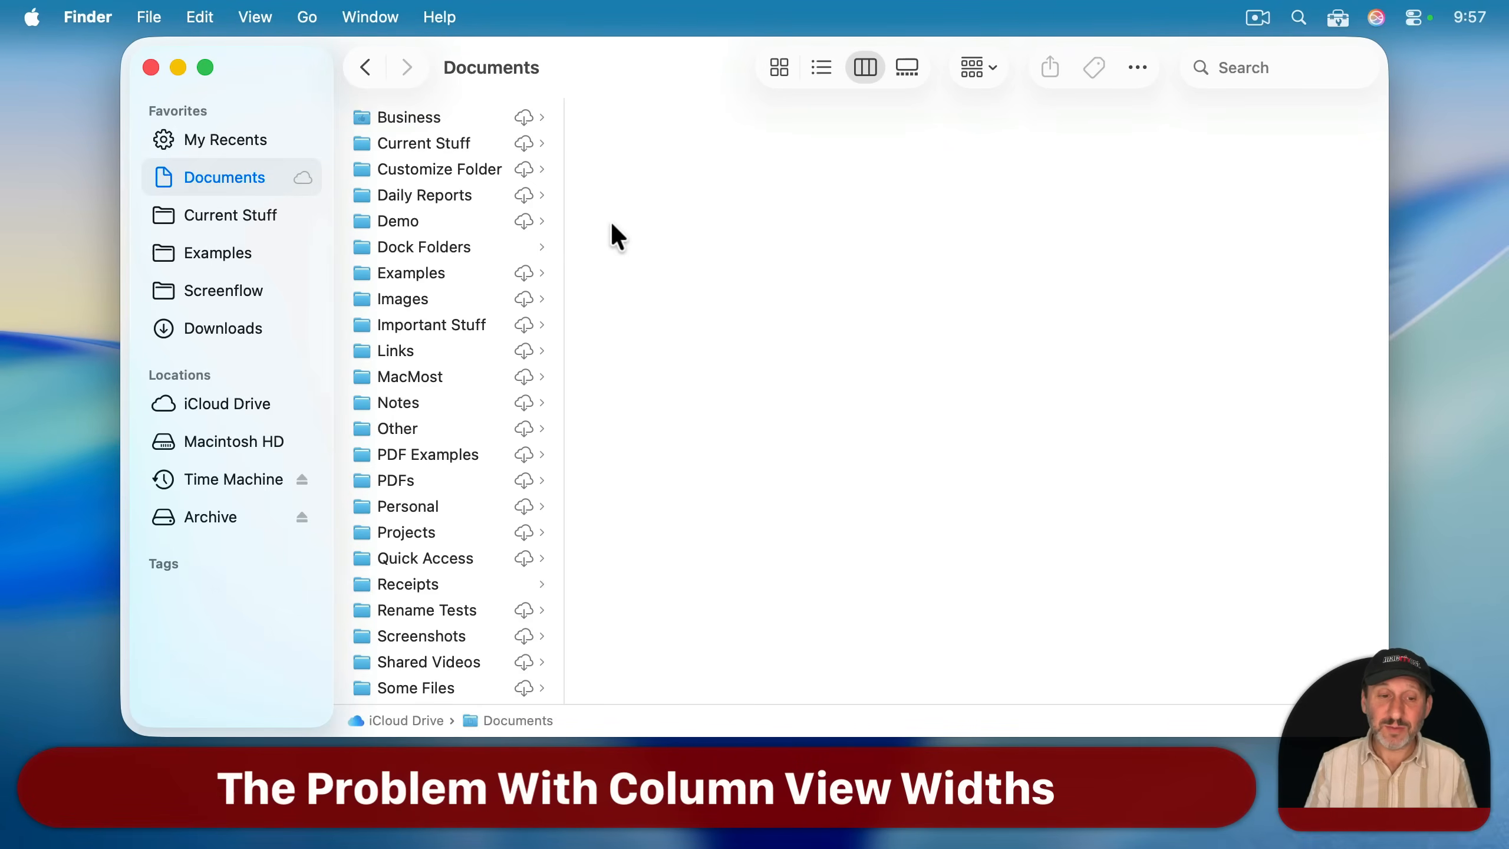
# - Reopen the Business folder so its files list in the adjoining column
pyautogui.scroll(-3)
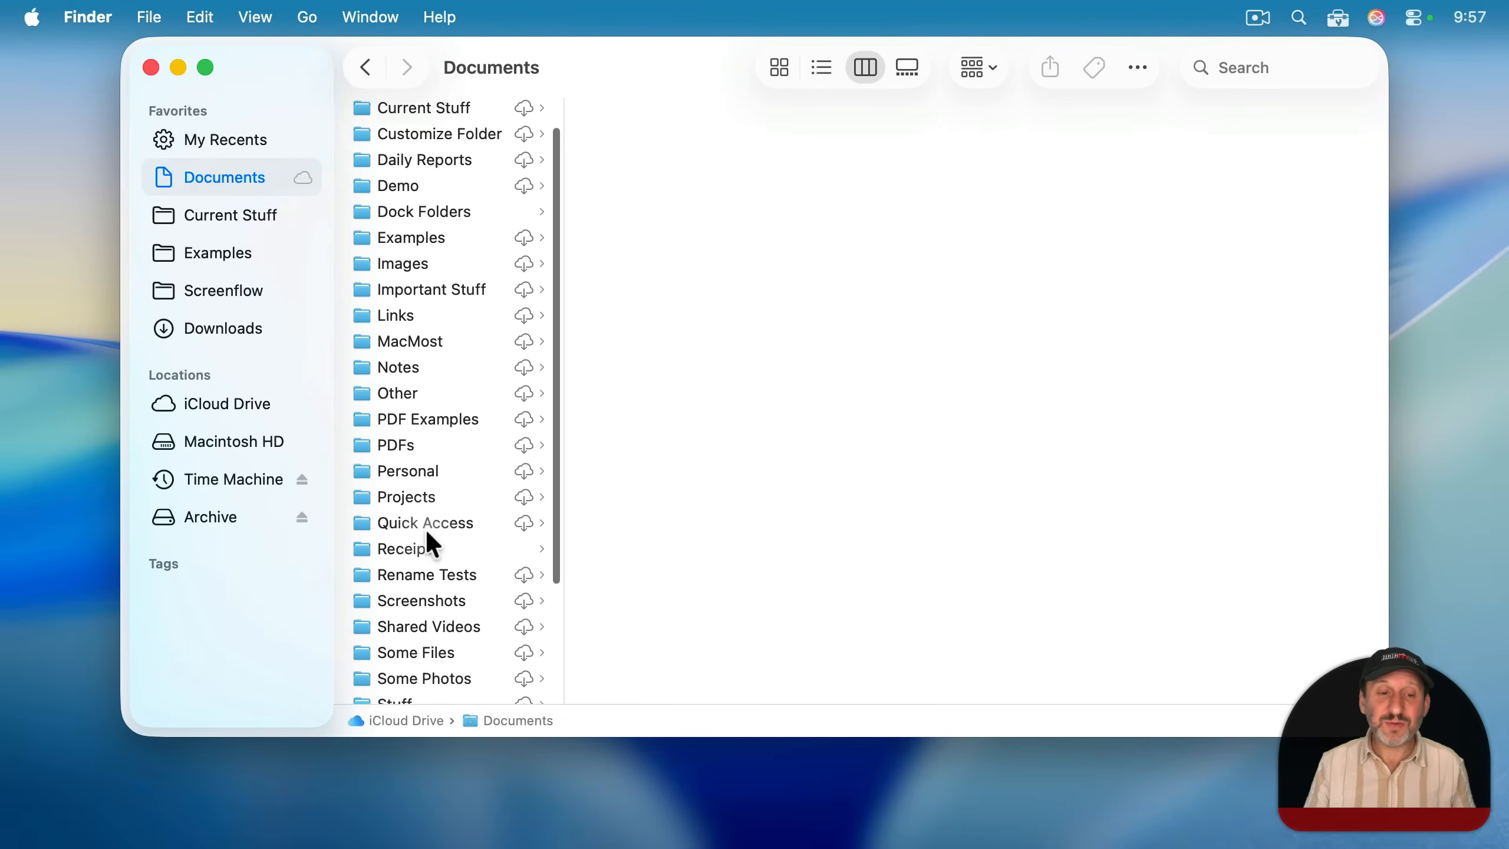
pyautogui.scroll(3)
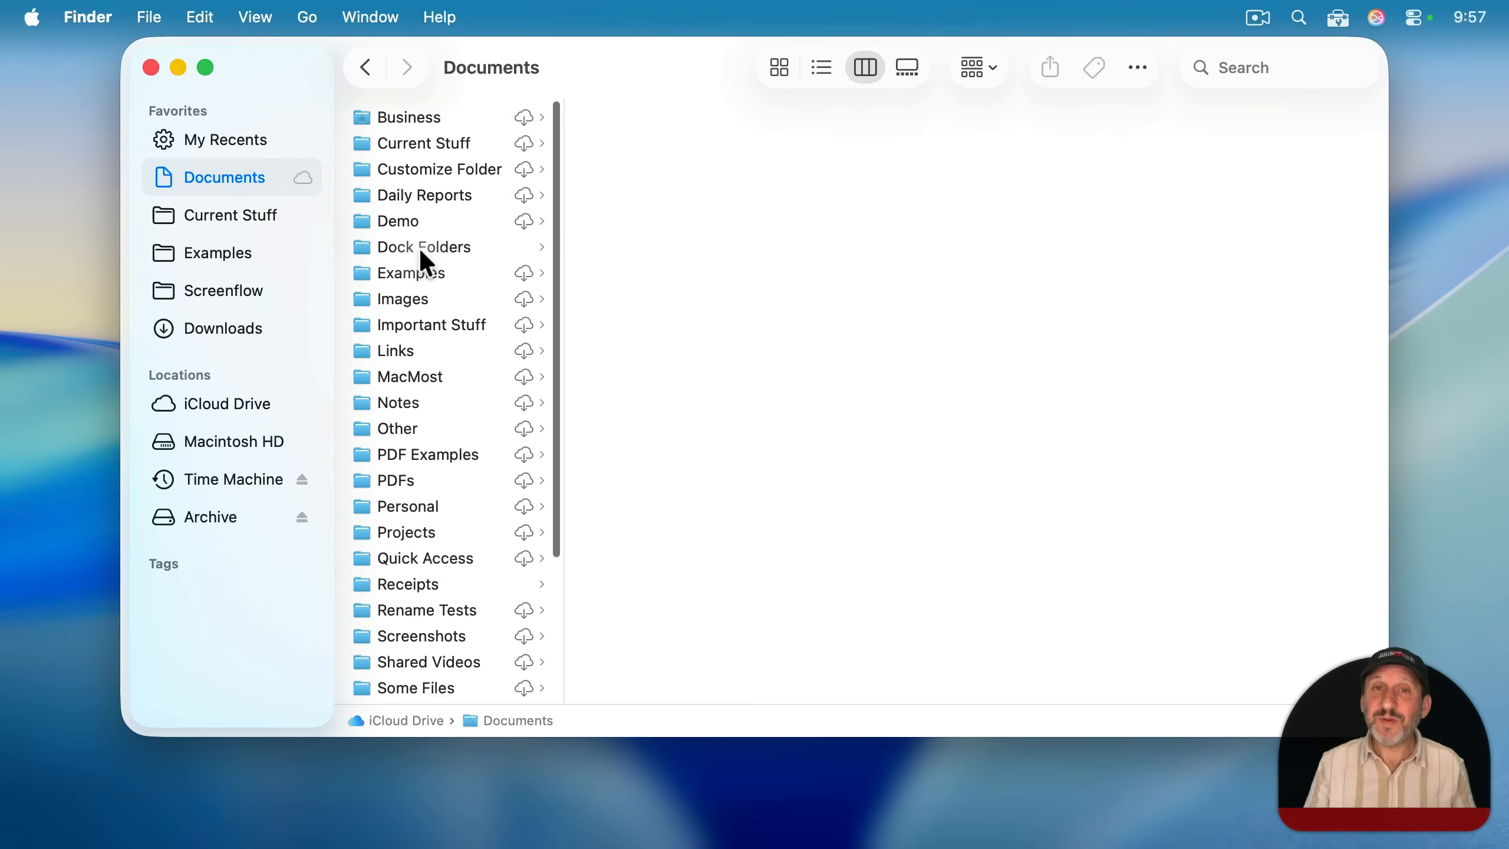
pyautogui.moveTo(416, 454)
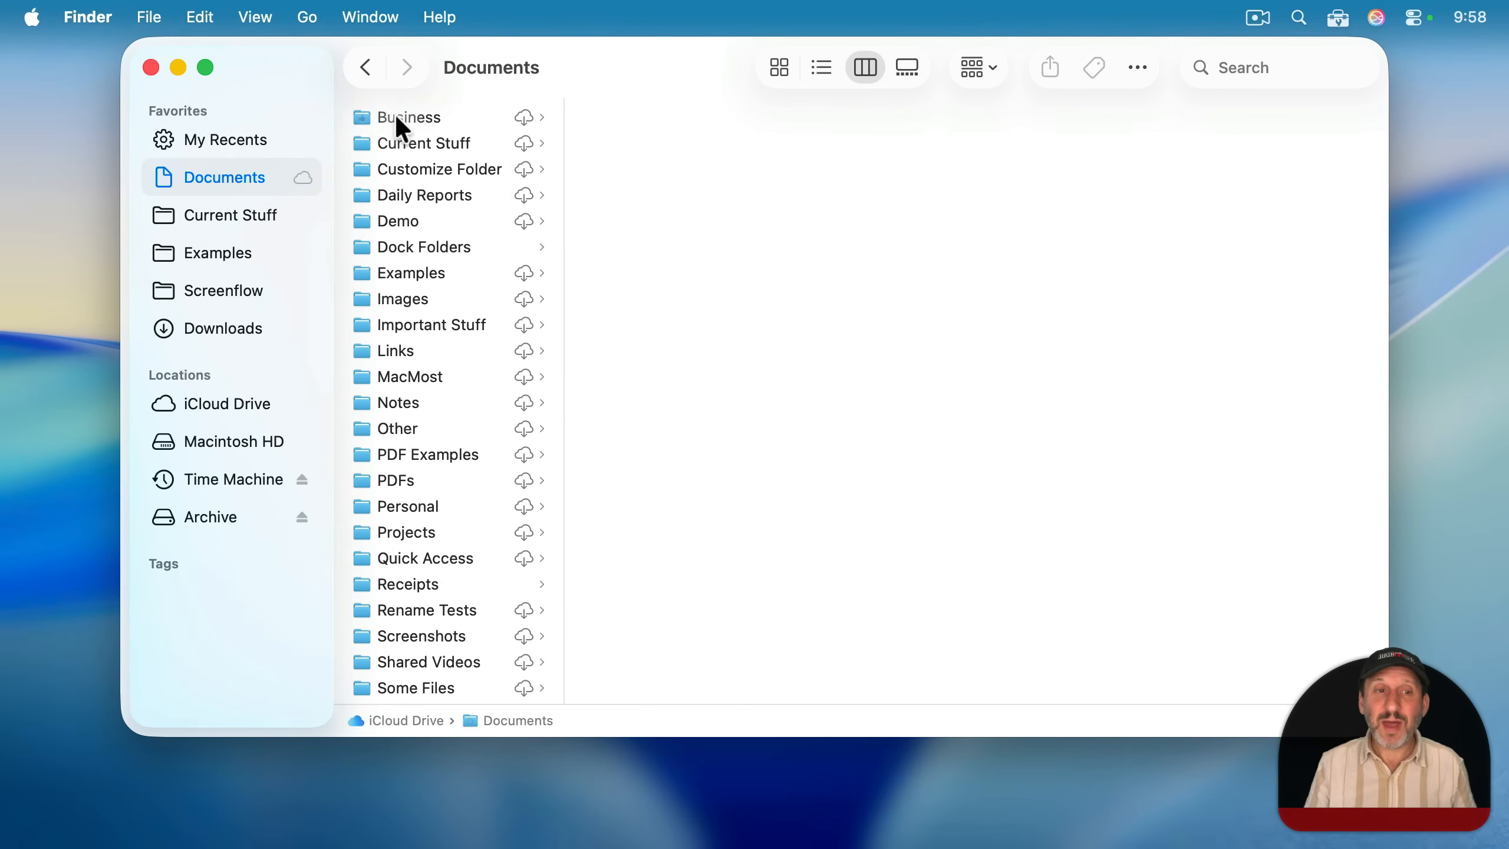
pyautogui.click(409, 117)
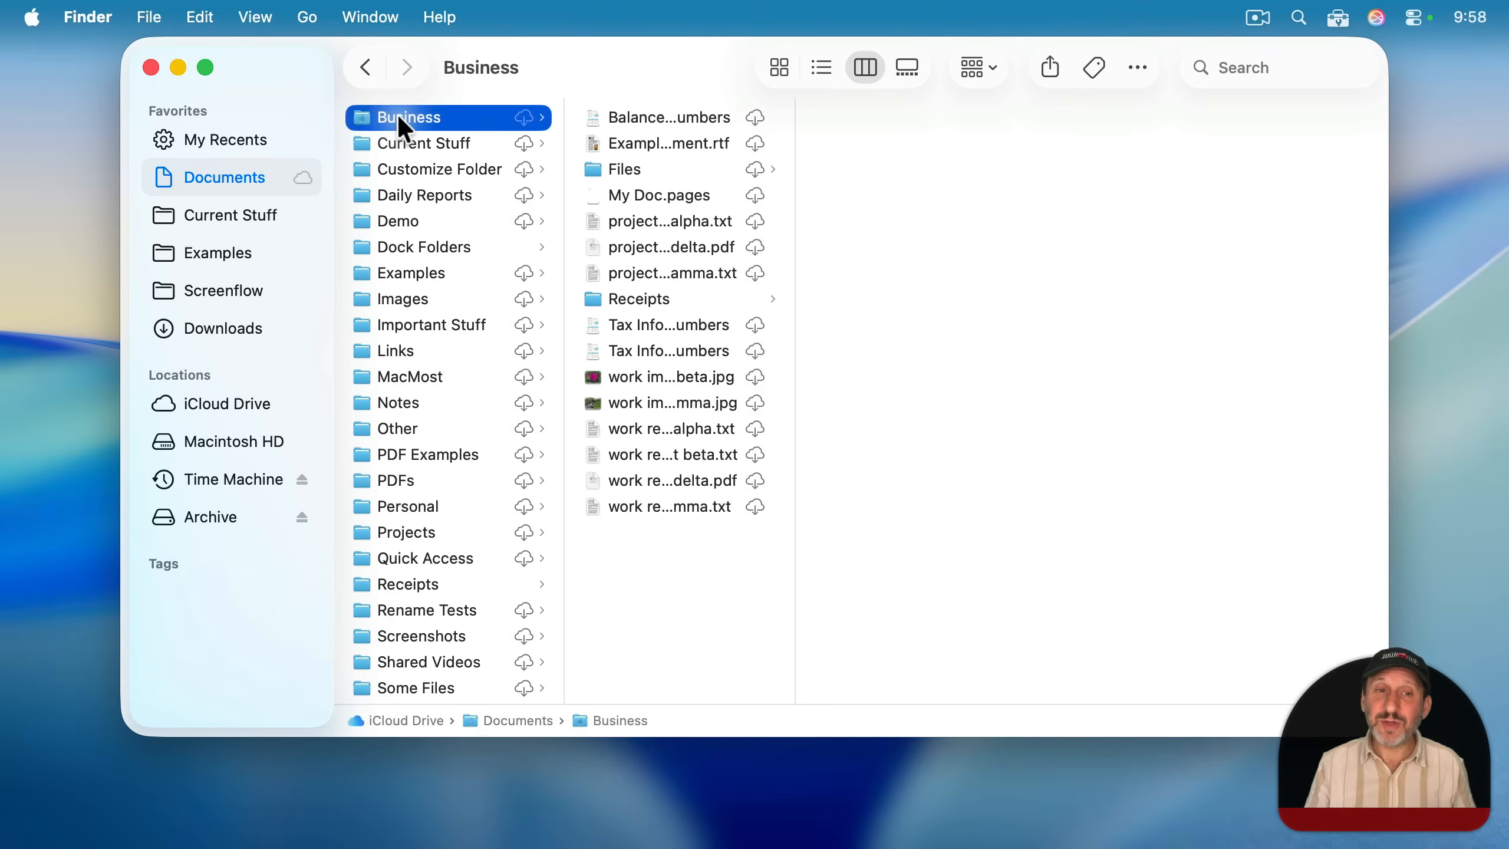
pyautogui.moveTo(735, 187)
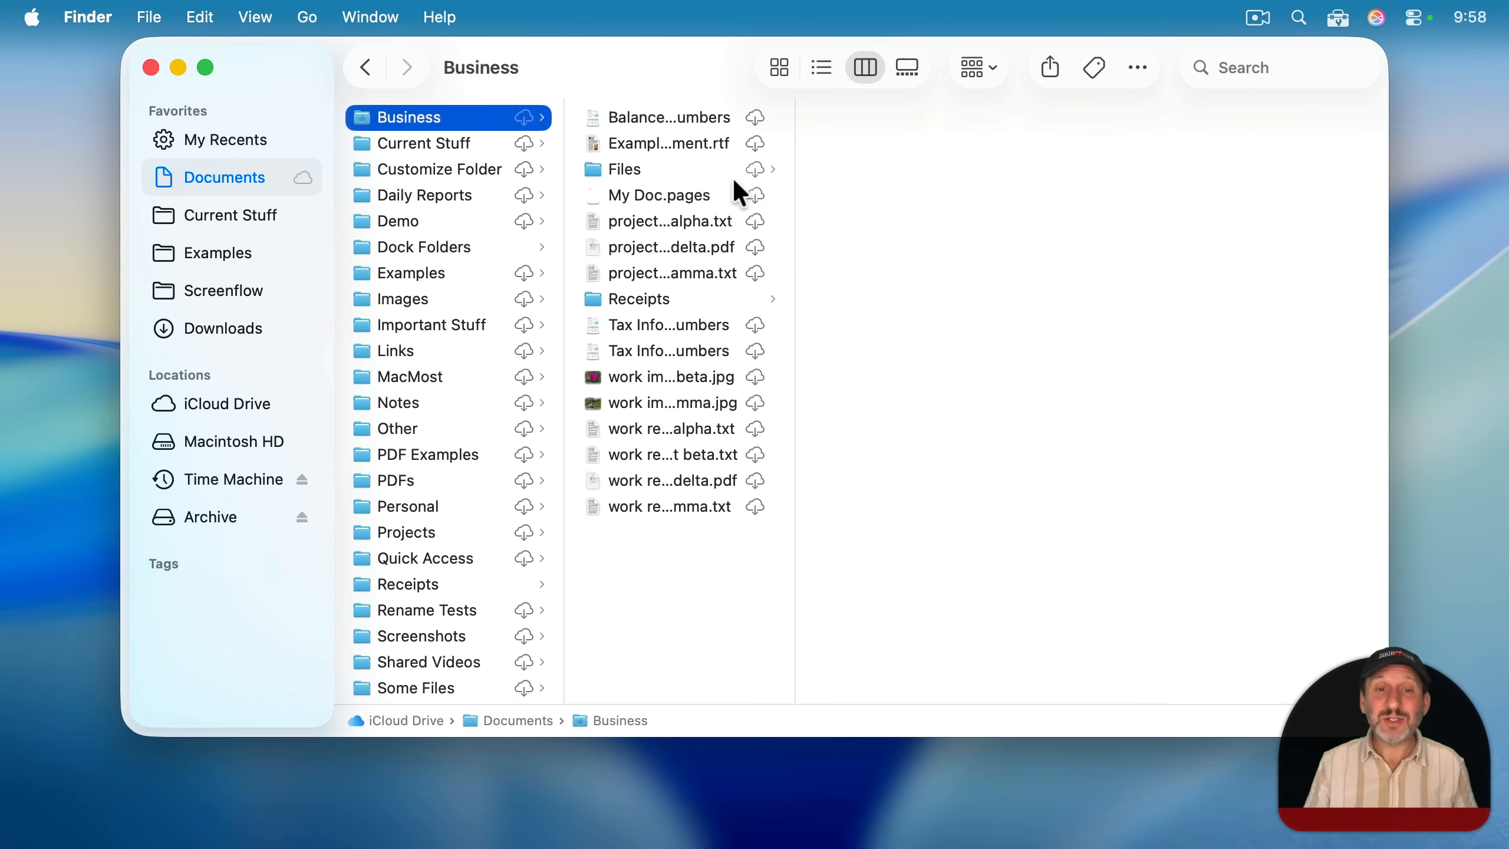
pyautogui.moveTo(626, 134)
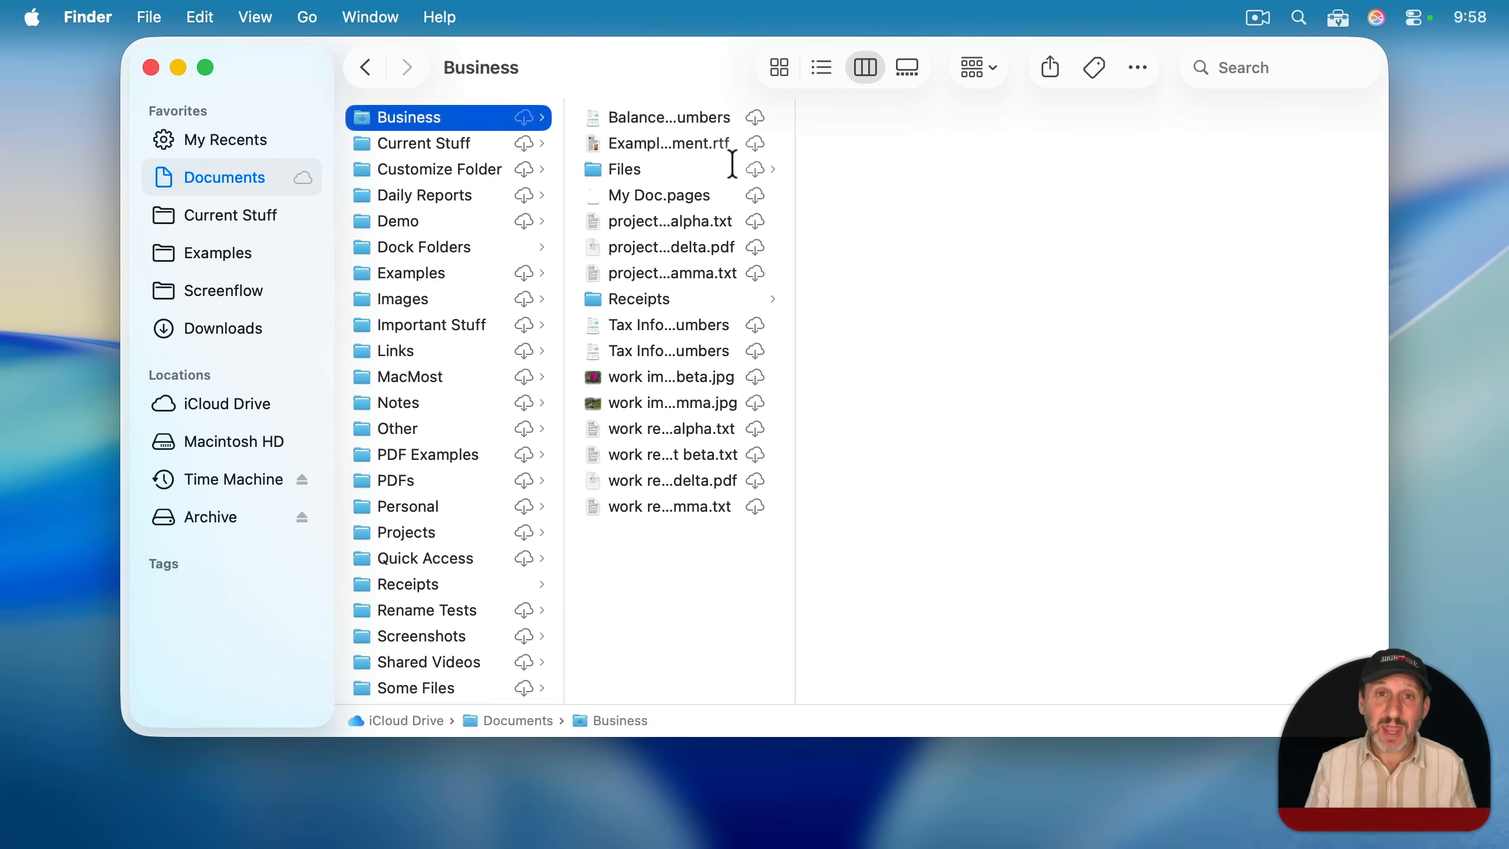
pyautogui.moveTo(804, 212)
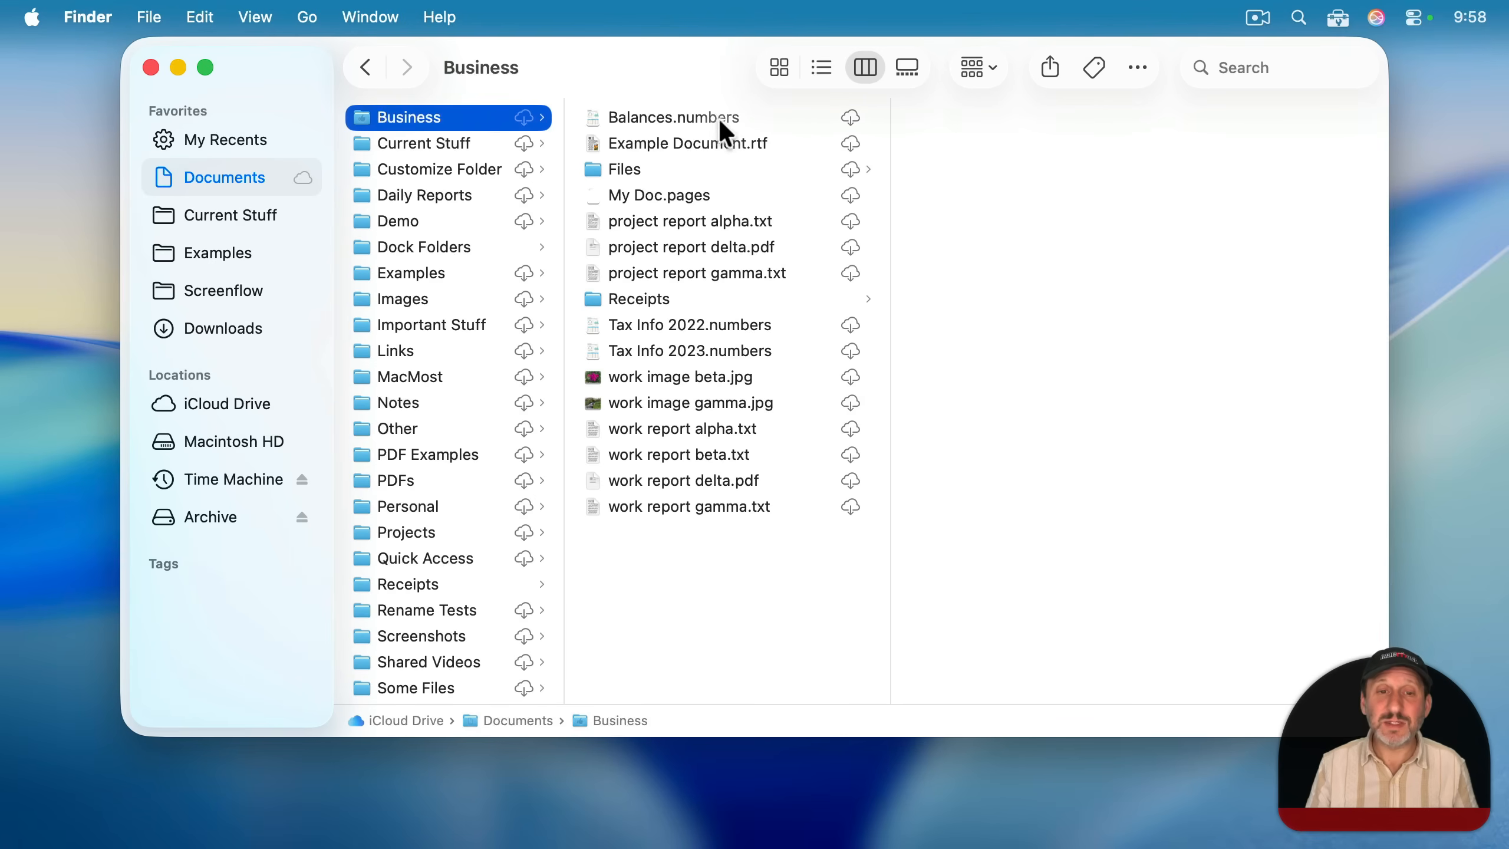
pyautogui.moveTo(484, 196)
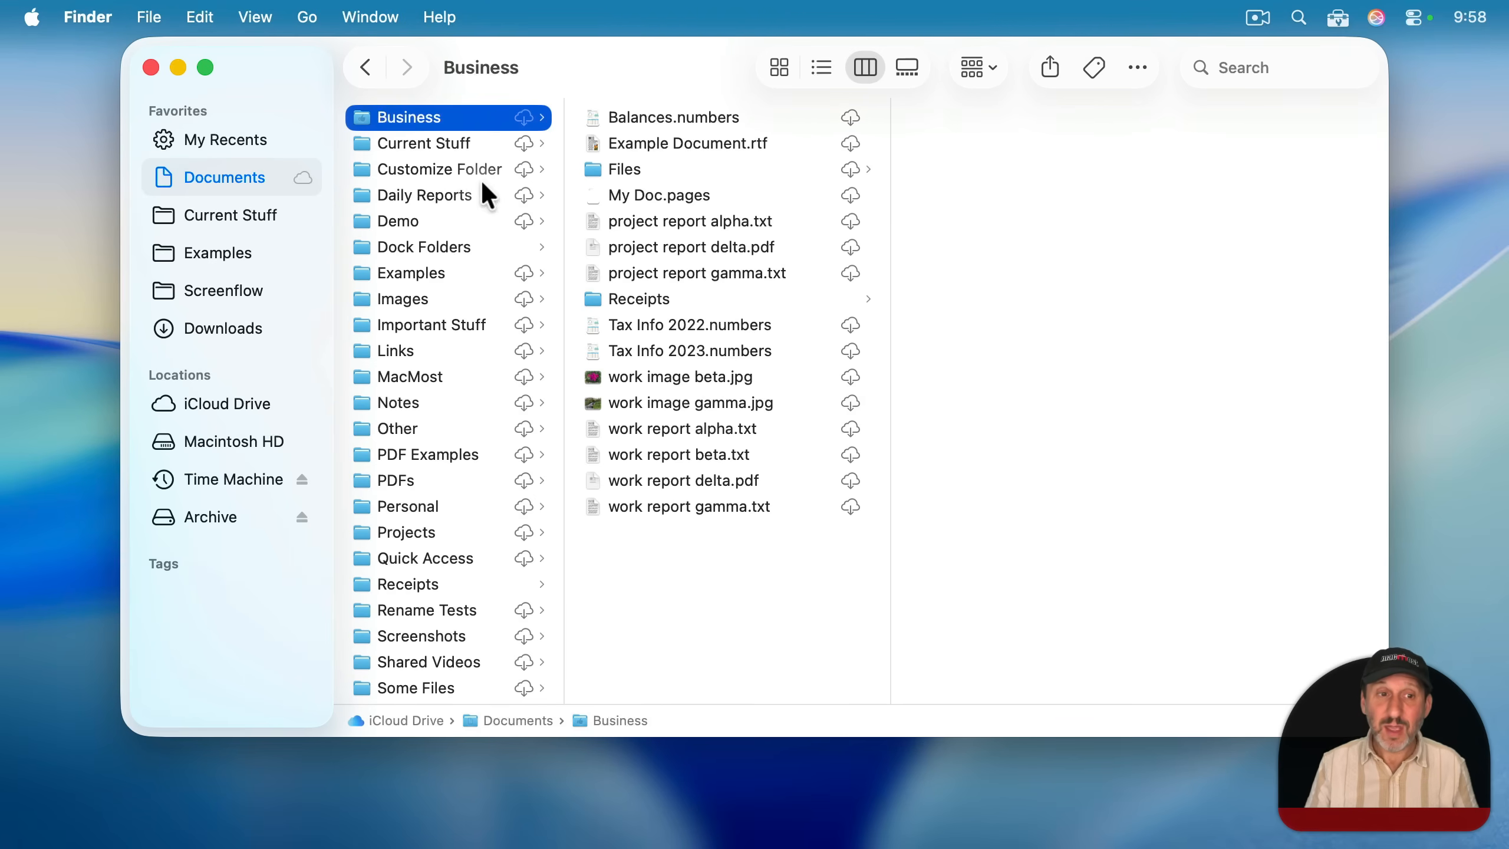
# - Look inside Current Stuff to compare widths, then return to the Business folder
pyautogui.click(424, 143)
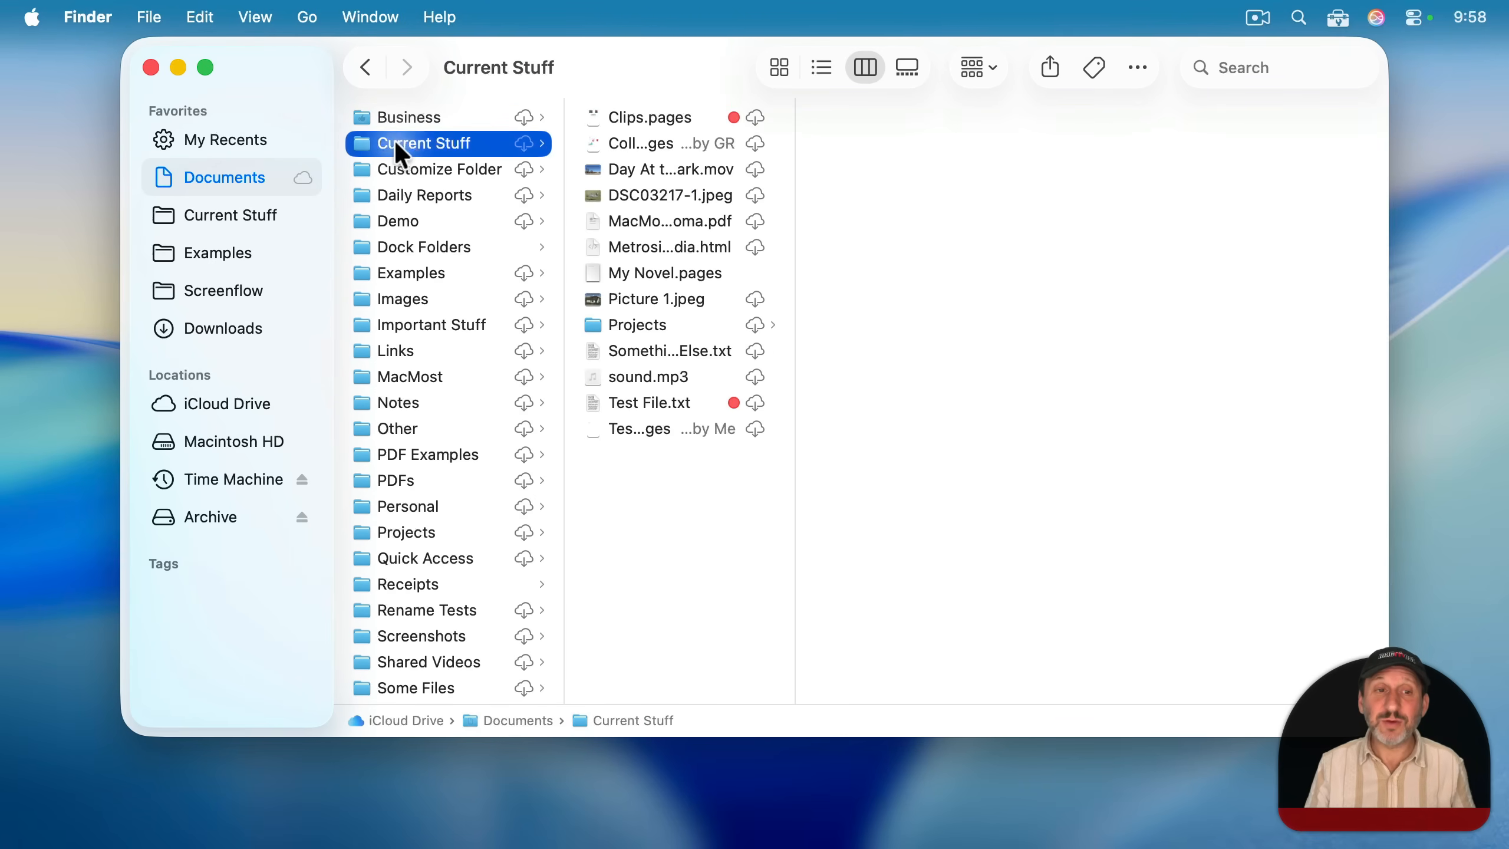
pyautogui.moveTo(596, 279)
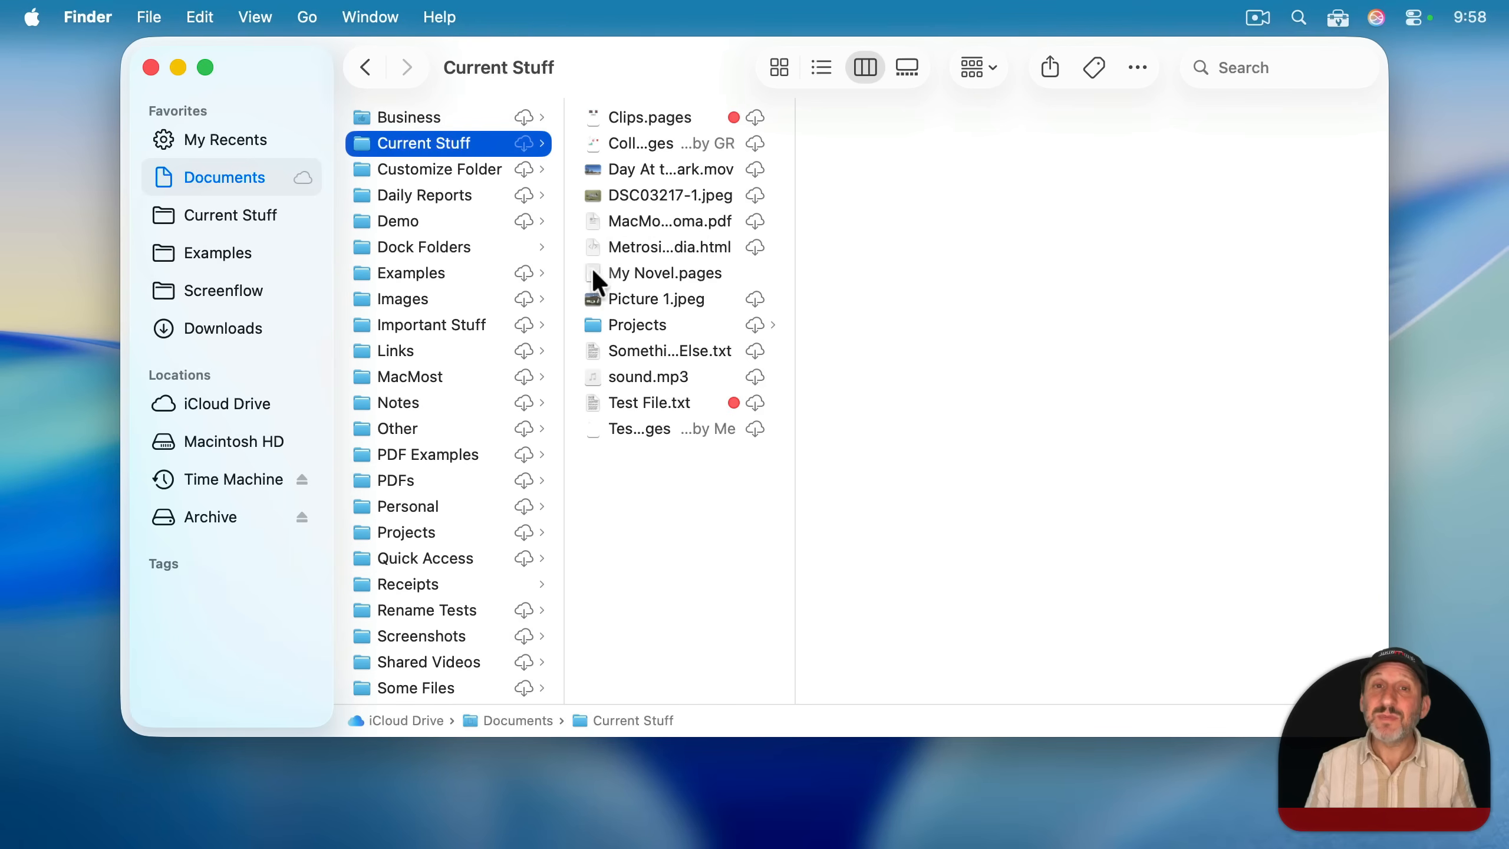
pyautogui.moveTo(443, 227)
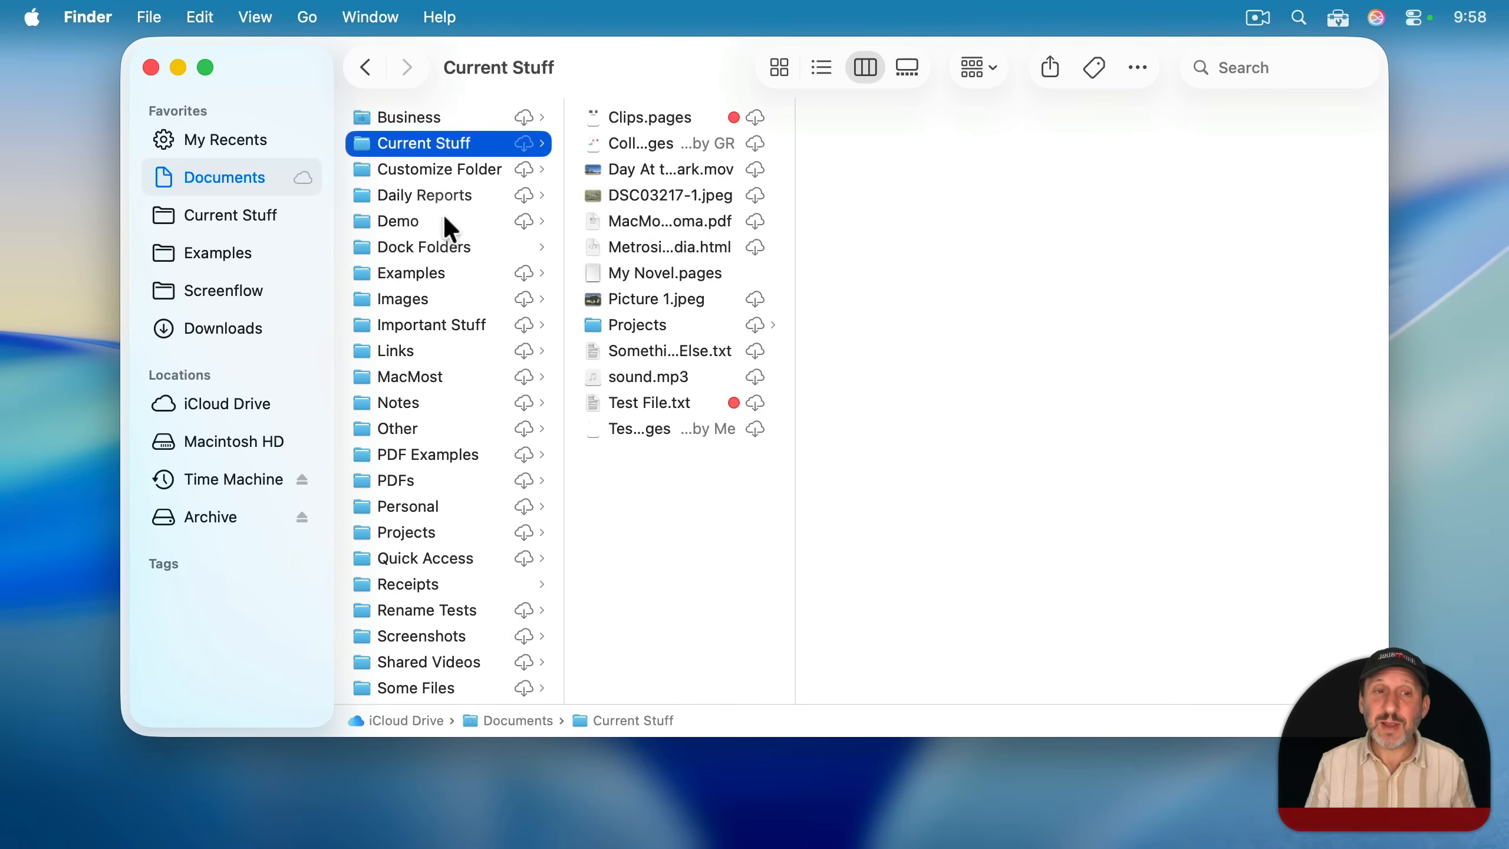
pyautogui.moveTo(441, 102)
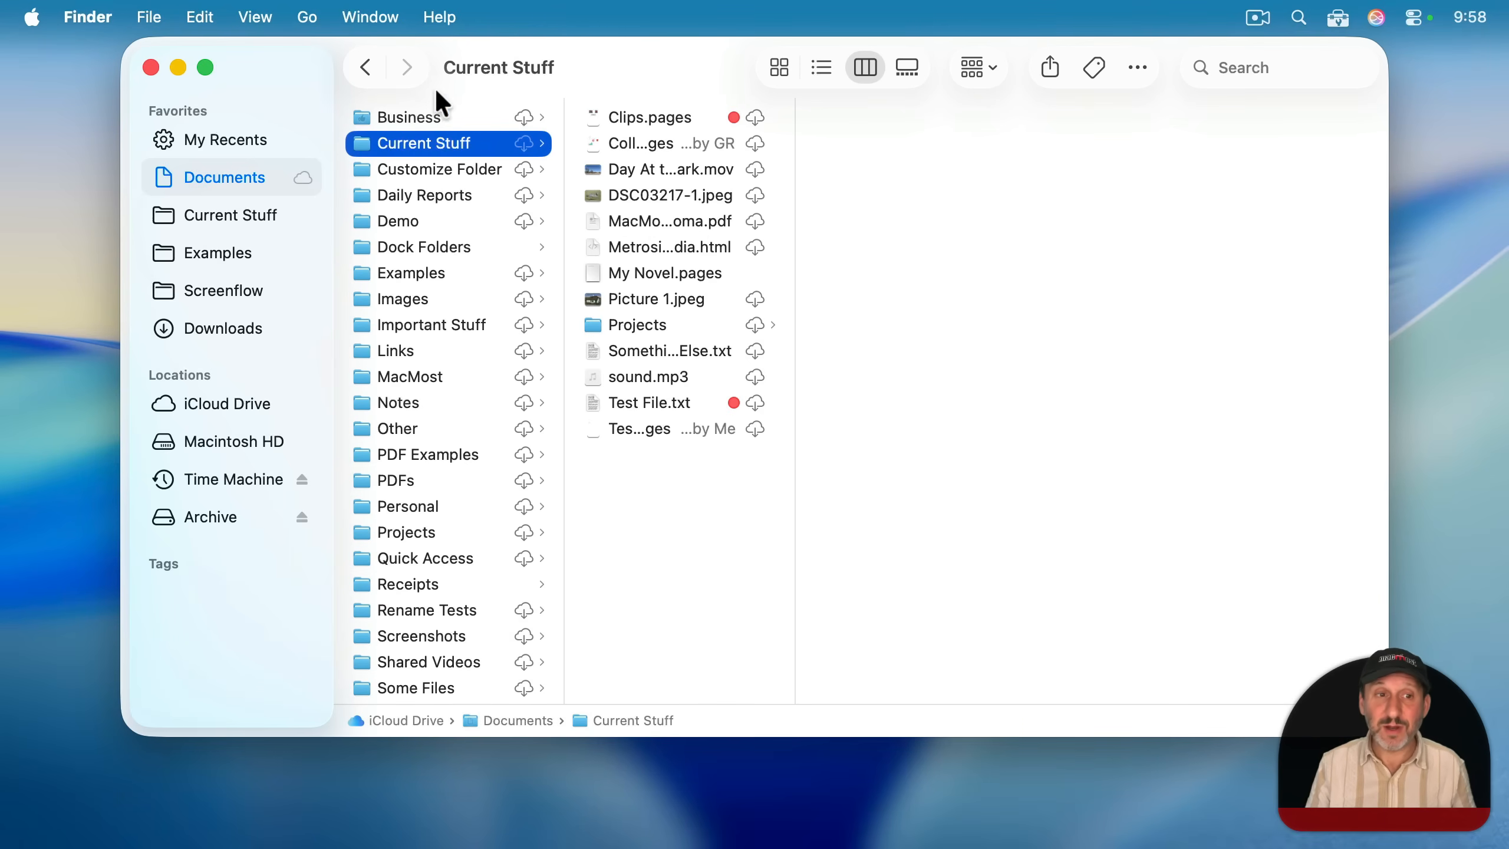
pyautogui.click(409, 116)
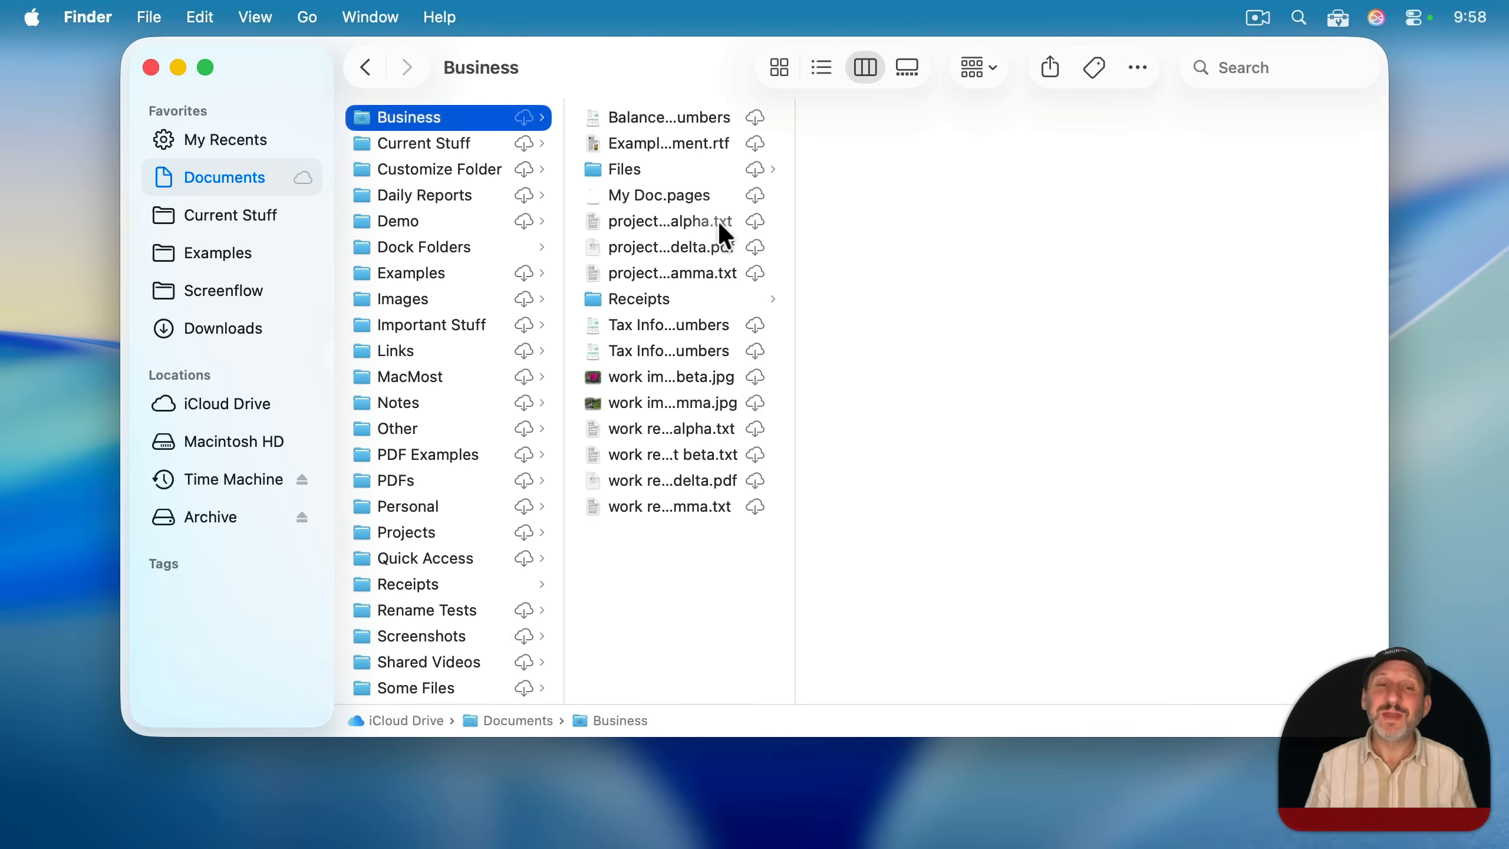
pyautogui.moveTo(664, 152)
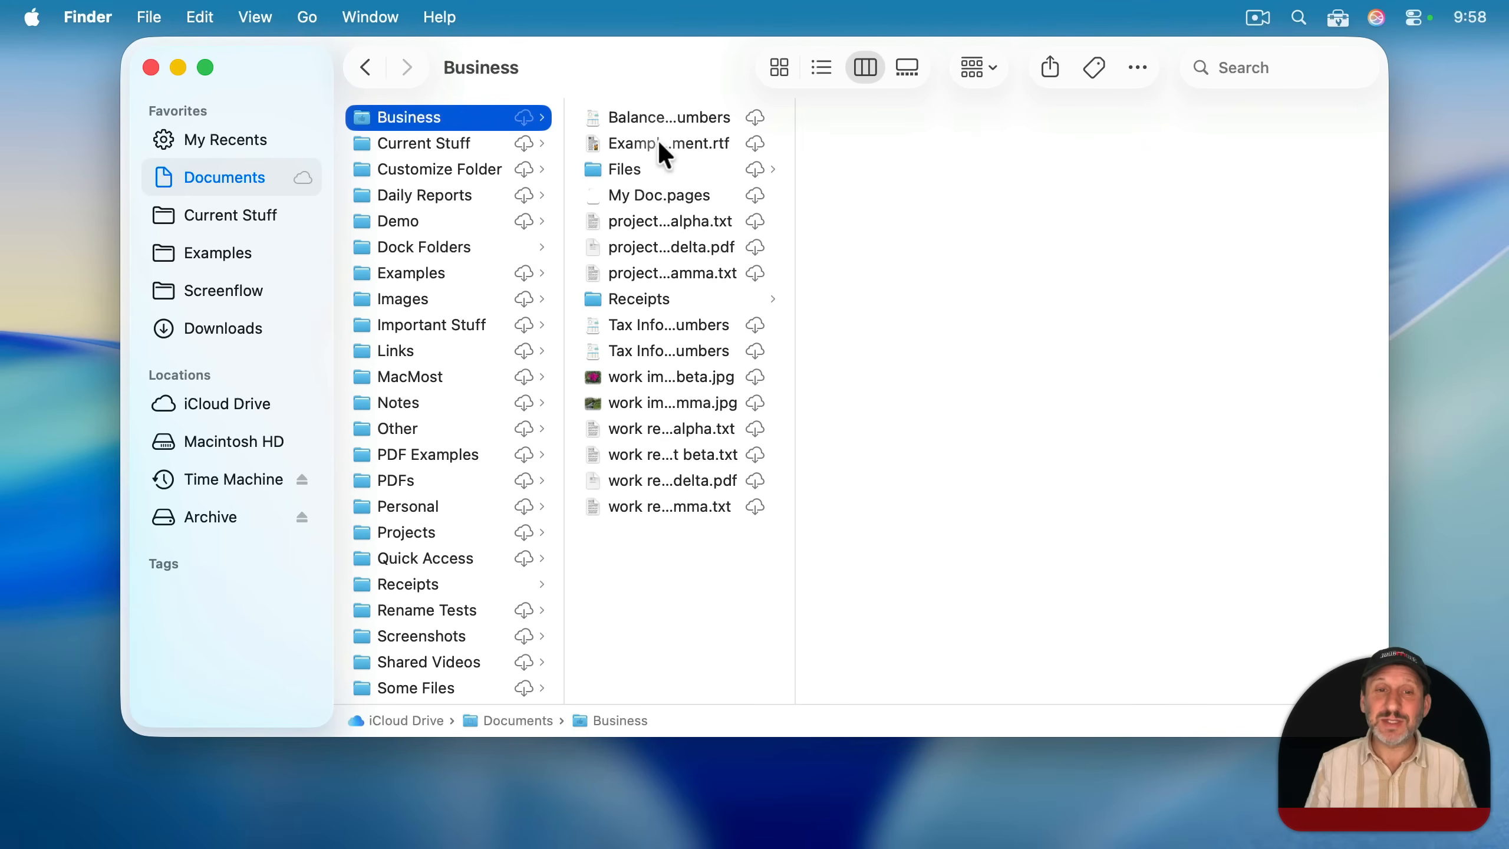
pyautogui.moveTo(668, 361)
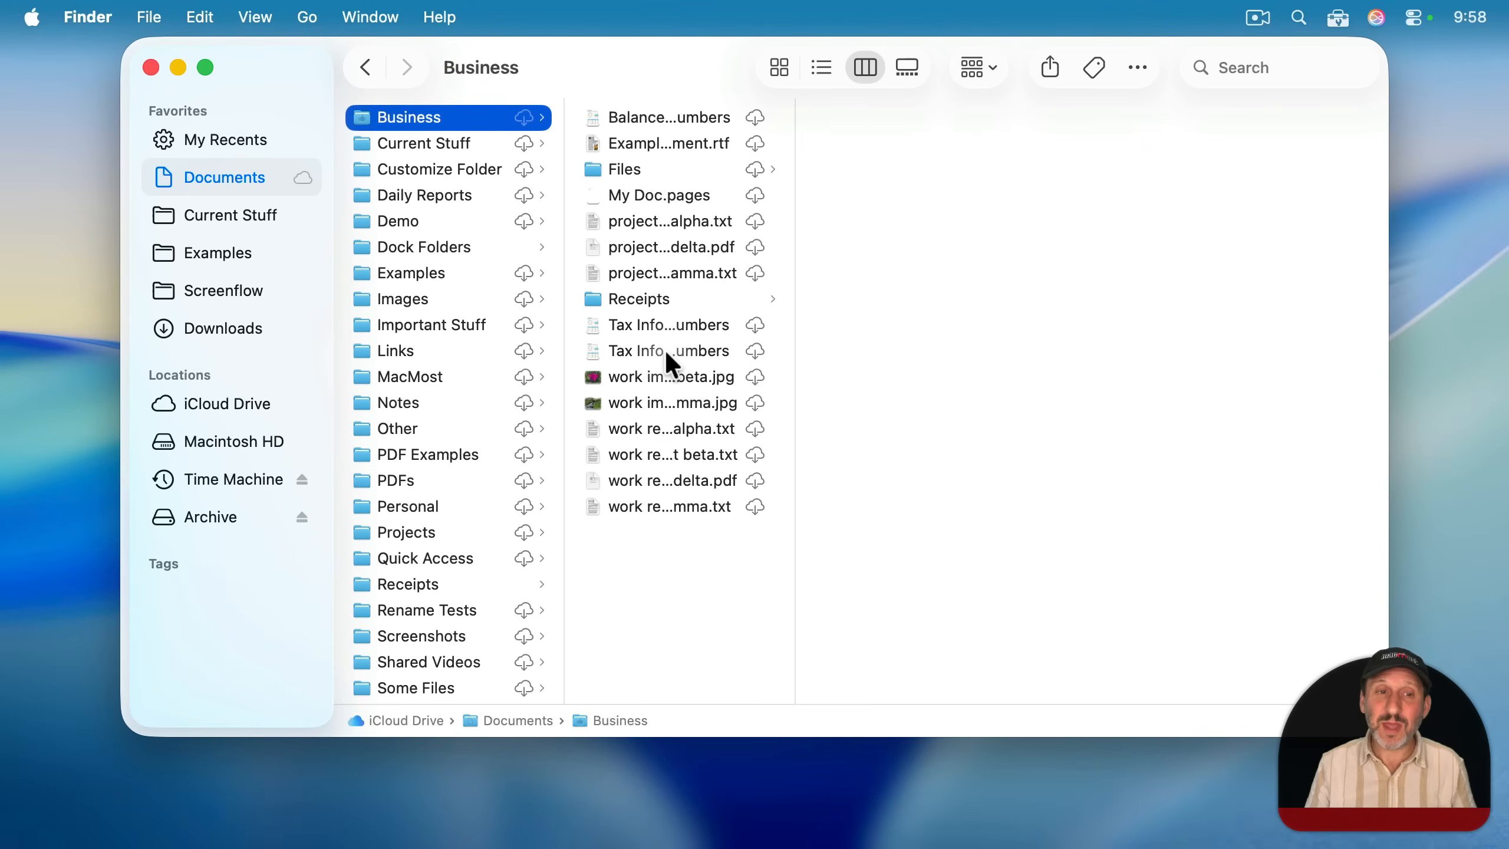
pyautogui.moveTo(789, 231)
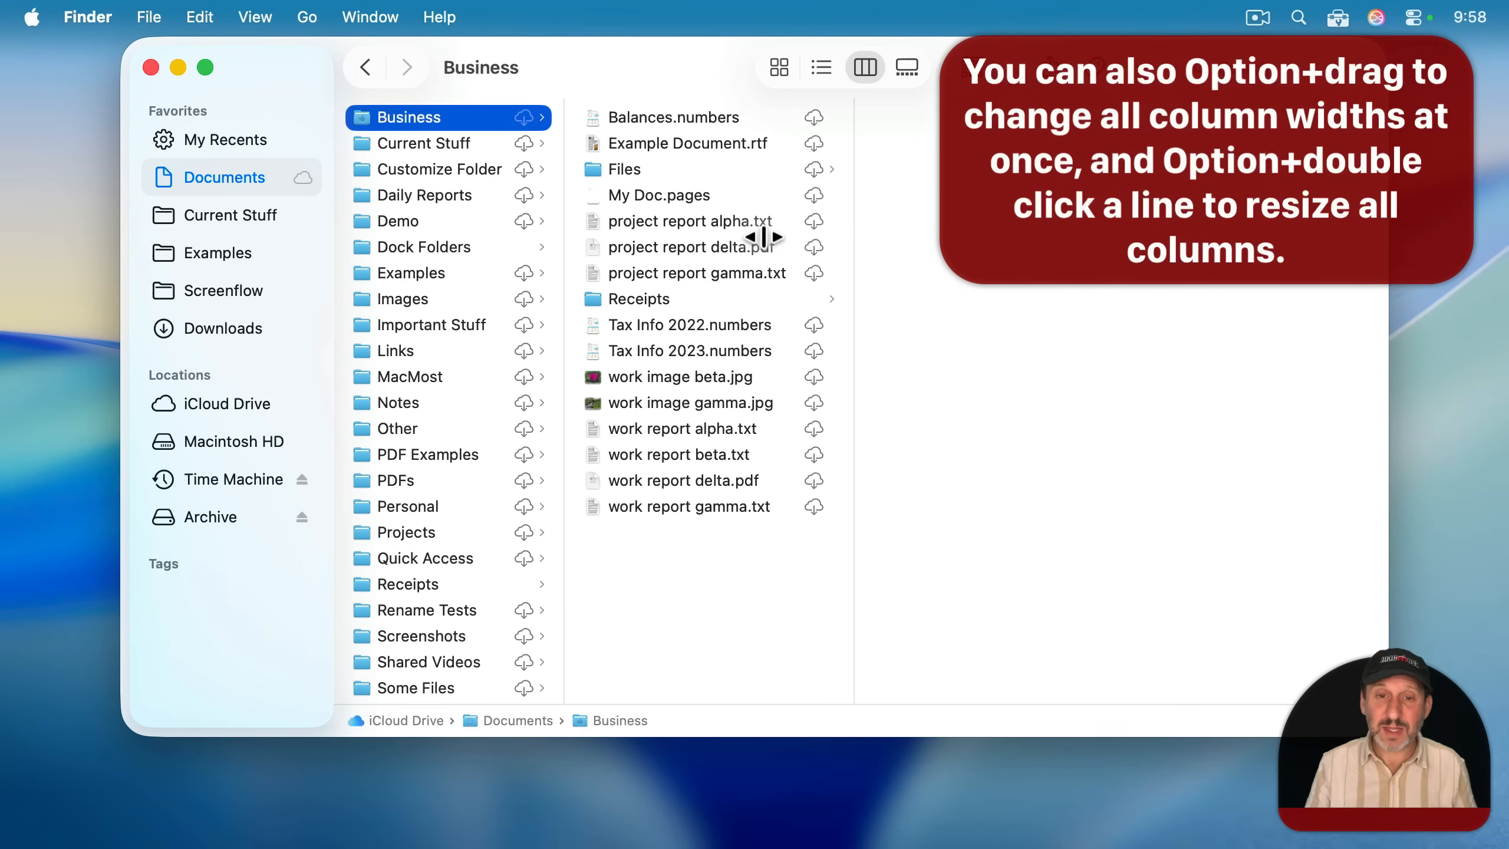
pyautogui.moveTo(862, 210)
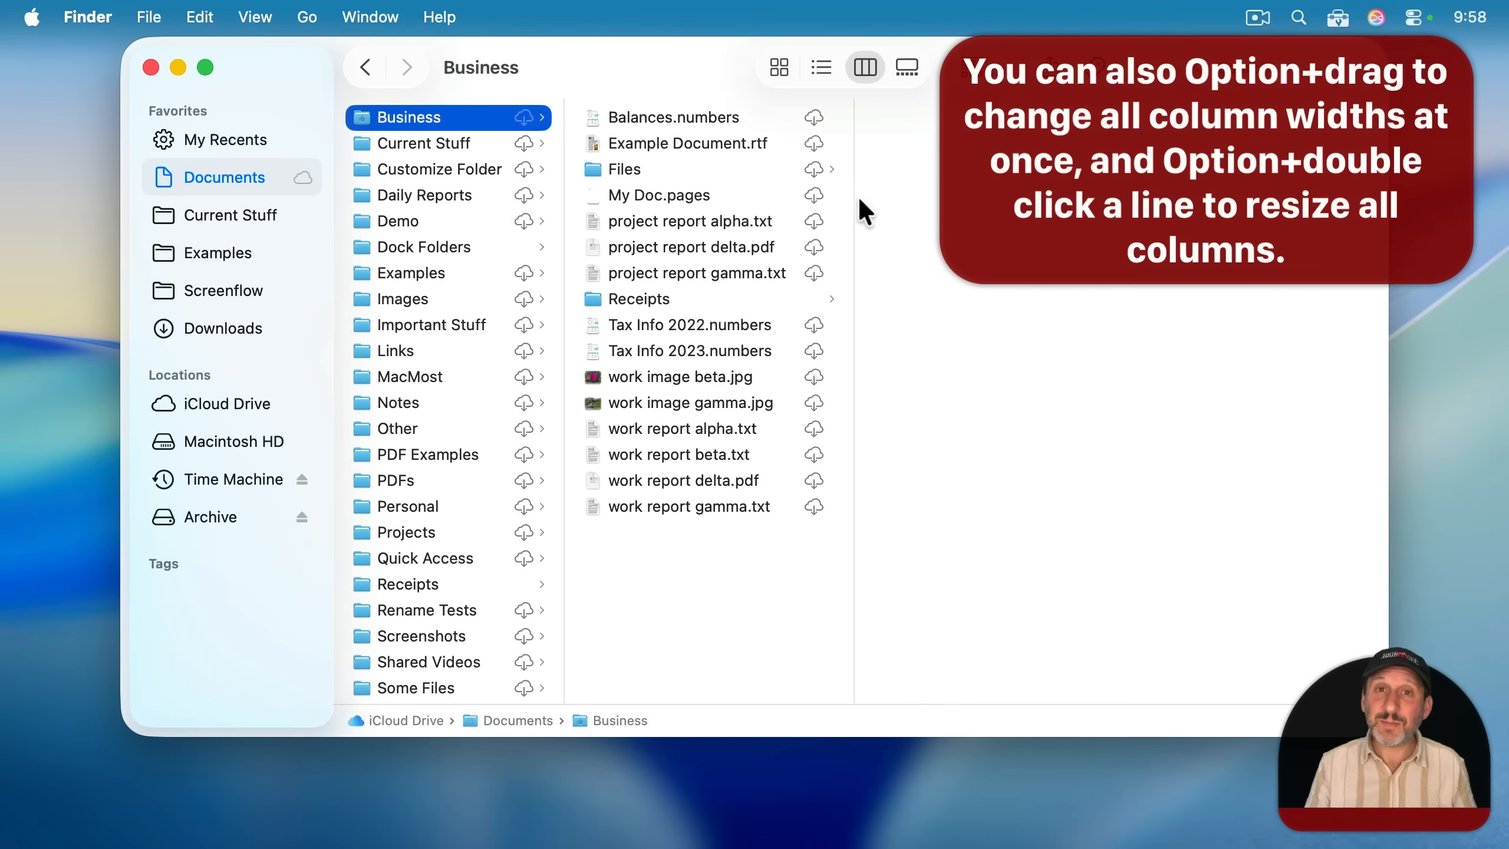
pyautogui.moveTo(717, 448)
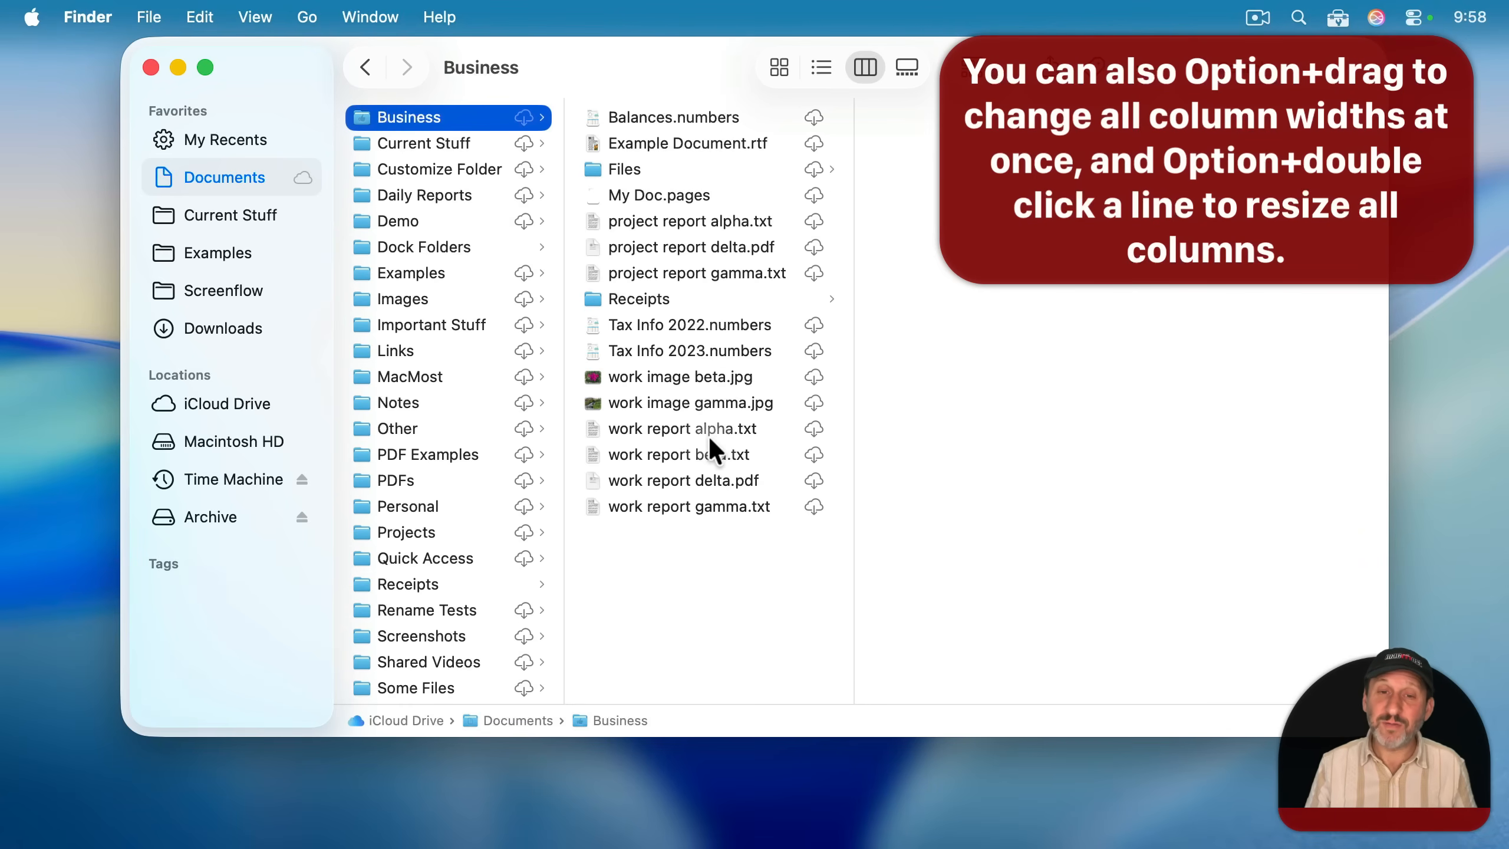
# - In System Settings > Appearance, set Show scroll bars to Always
pyautogui.click(29, 18)
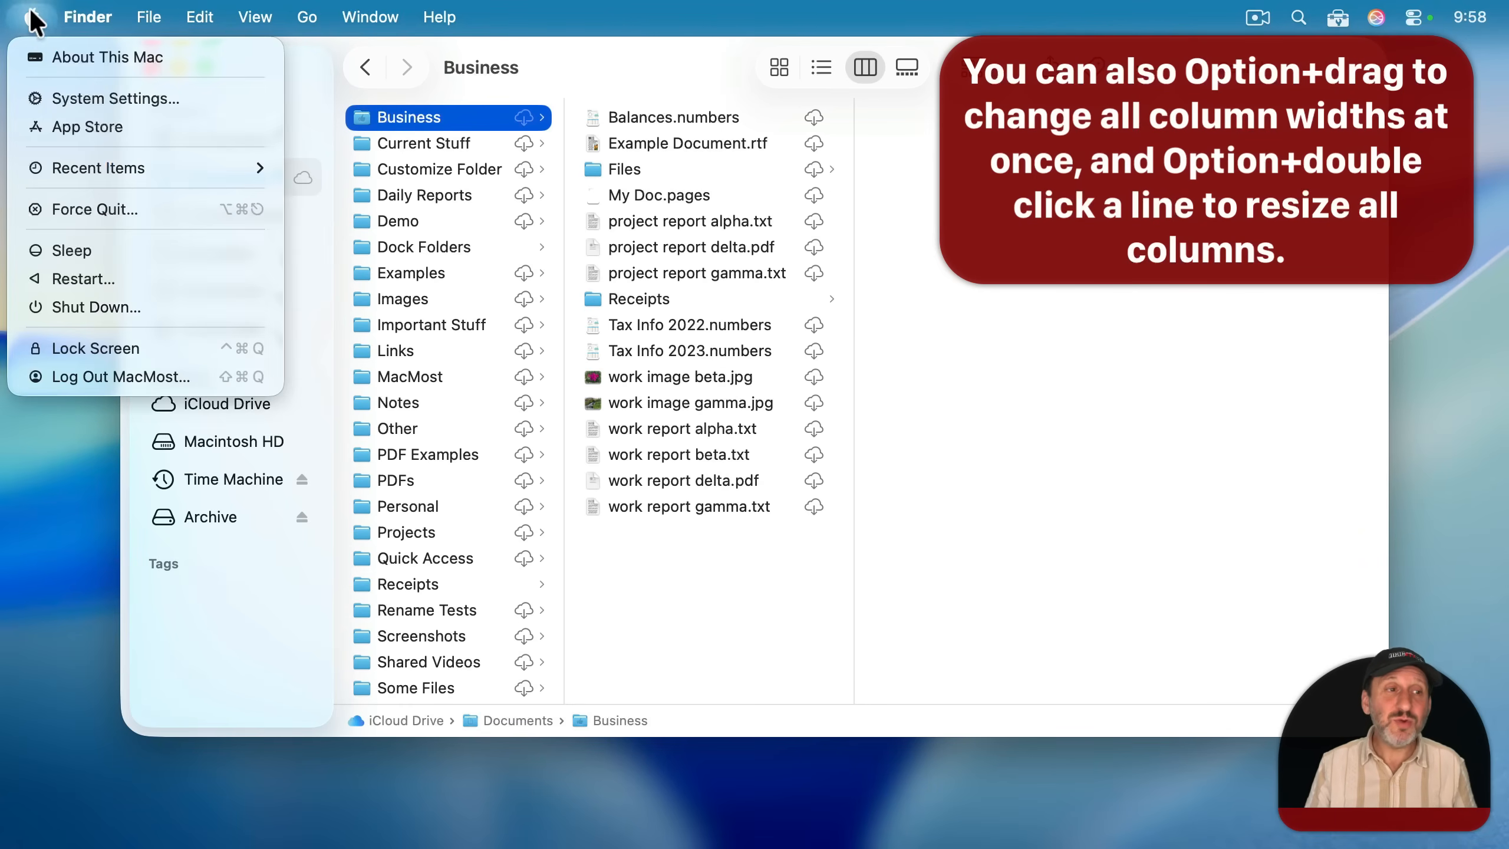
pyautogui.click(115, 98)
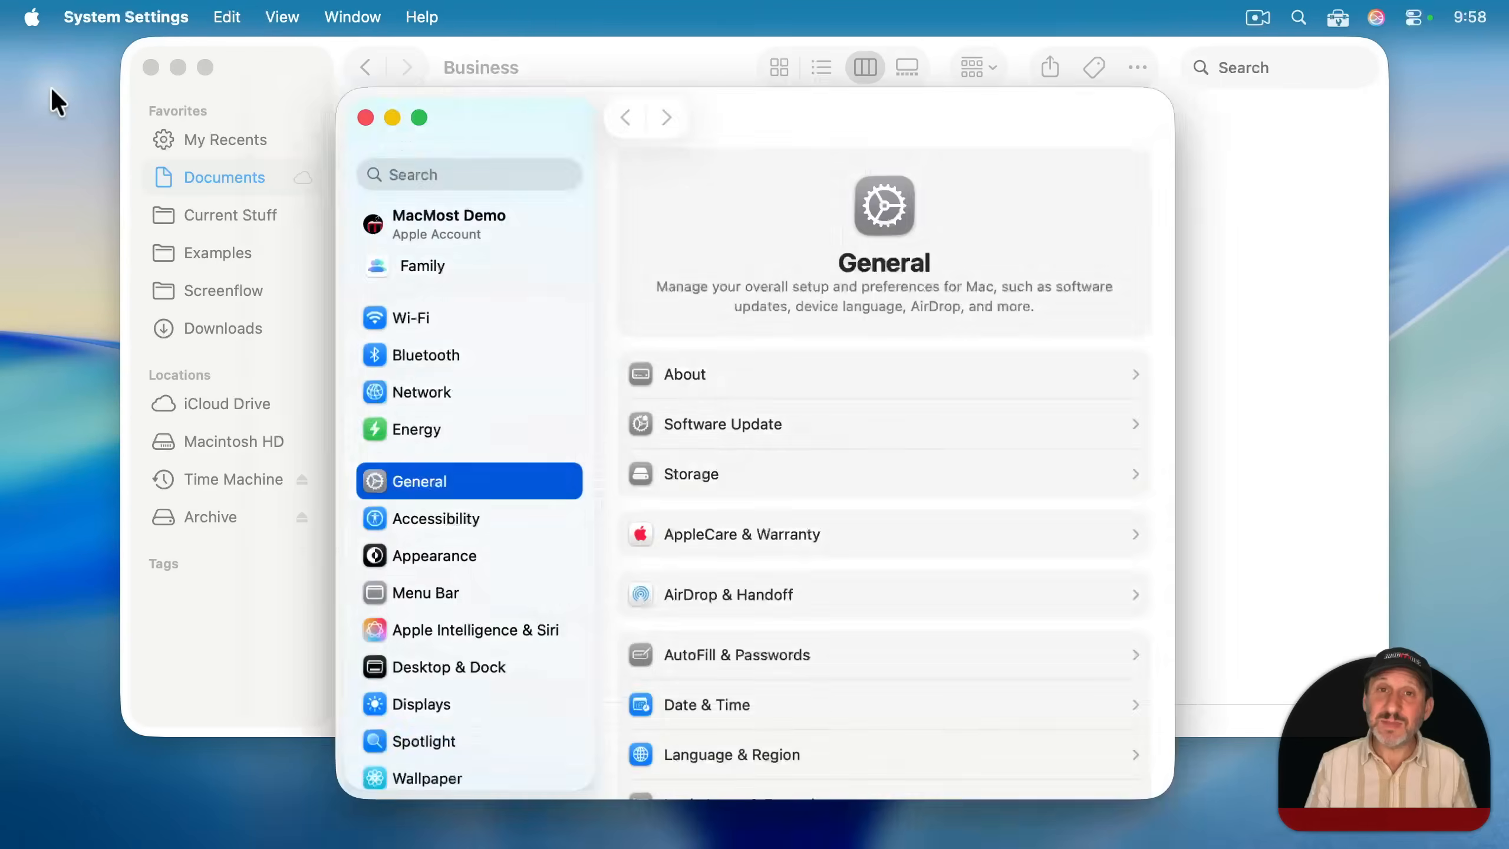
pyautogui.click(435, 556)
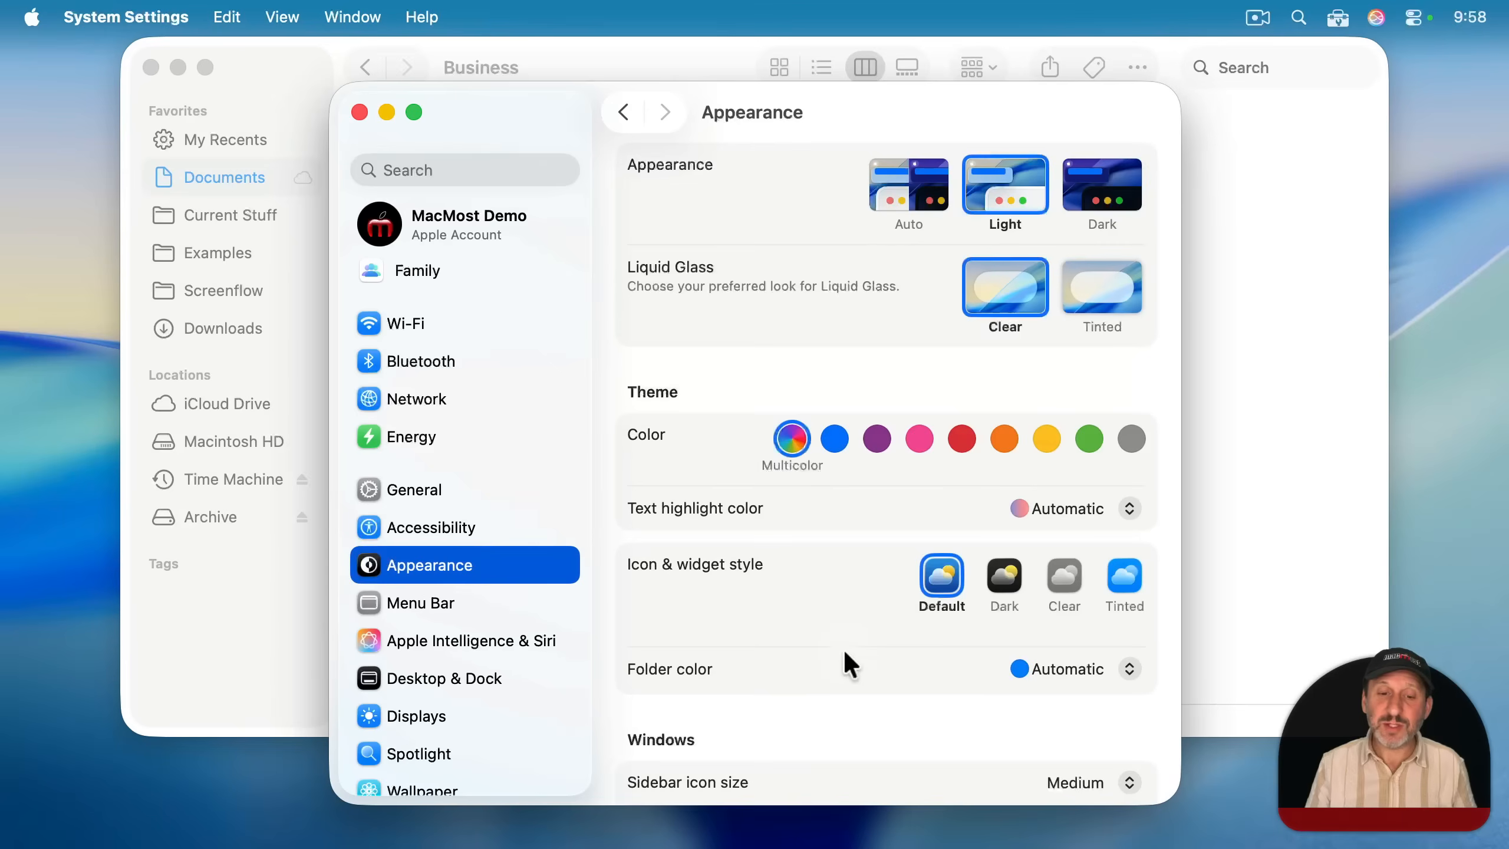
pyautogui.scroll(-3)
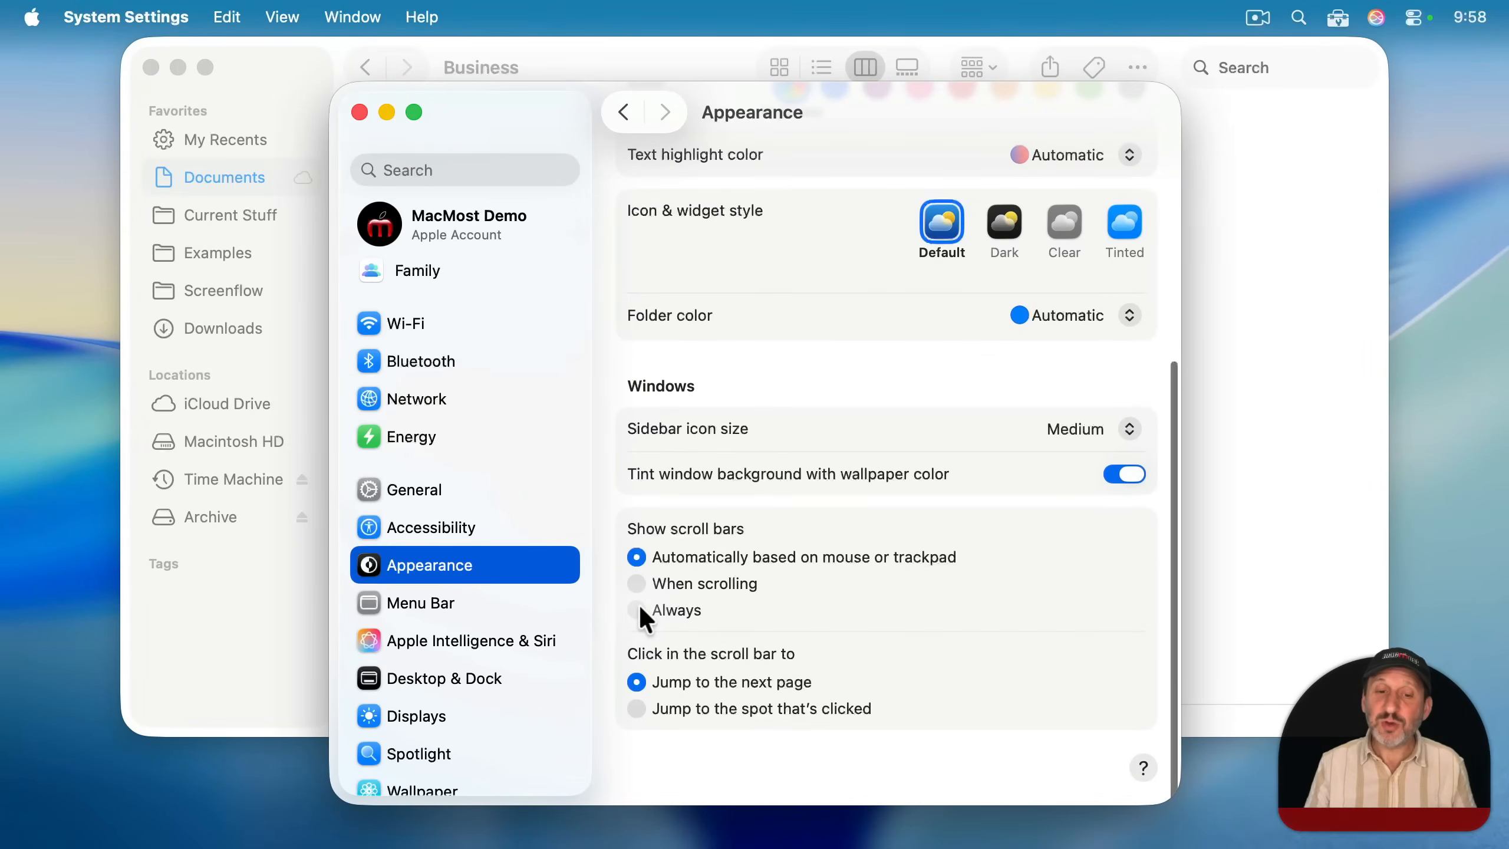
pyautogui.click(637, 611)
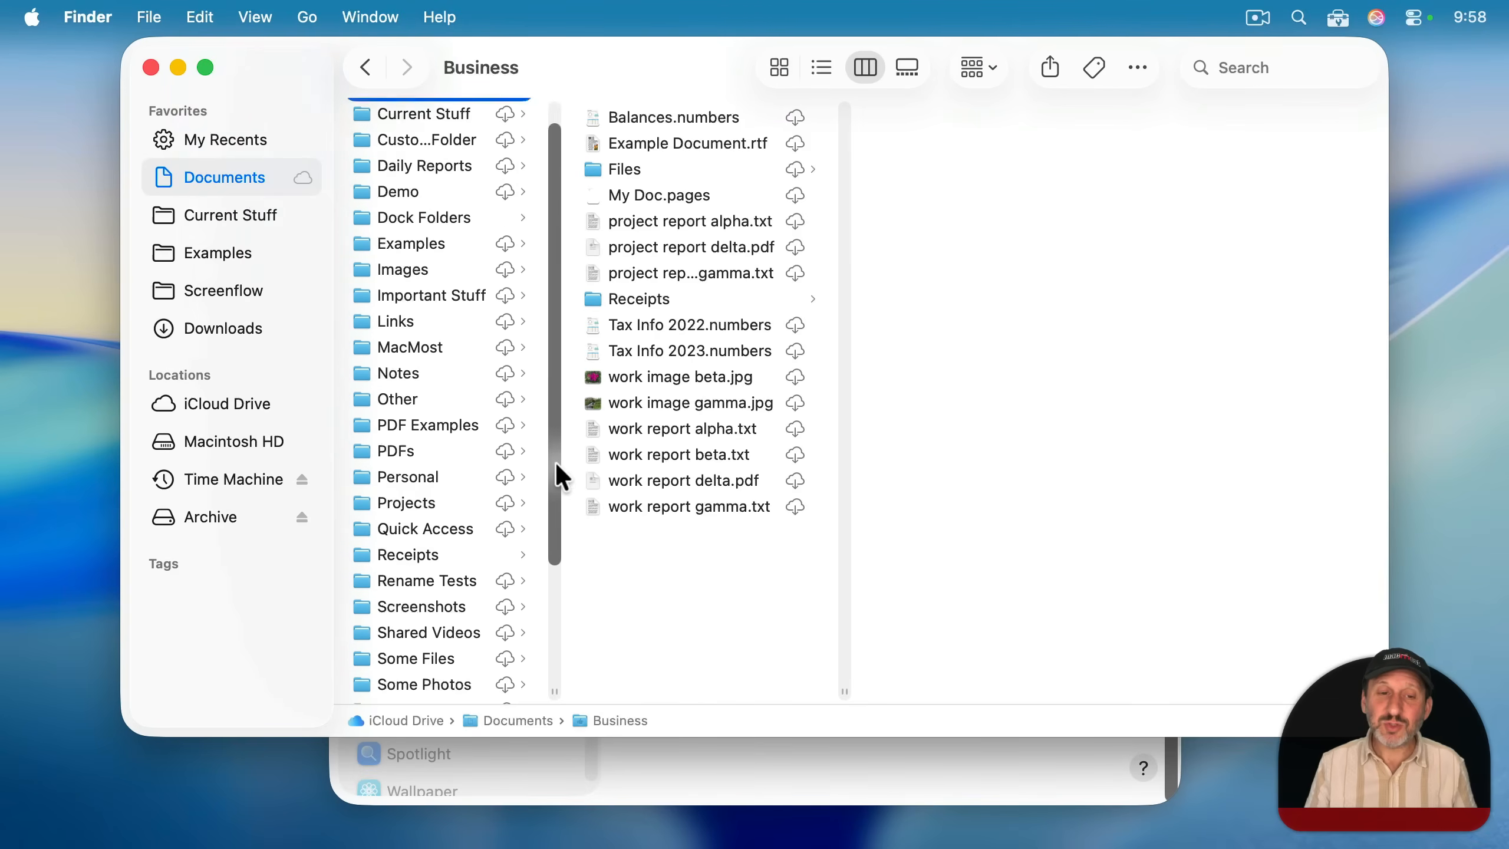
# - Scroll the Documents column back to the top with Business highlighted
pyautogui.scroll(3)
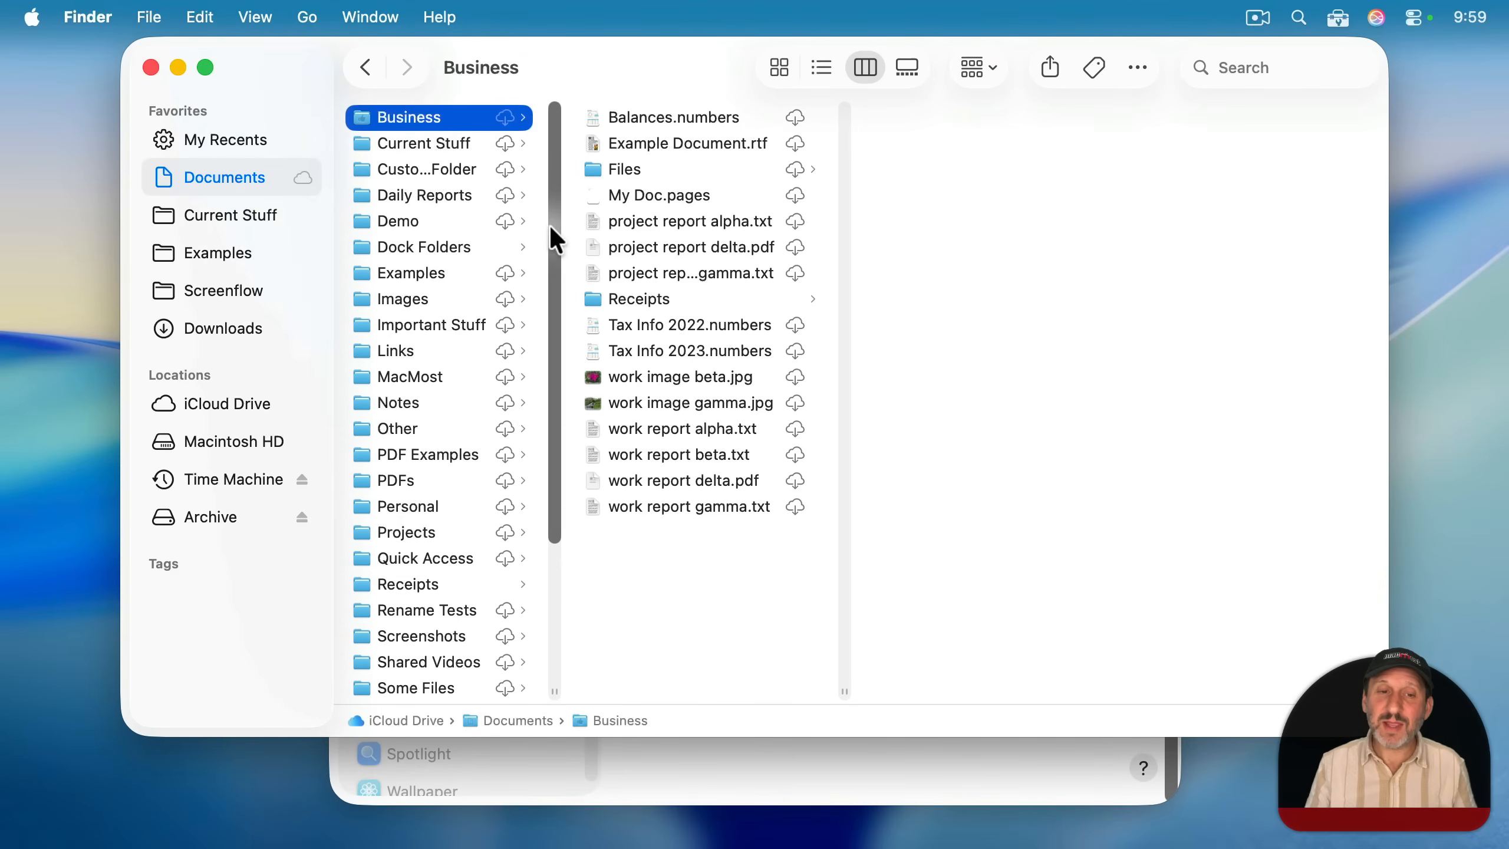
pyautogui.moveTo(585, 510)
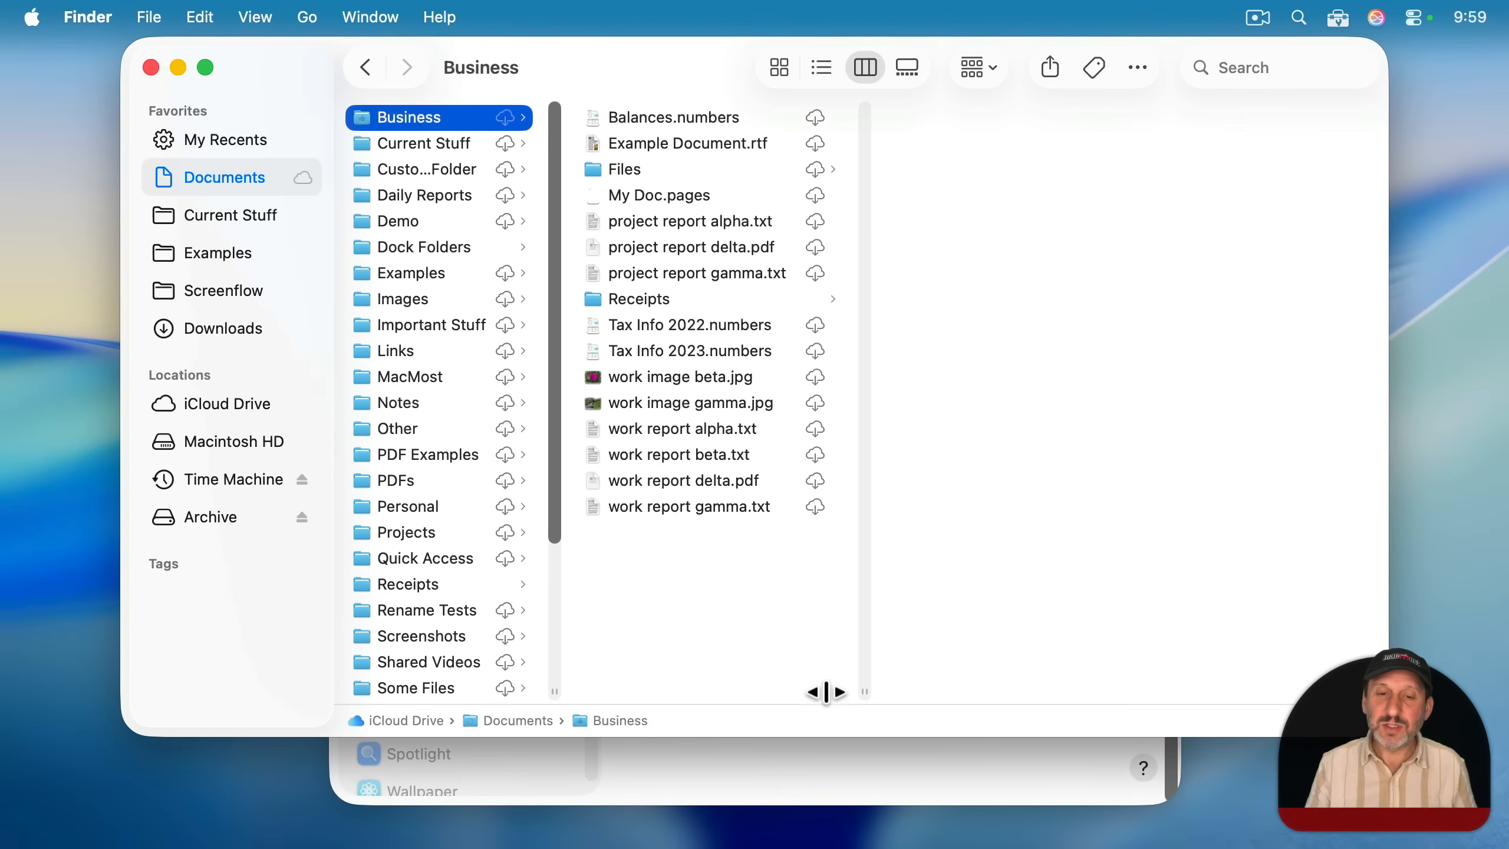
pyautogui.moveTo(854, 520)
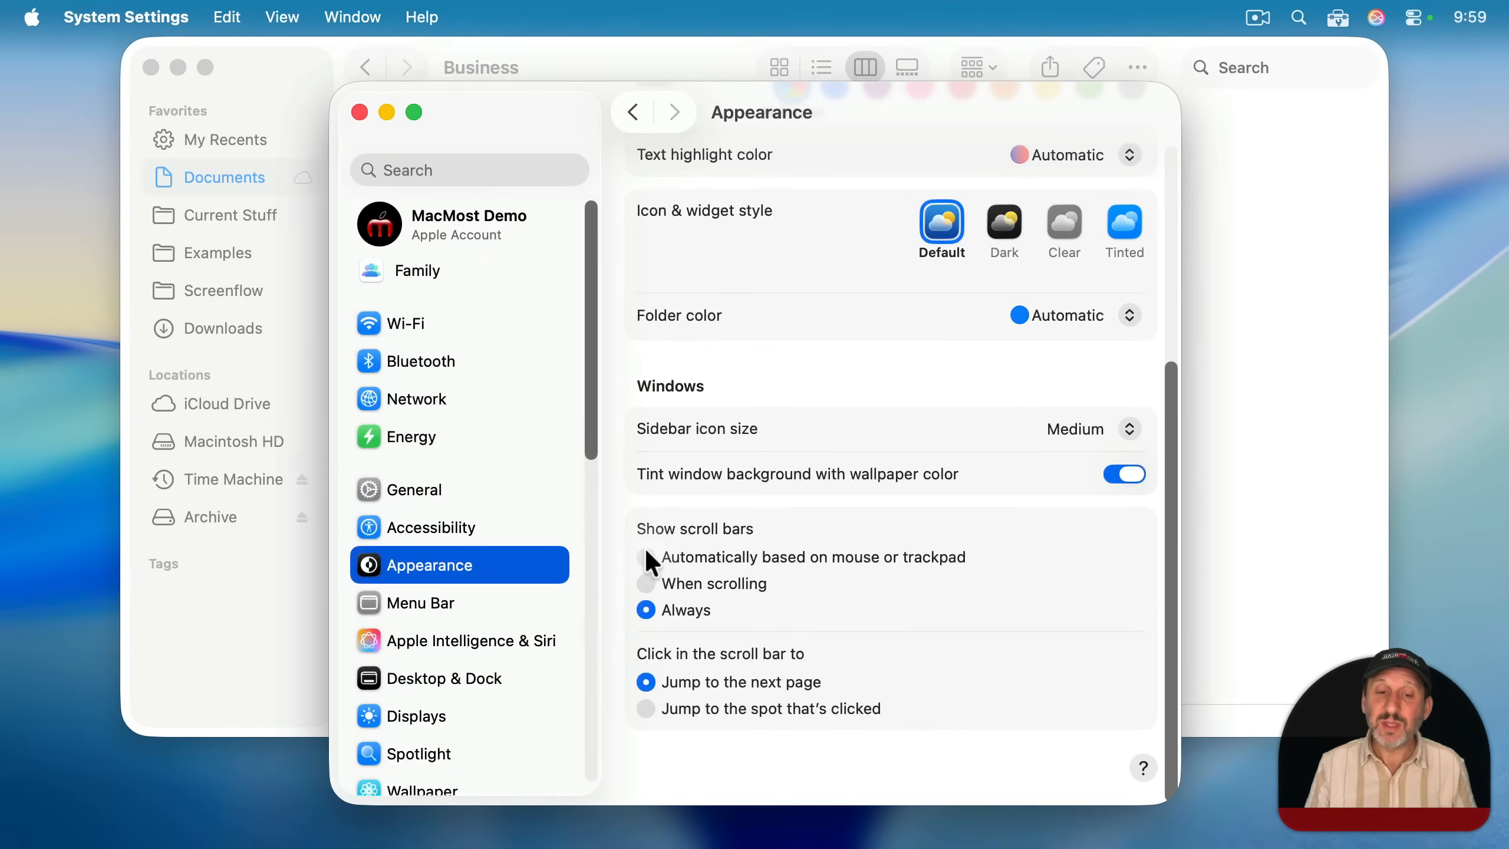
# - Set Show scroll bars back to Automatically based on mouse or trackpad
pyautogui.click(637, 558)
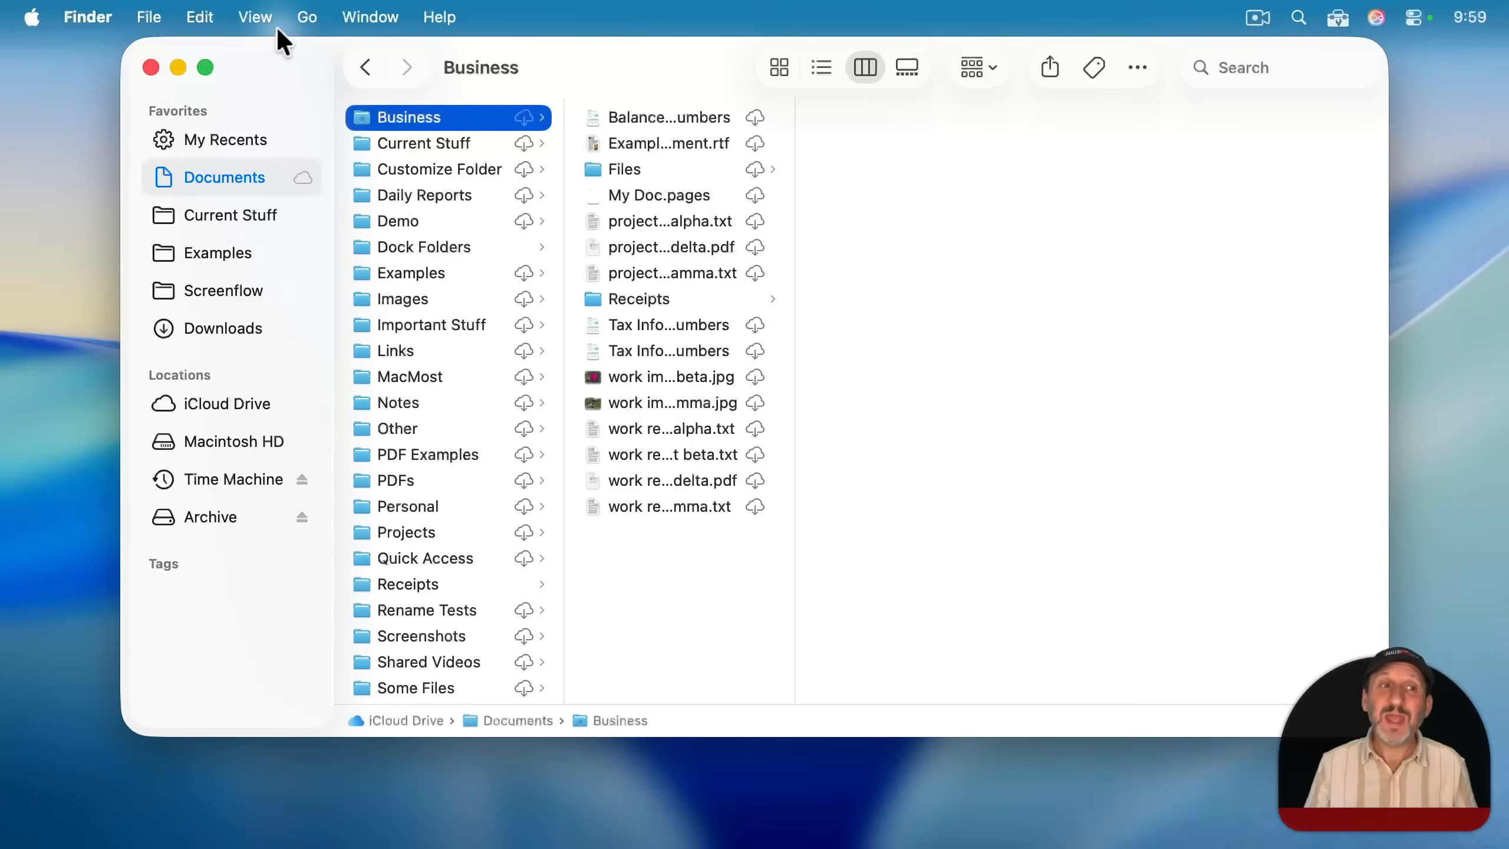
# - Bring up the View Options panel for the Documents folder
pyautogui.click(255, 16)
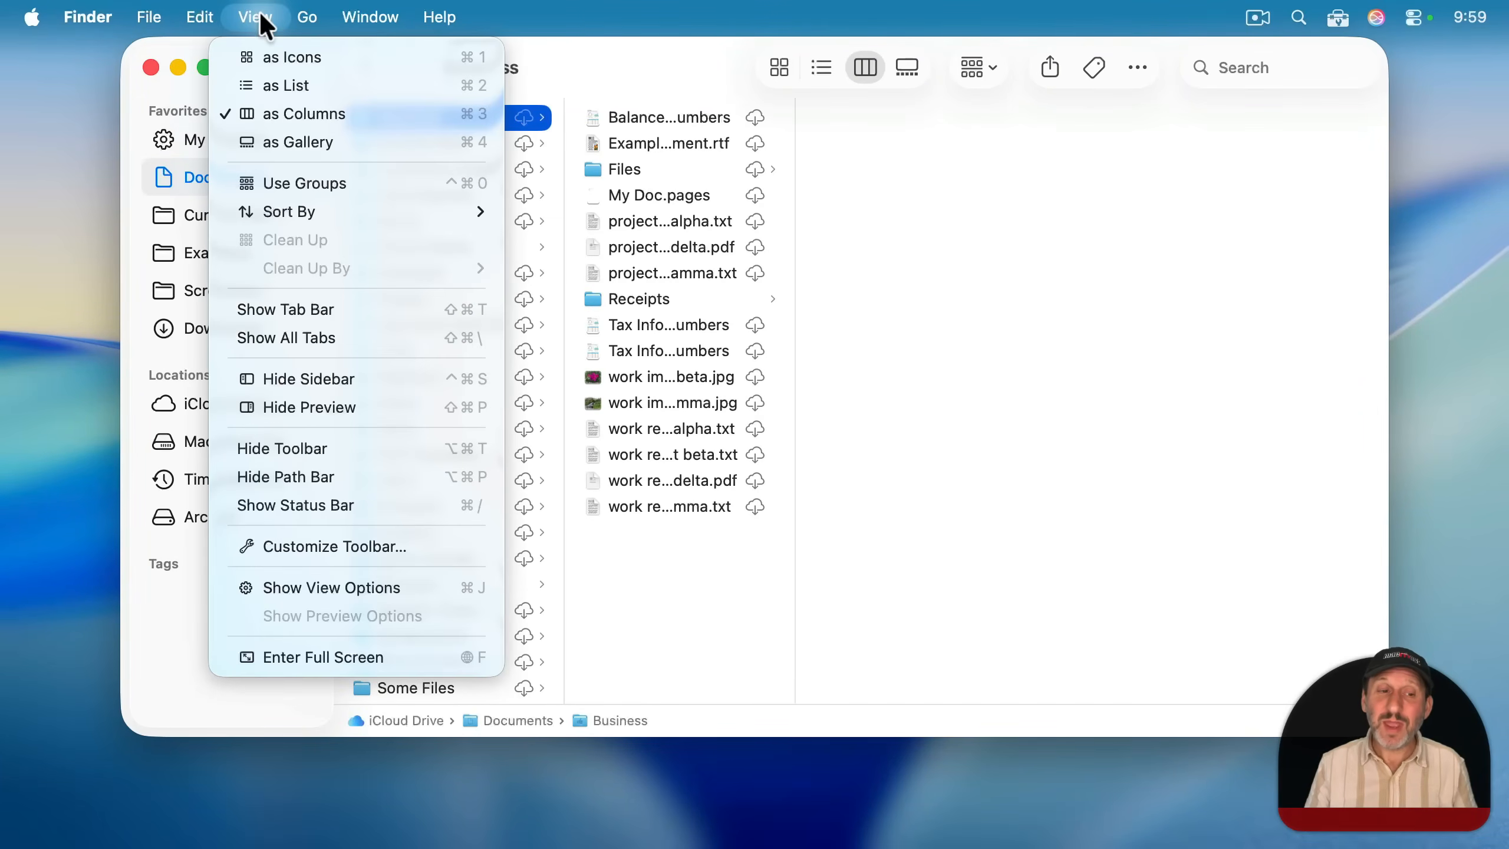
pyautogui.moveTo(332, 587)
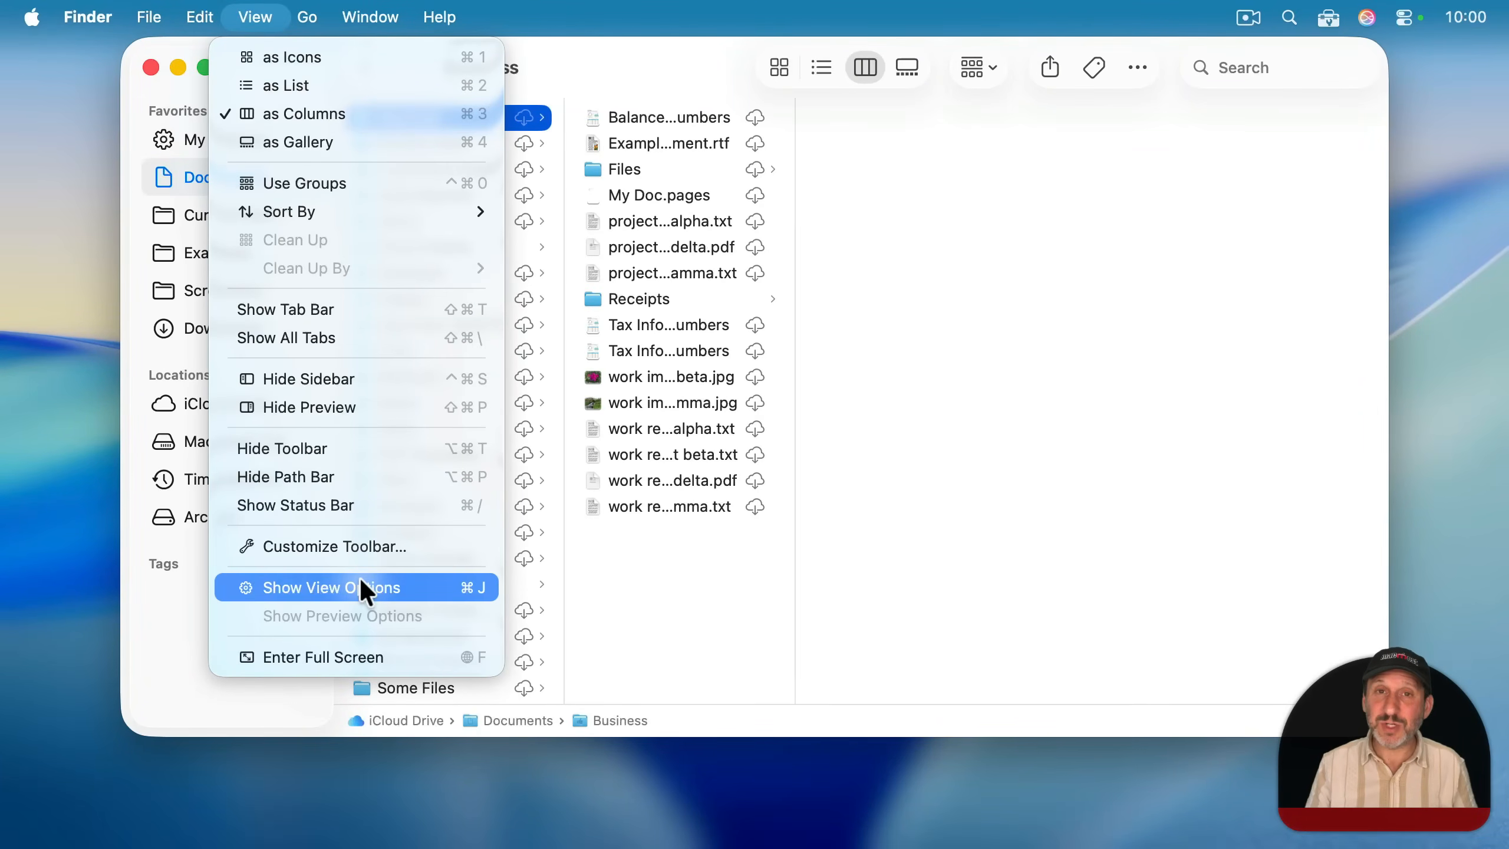
pyautogui.click(333, 587)
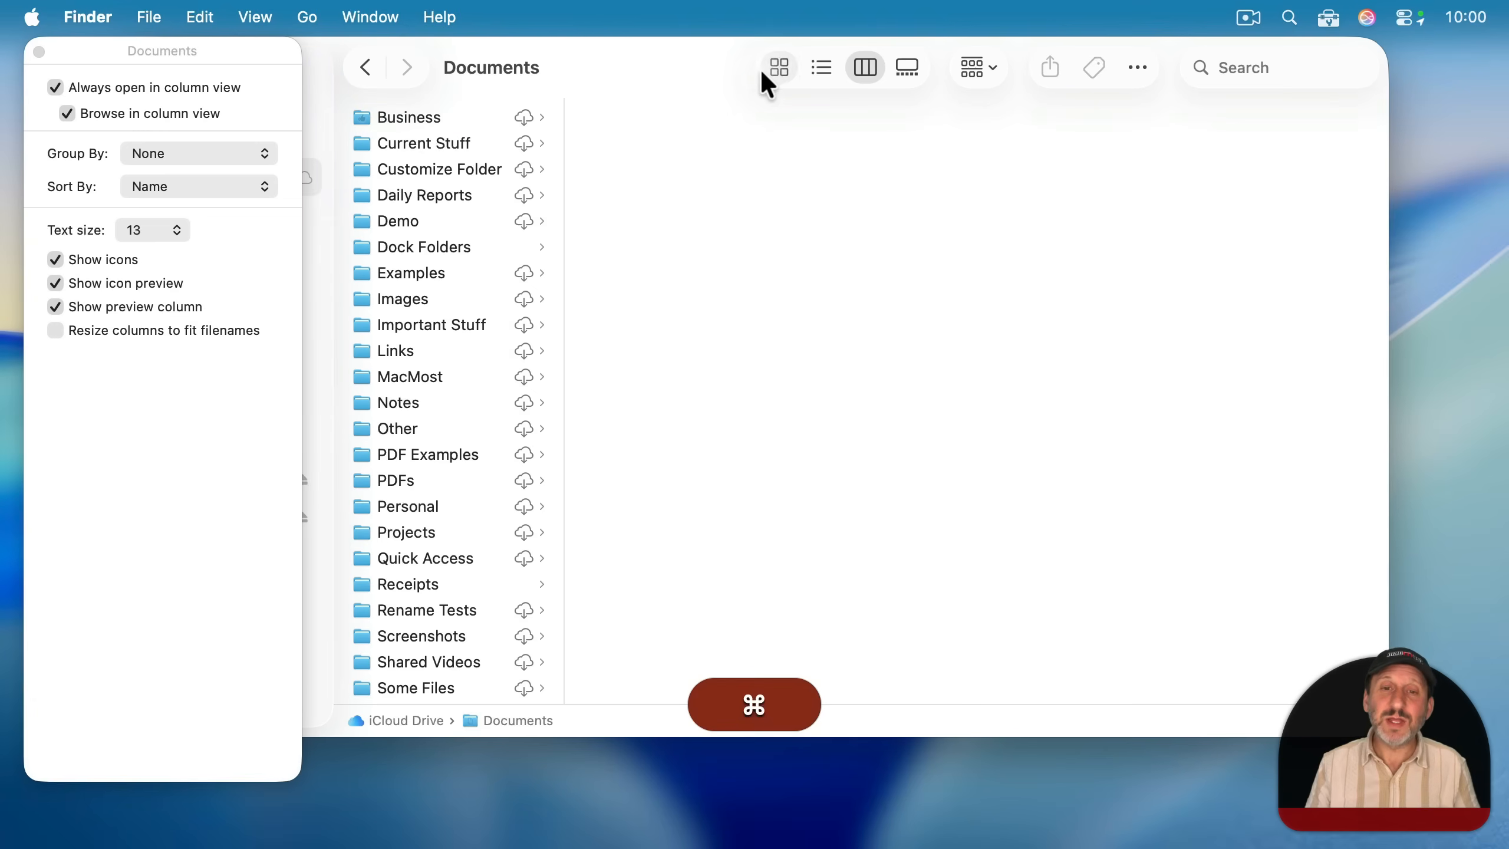
# - Cycle the folder through icon and list views, then back to column view
pyautogui.click(778, 66)
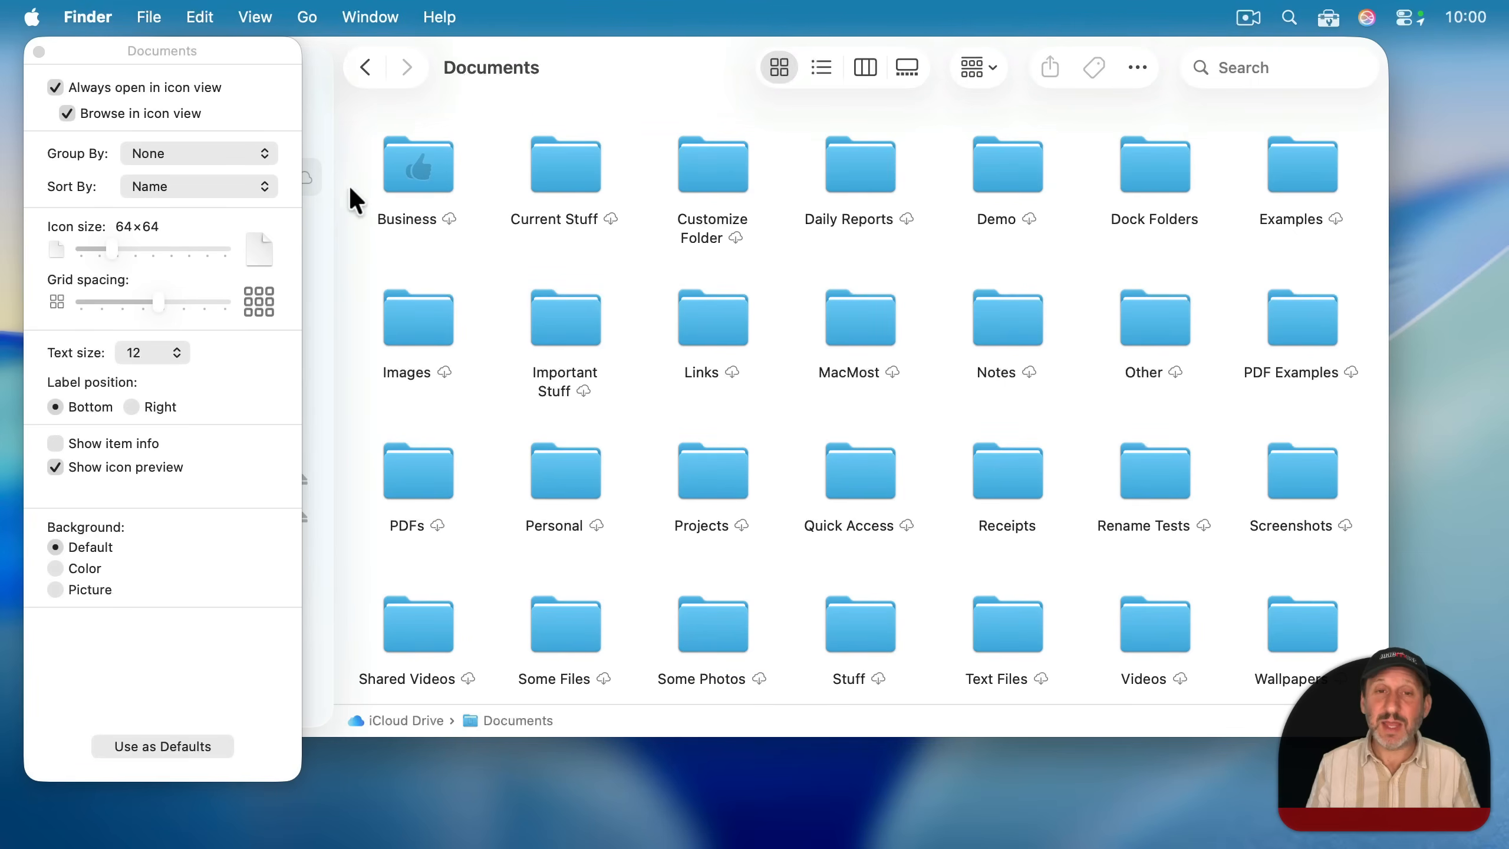
pyautogui.moveTo(820, 67)
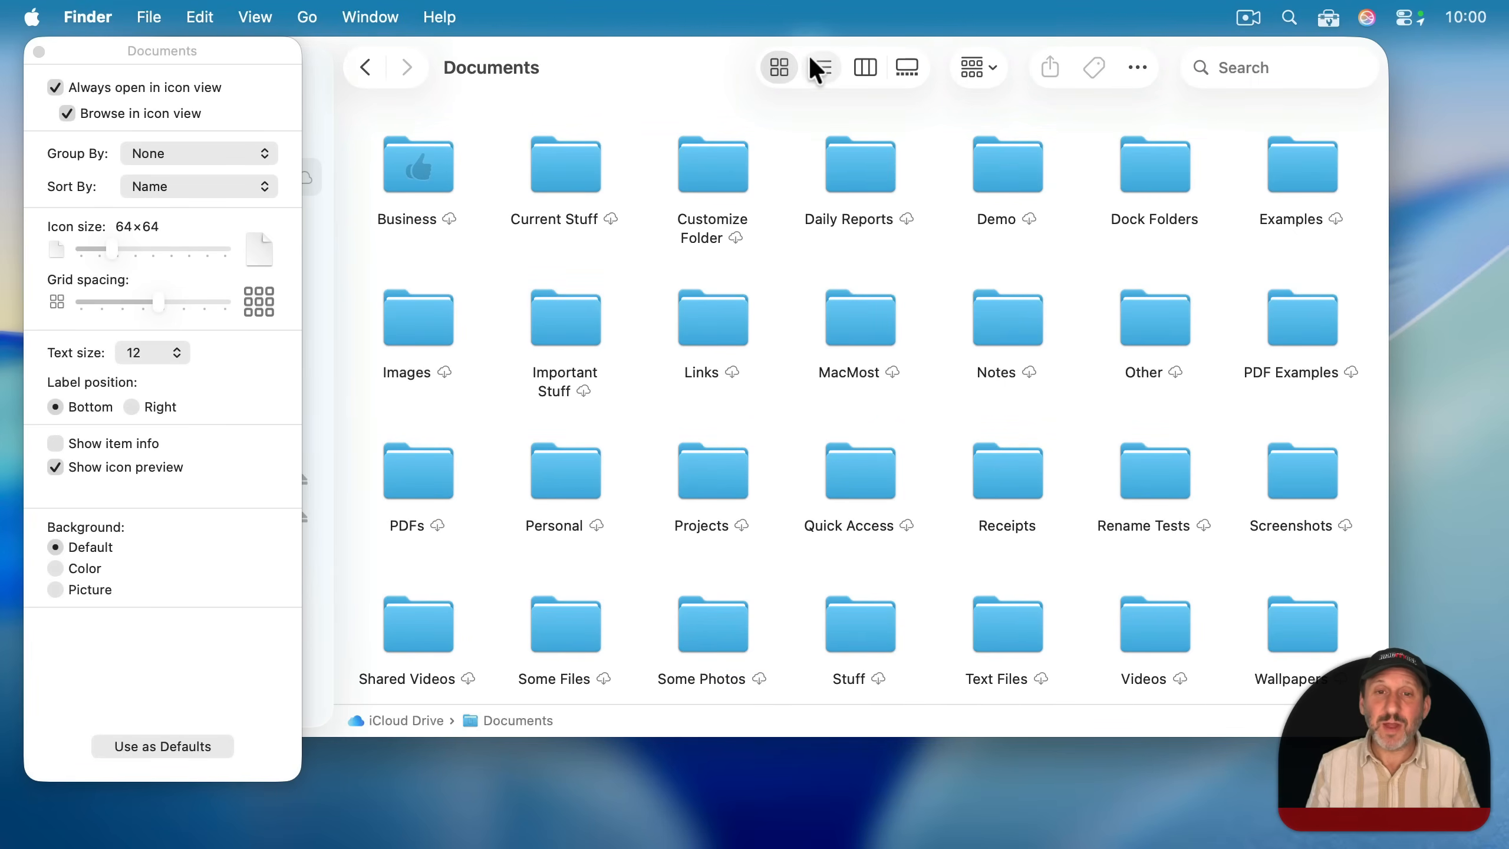
pyautogui.click(820, 67)
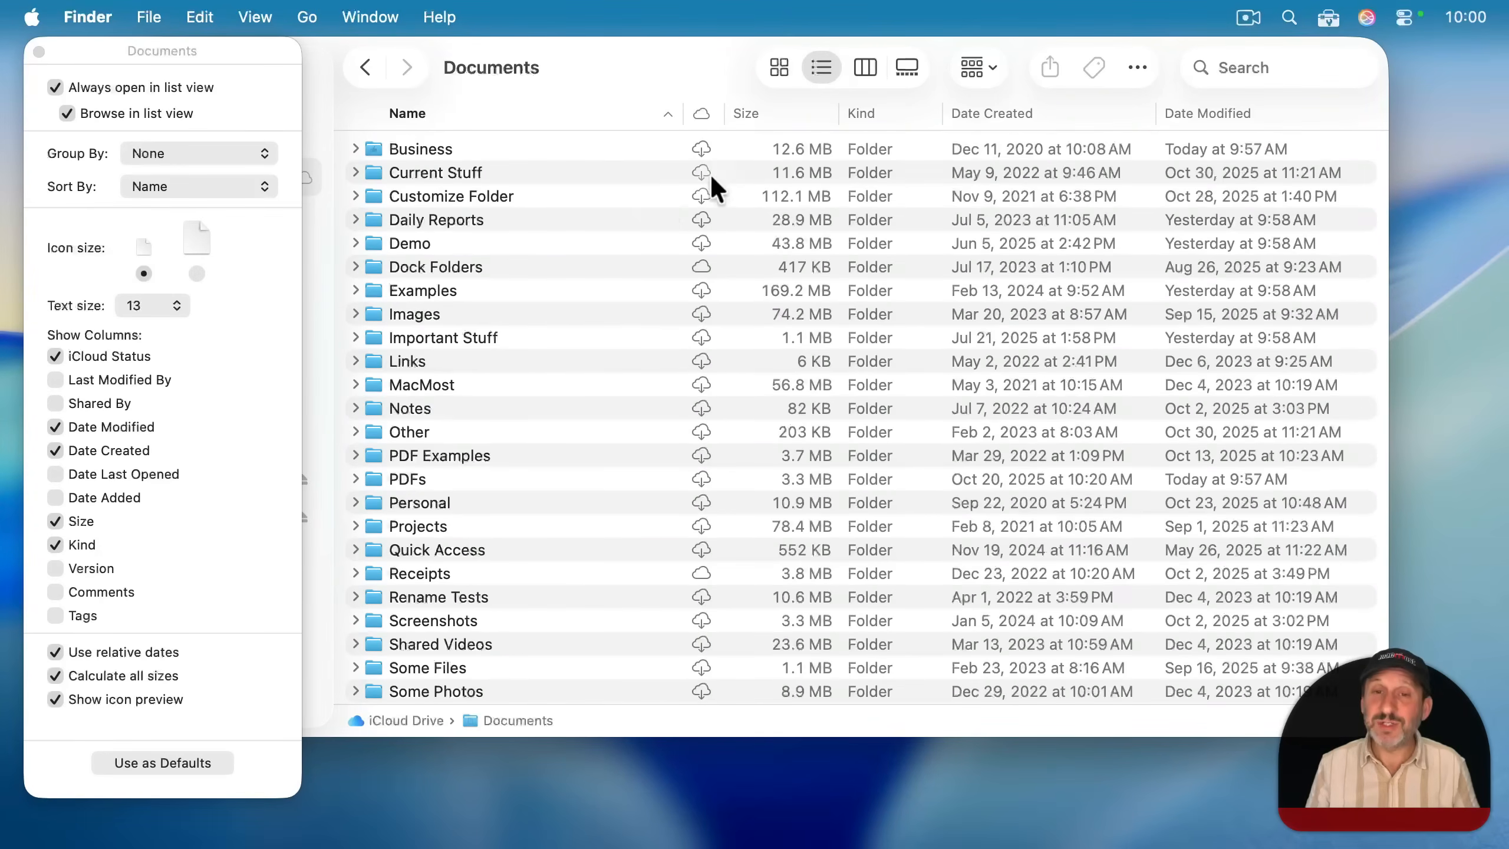
pyautogui.click(864, 67)
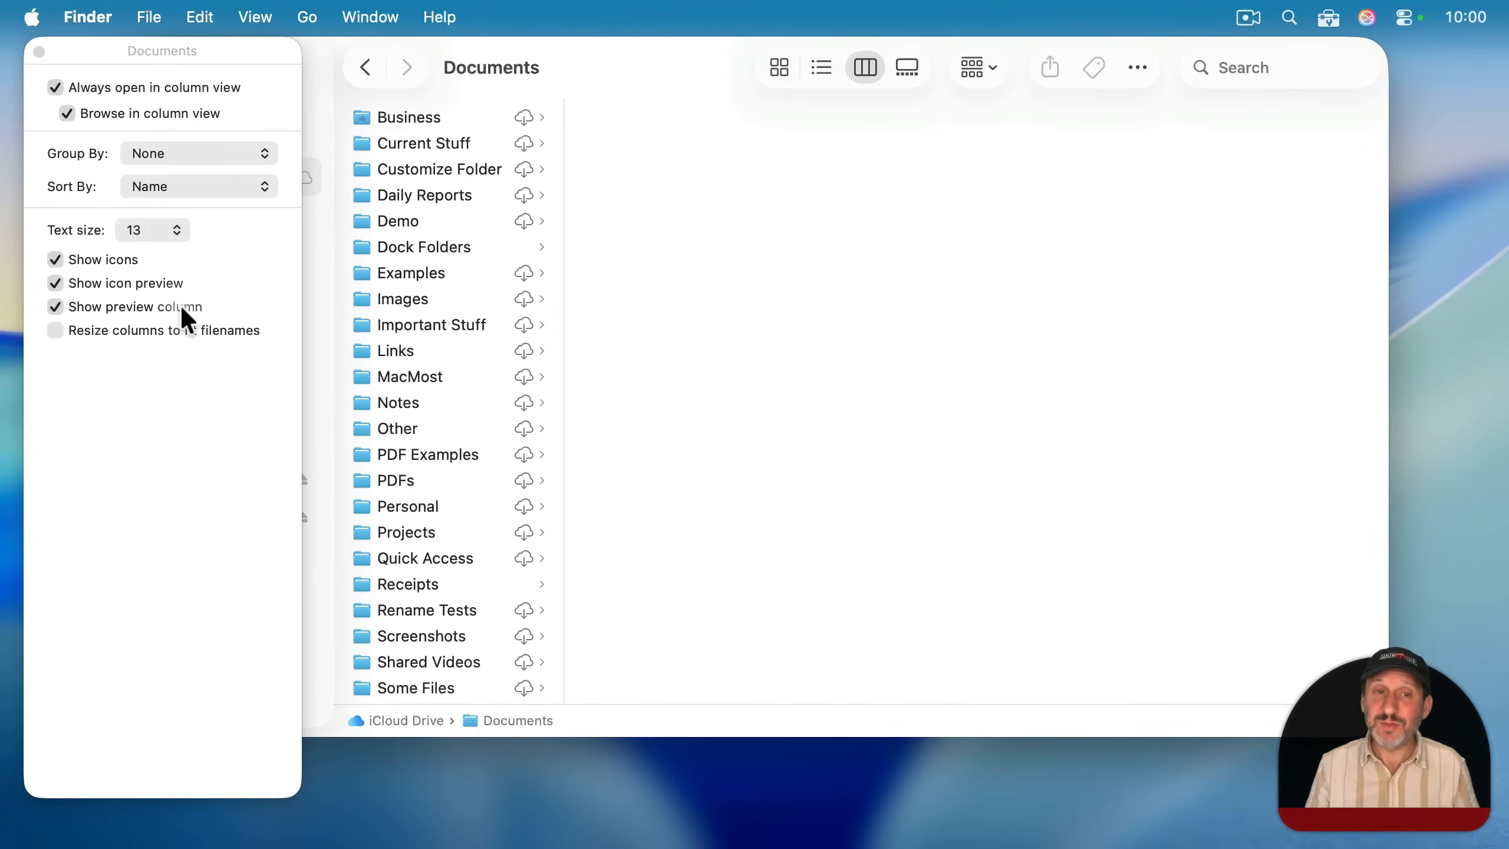
pyautogui.moveTo(893, 120)
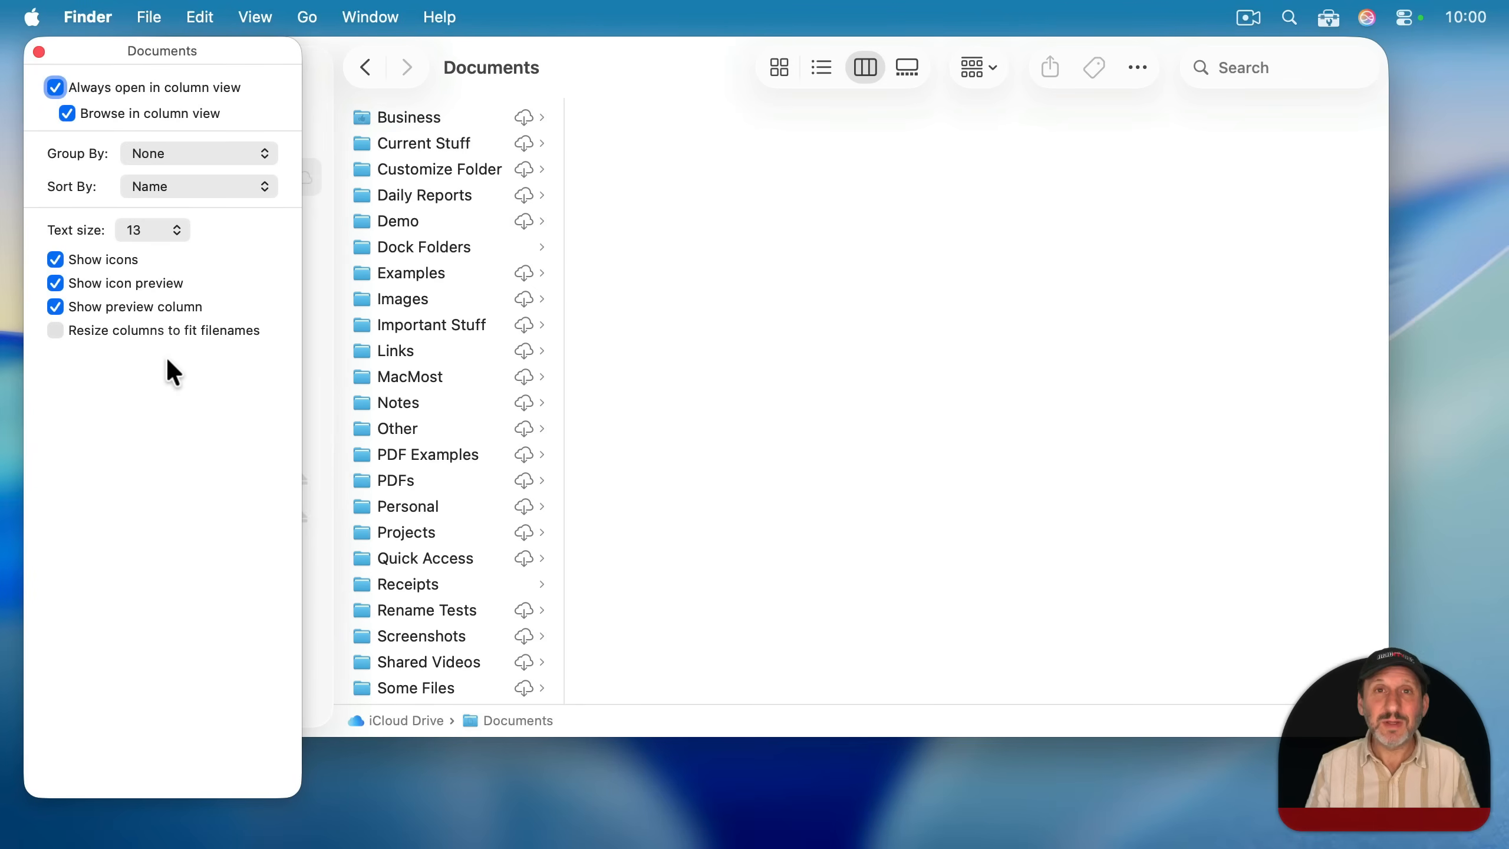
pyautogui.moveTo(88, 361)
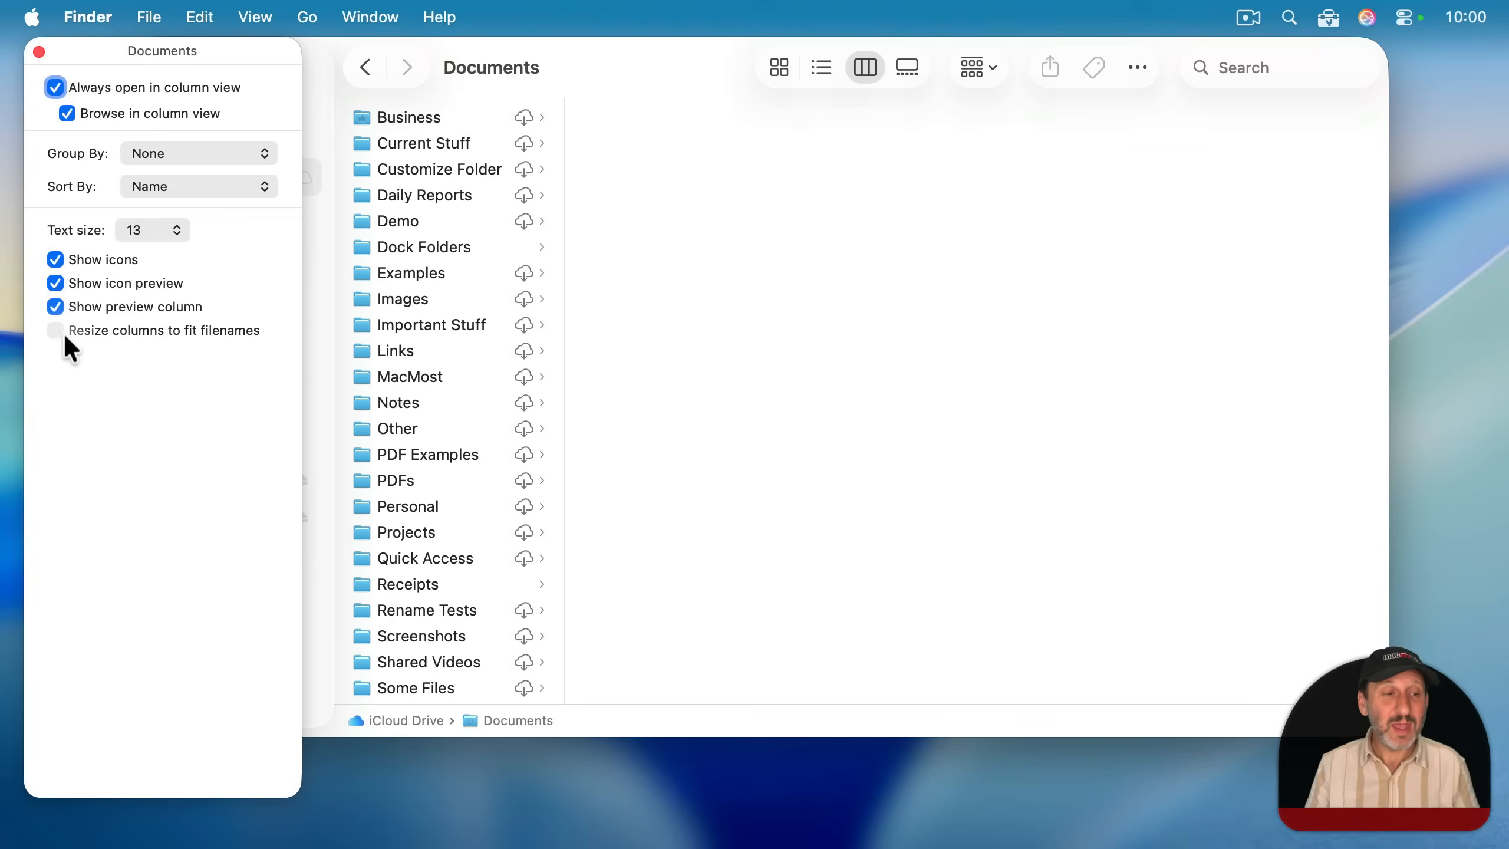
# - Turn on 'Resize columns to fit filenames' in the column-view options
pyautogui.click(55, 330)
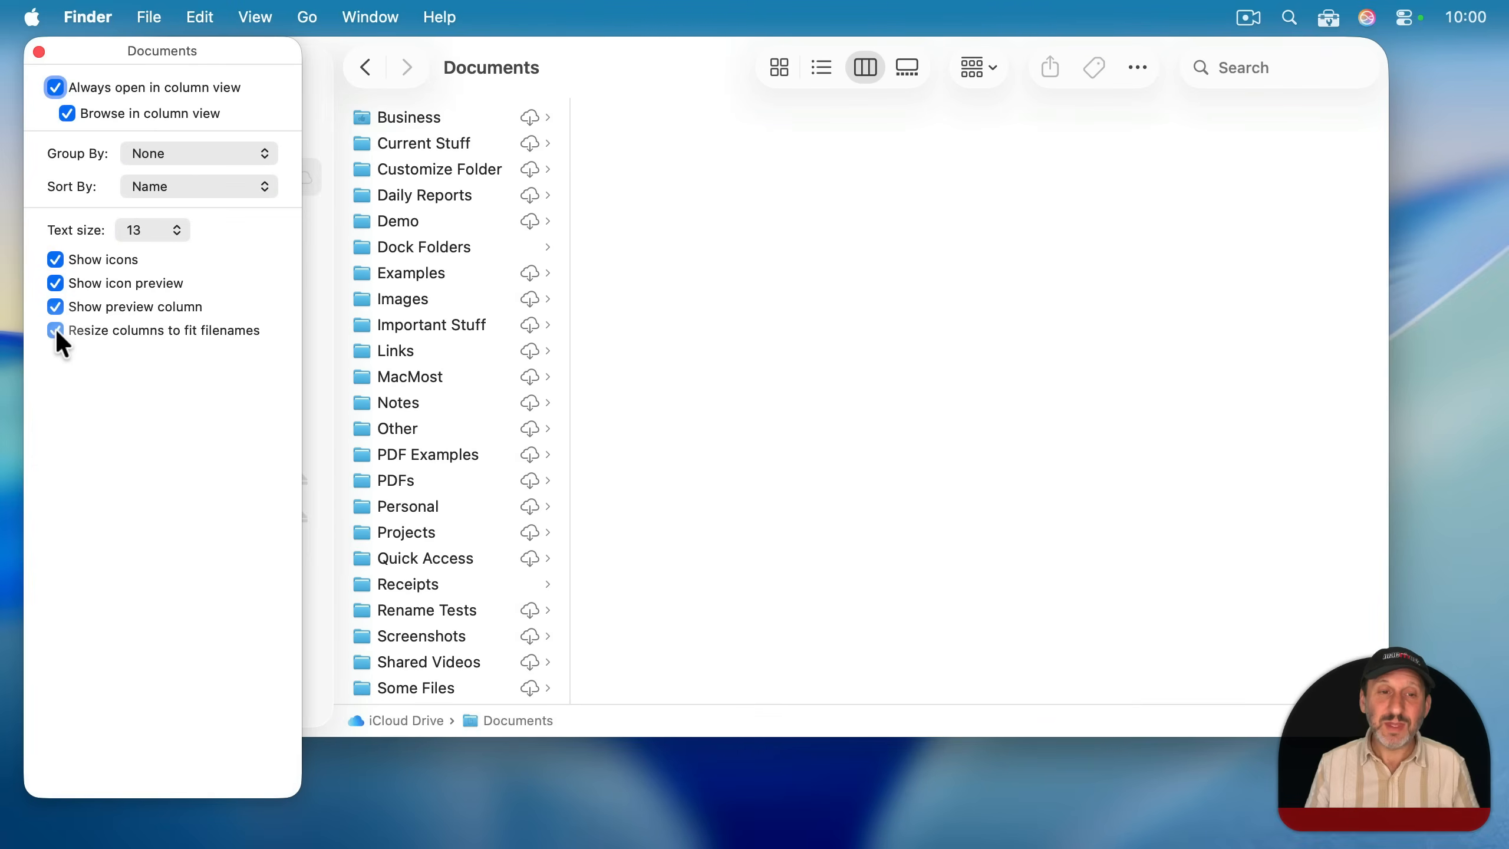
pyautogui.click(55, 330)
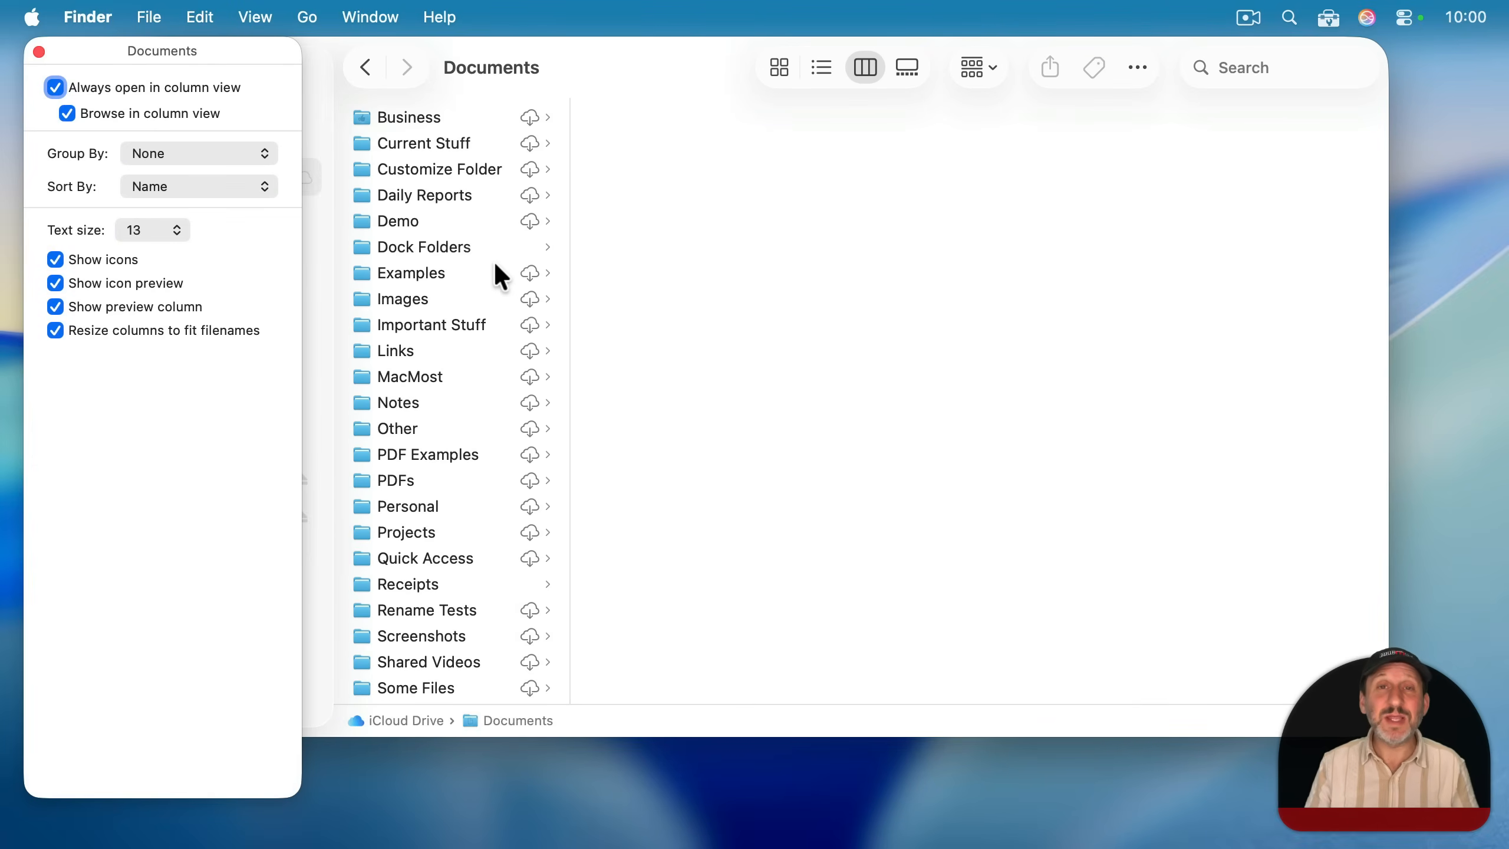
pyautogui.moveTo(573, 266)
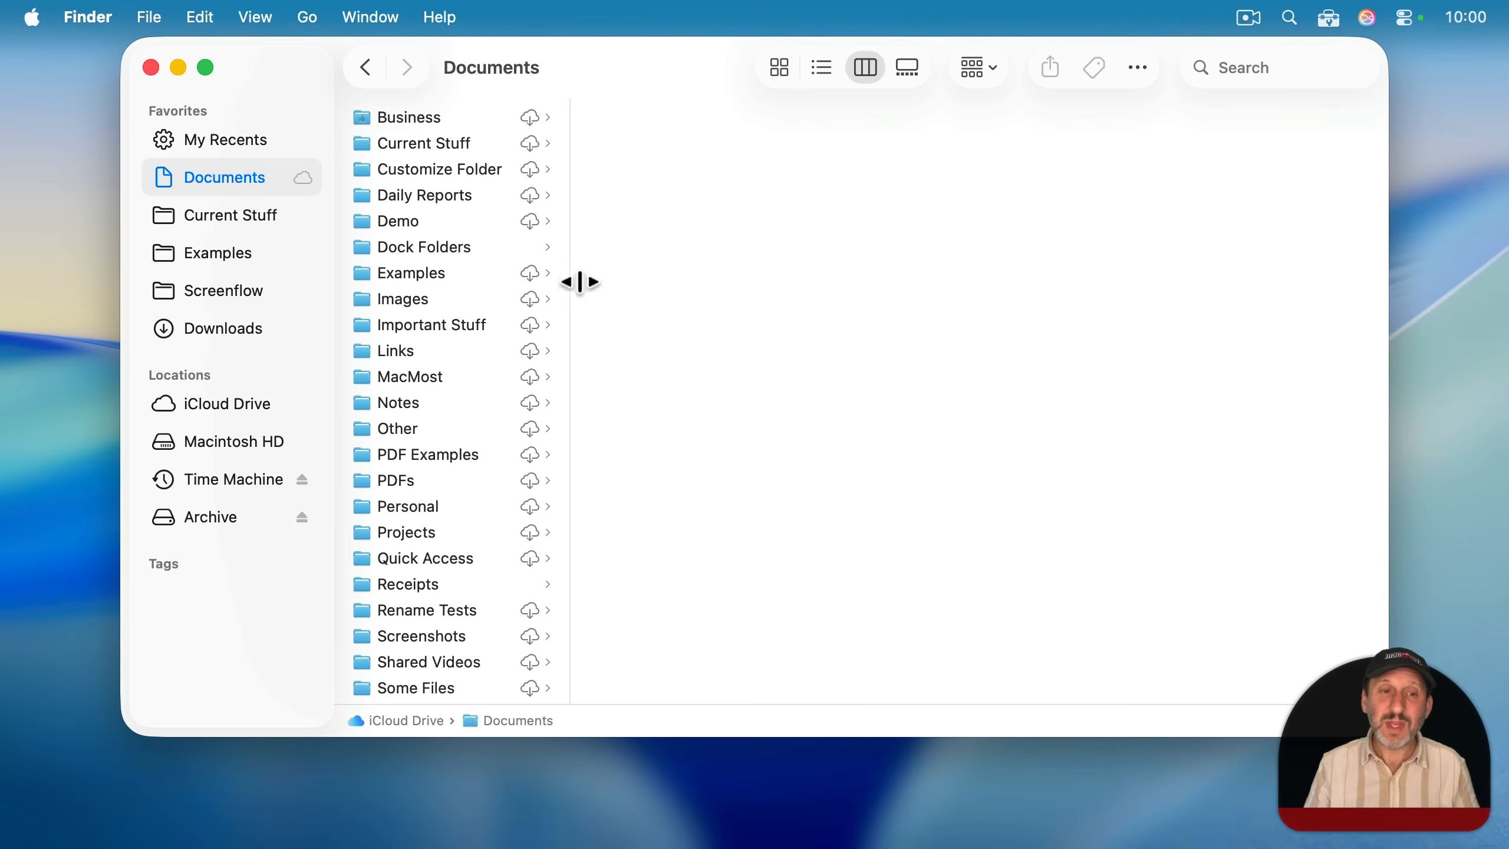
# - Browse Business > Files > 2021 to watch the columns auto-fit
pyautogui.click(411, 117)
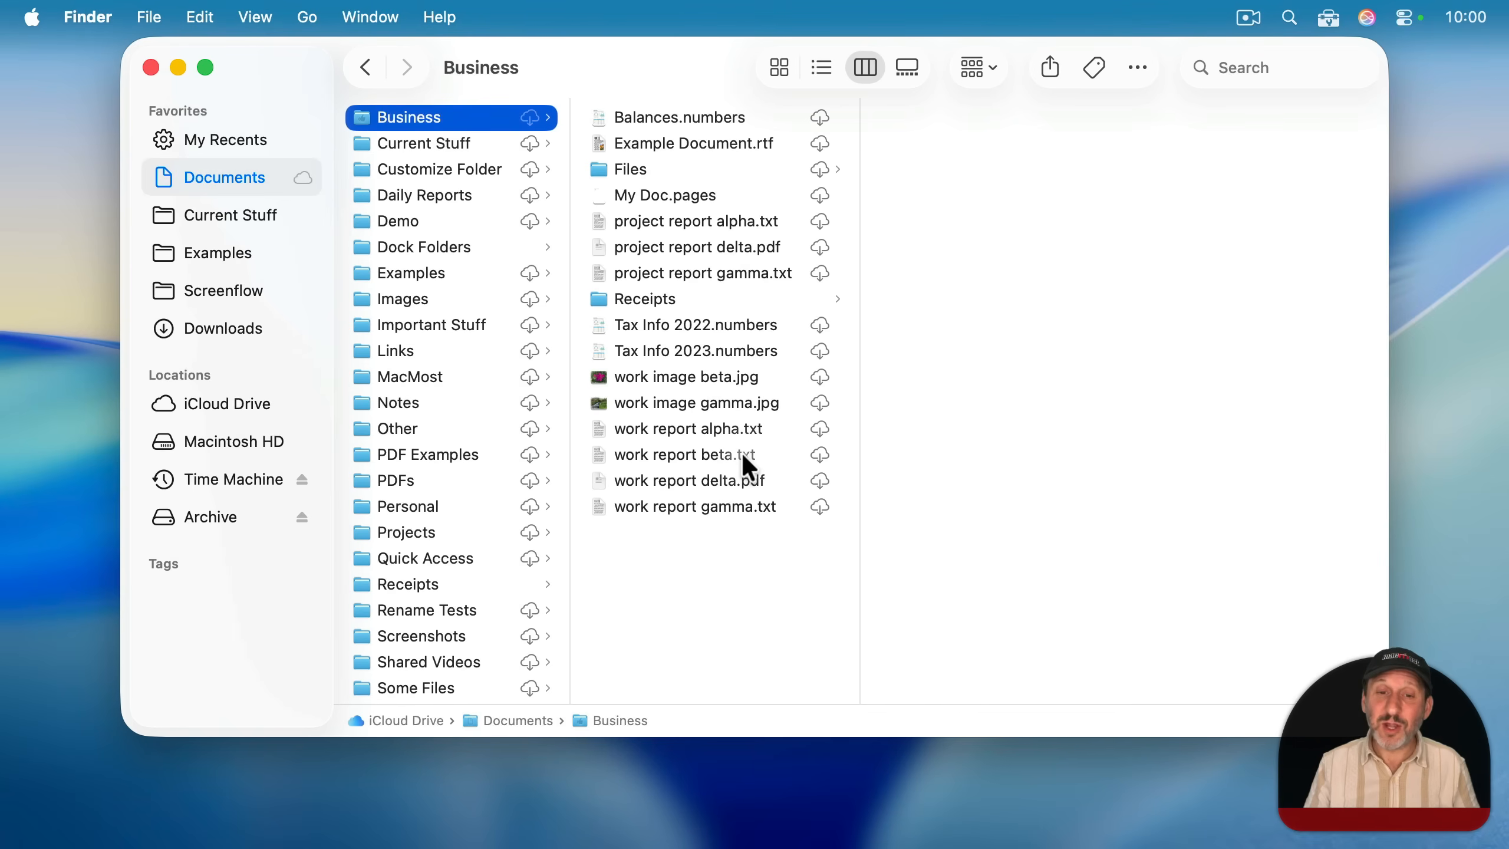
pyautogui.moveTo(779, 258)
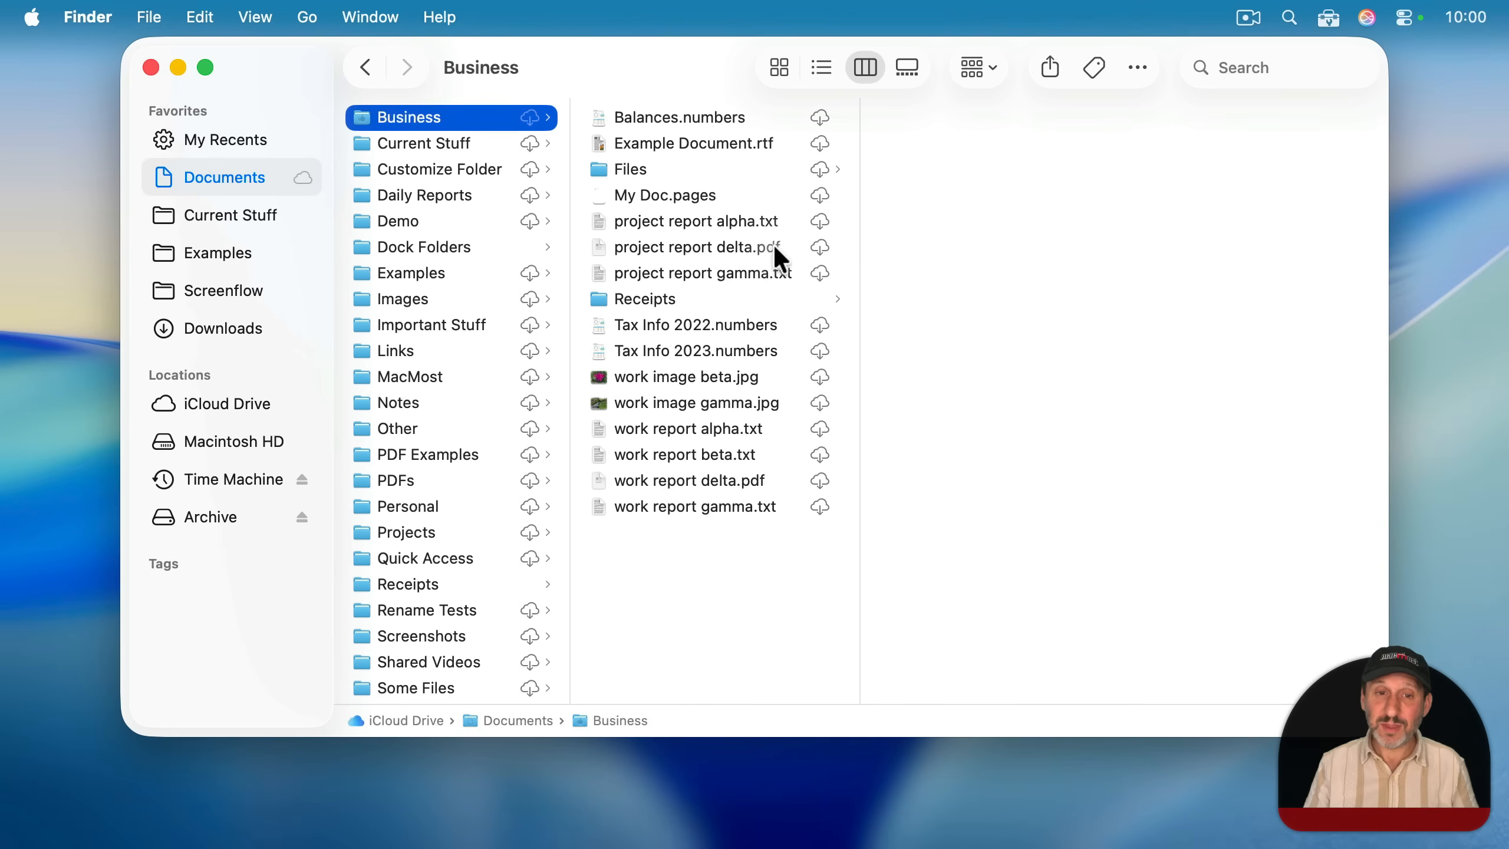
pyautogui.click(631, 170)
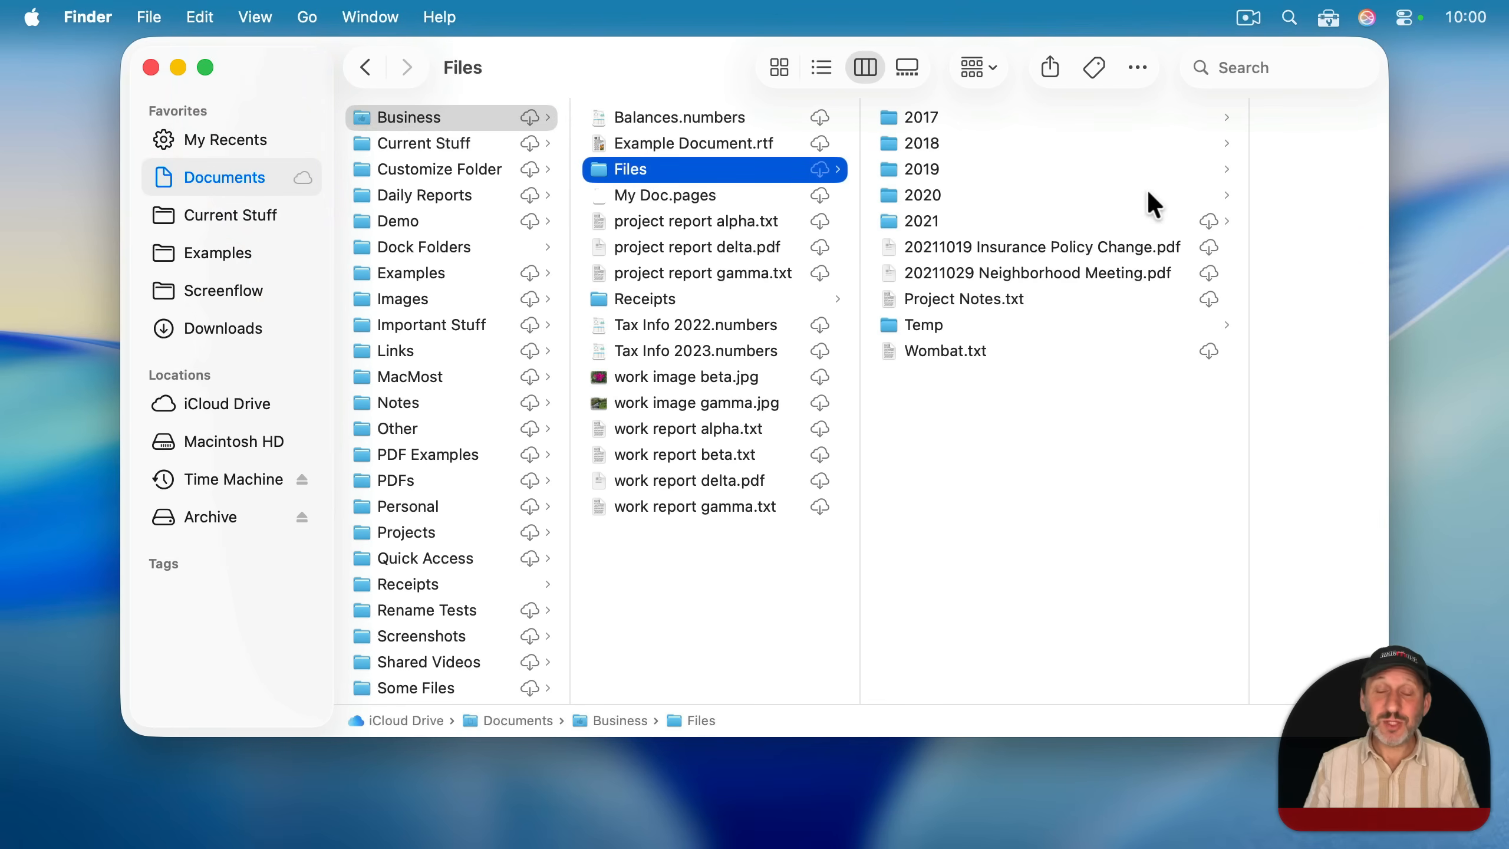
pyautogui.click(920, 220)
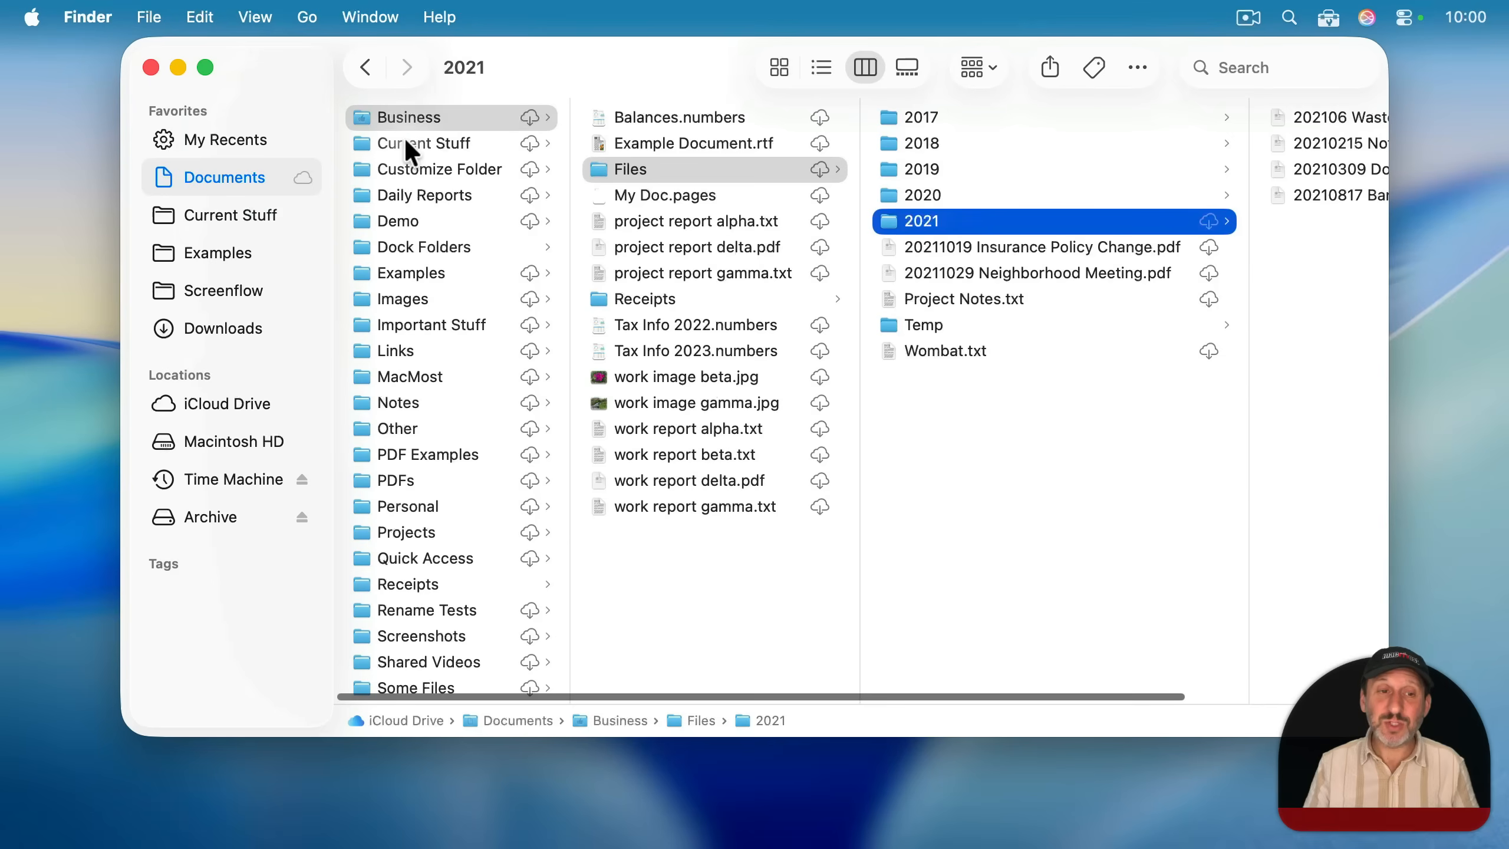
# - Browse Current Stuff, Business and Demo, each column sizing to its longest filename
pyautogui.click(425, 143)
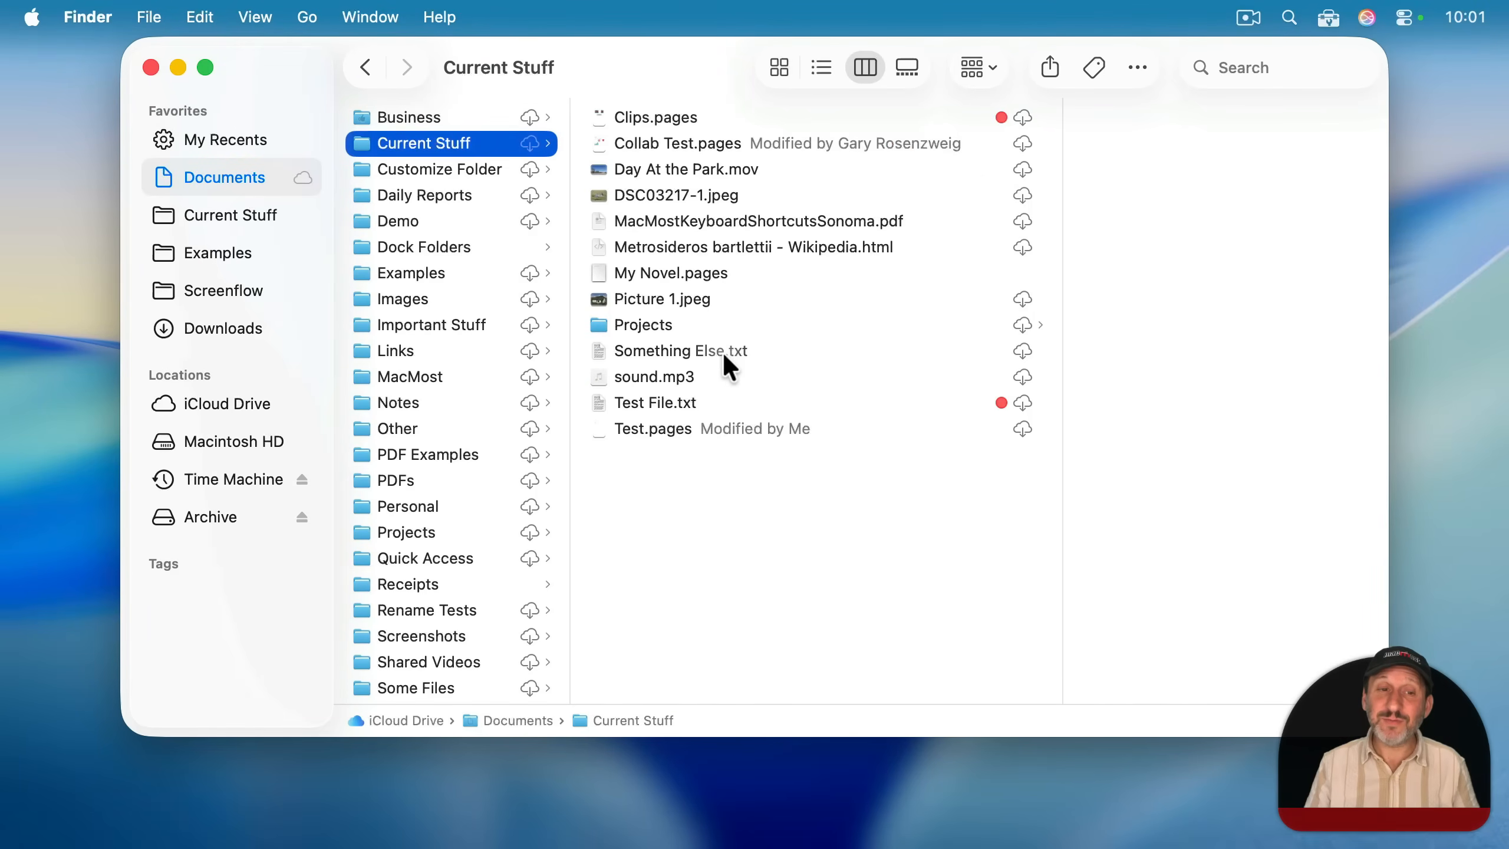
pyautogui.moveTo(781, 197)
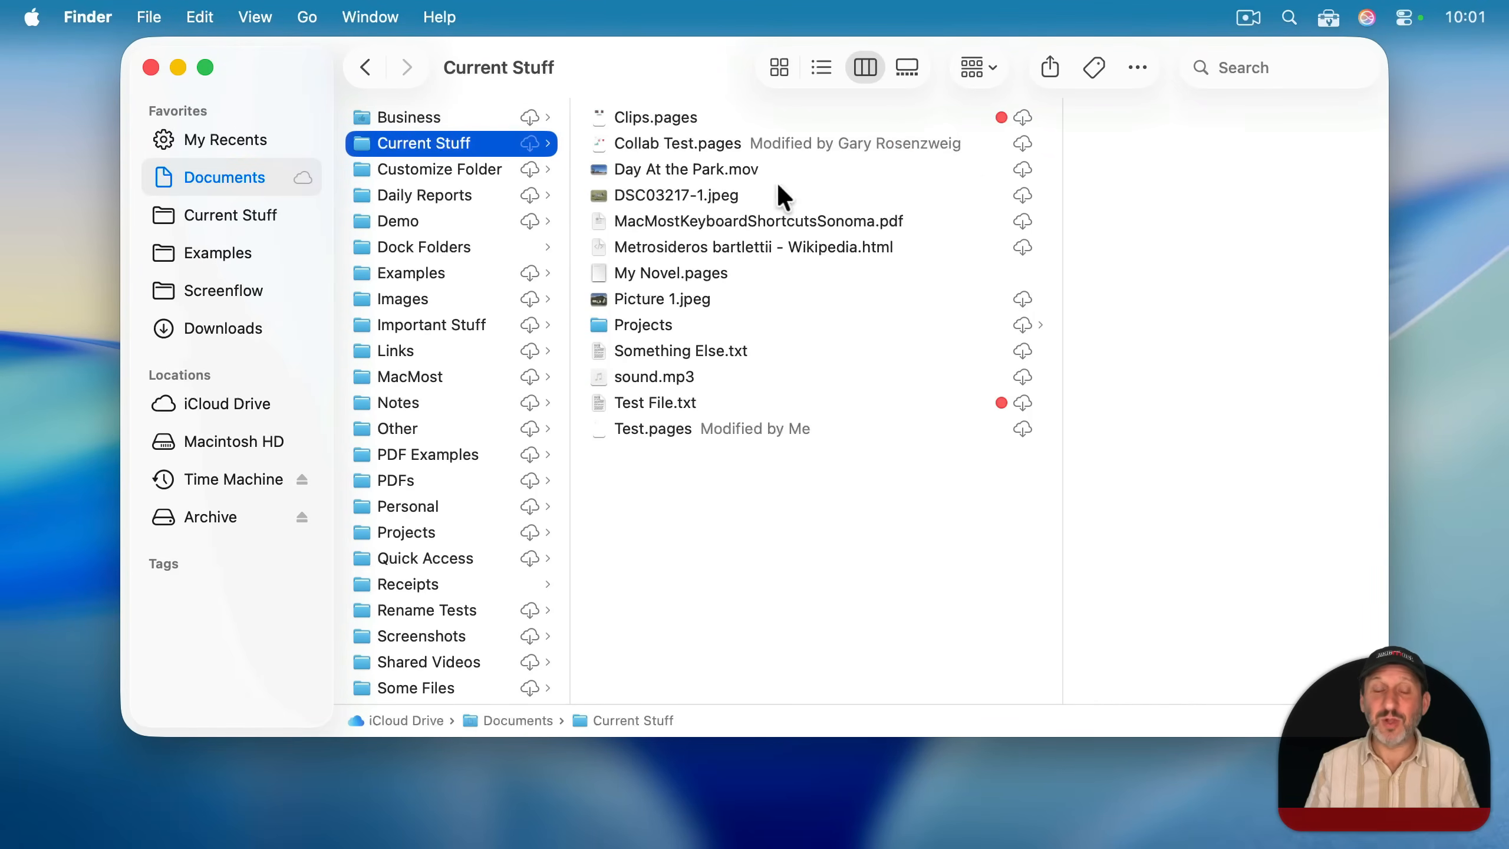
pyautogui.moveTo(422, 129)
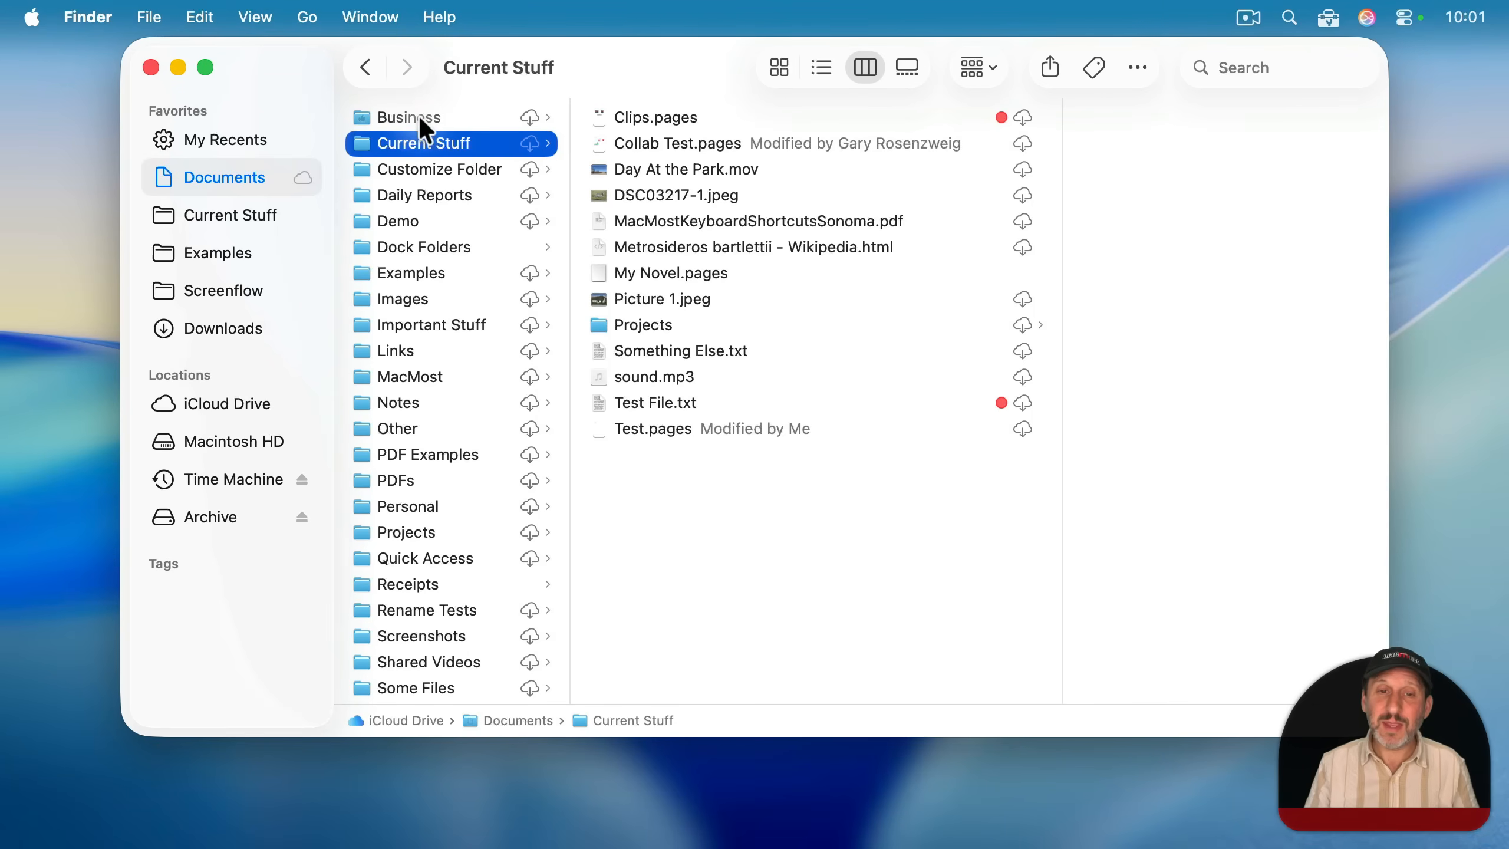
pyautogui.click(411, 116)
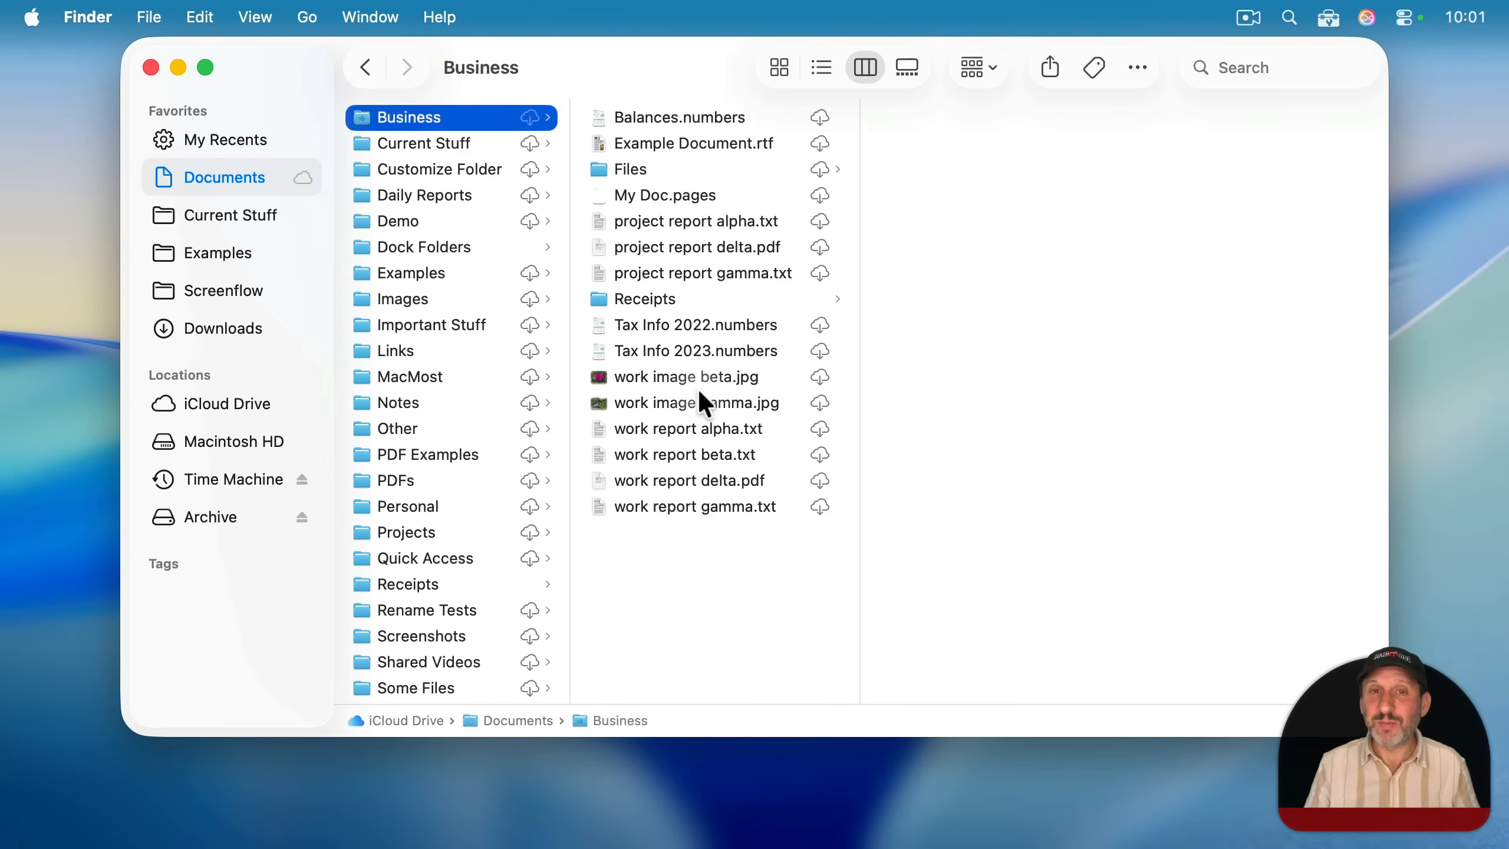
pyautogui.click(396, 220)
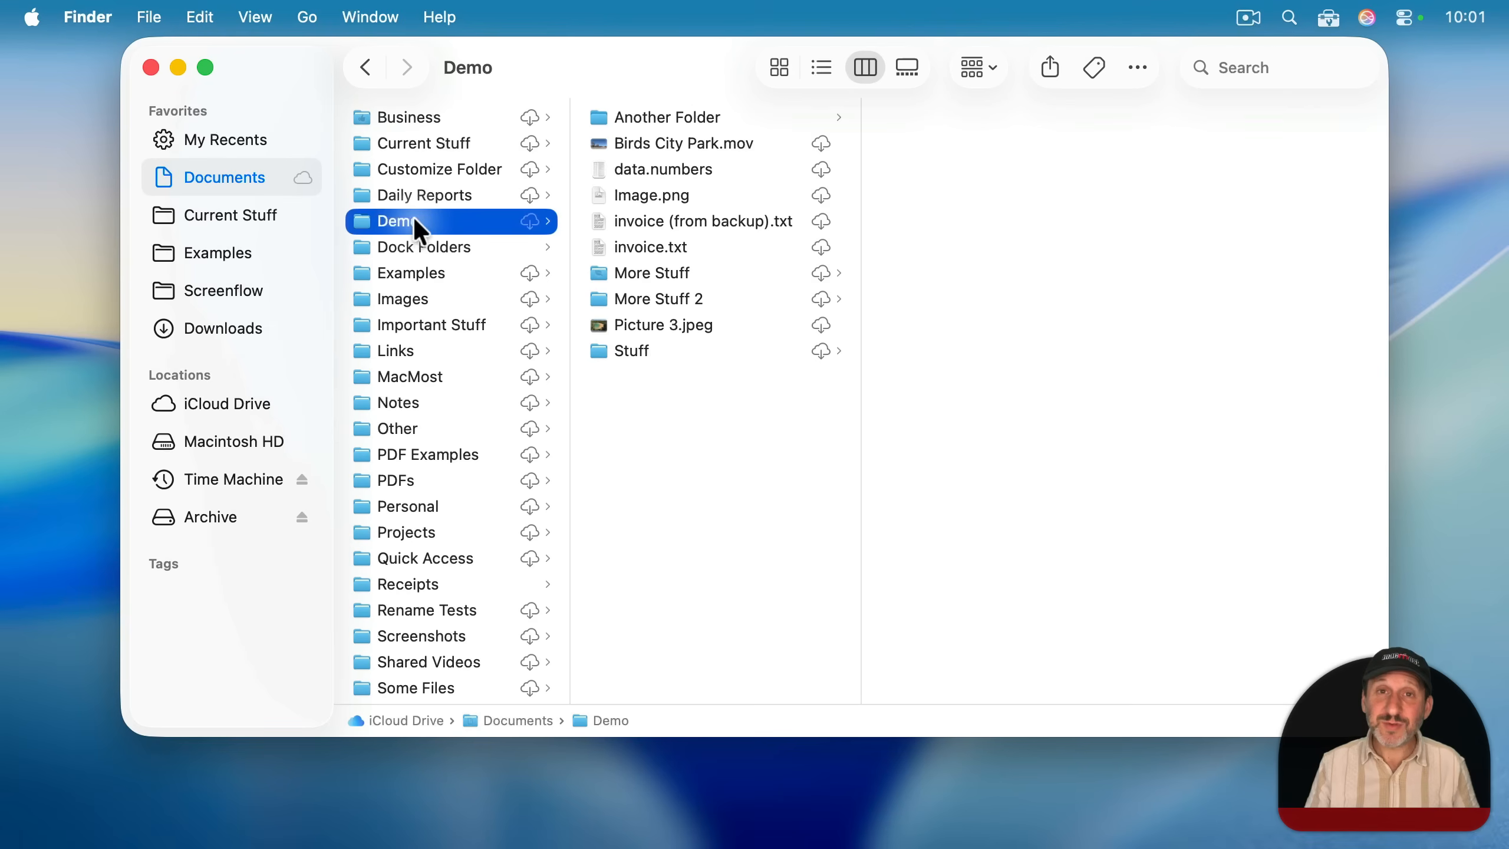
pyautogui.moveTo(853, 384)
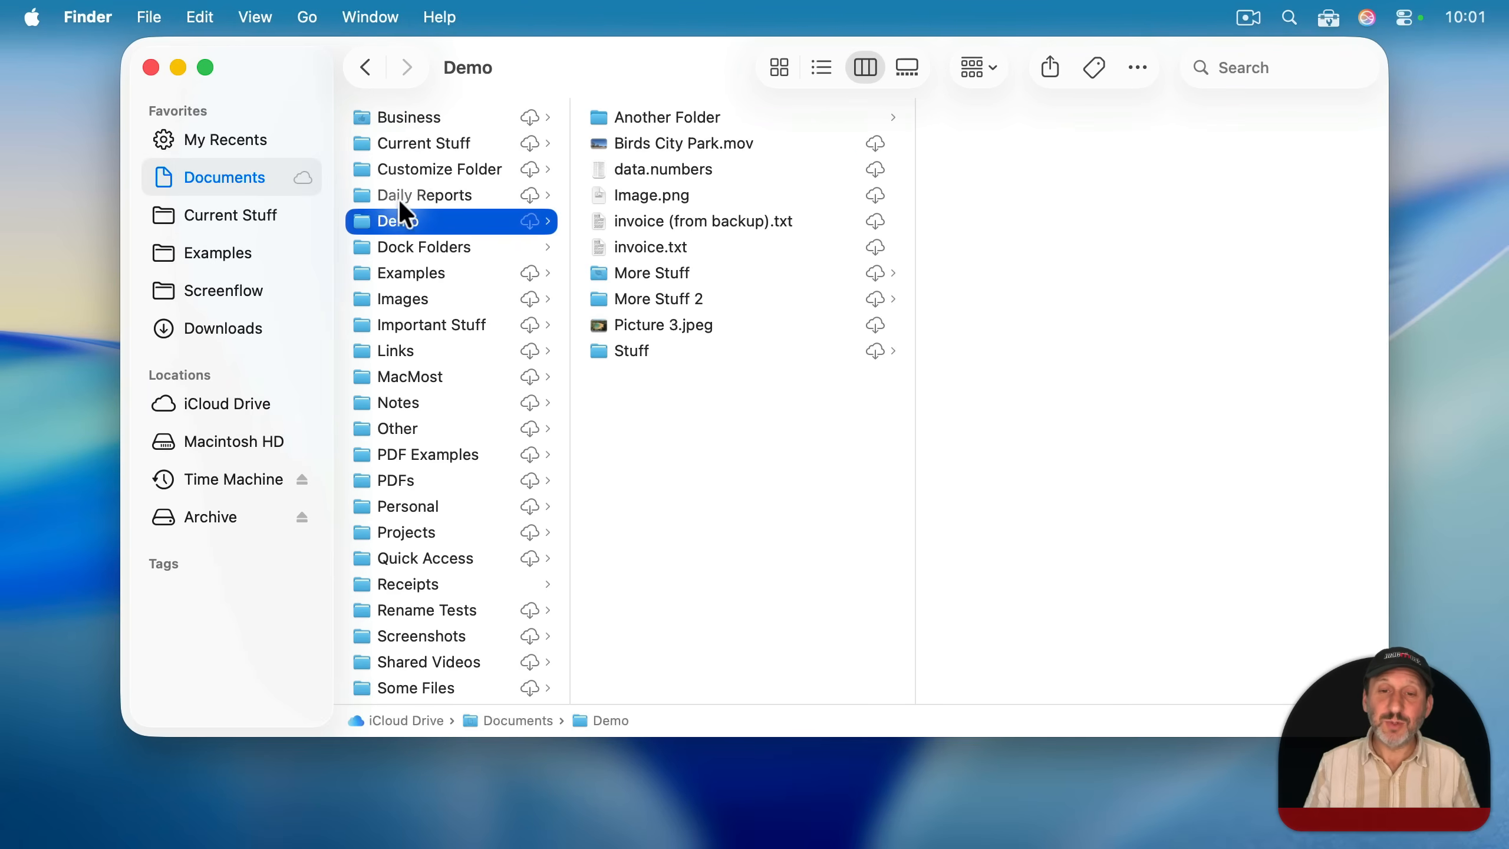
pyautogui.moveTo(804, 134)
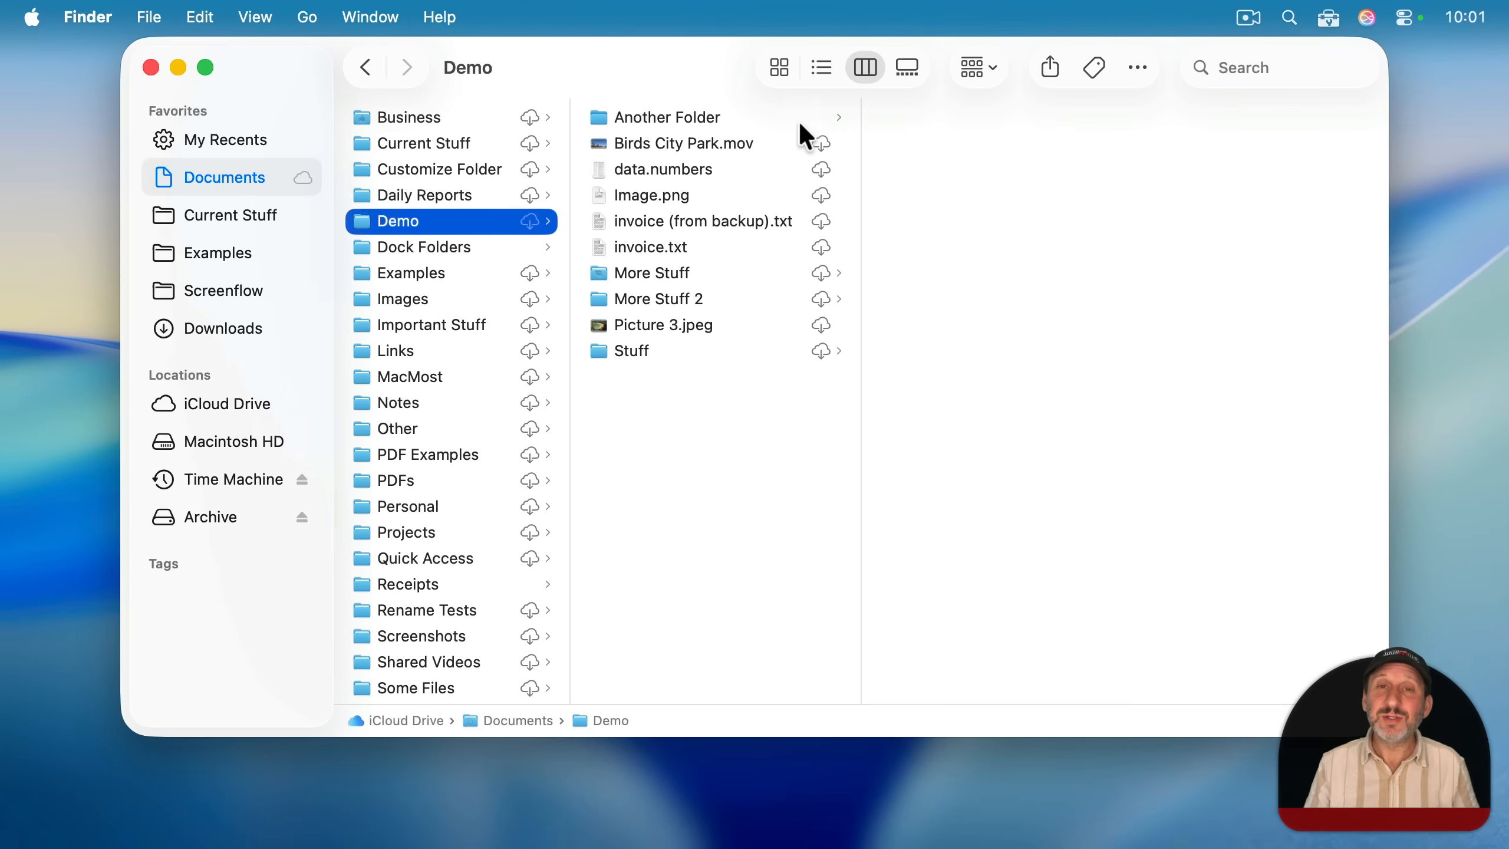
pyautogui.moveTo(699, 385)
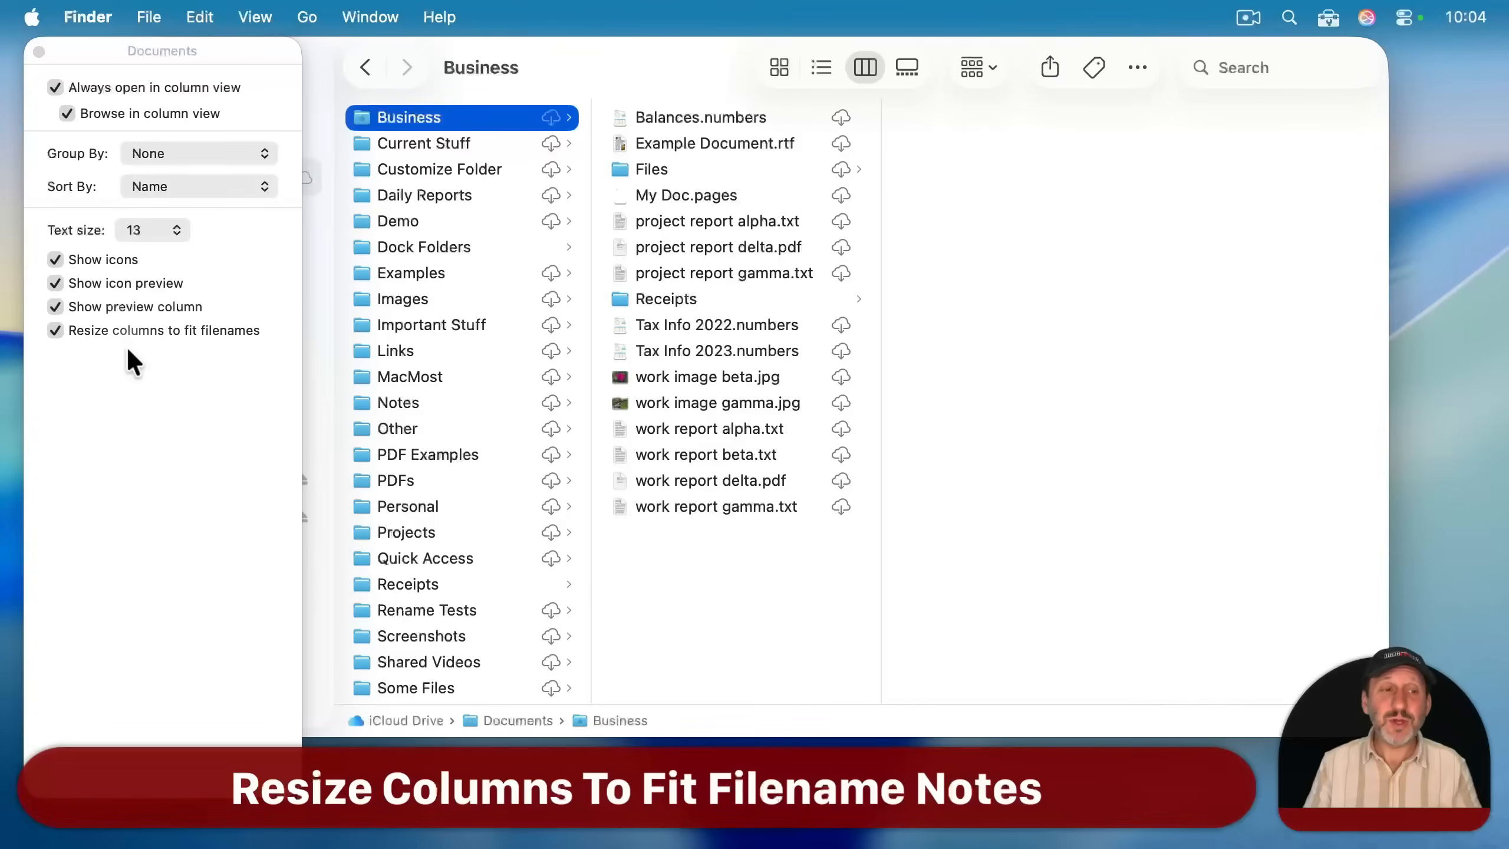
pyautogui.moveTo(200, 366)
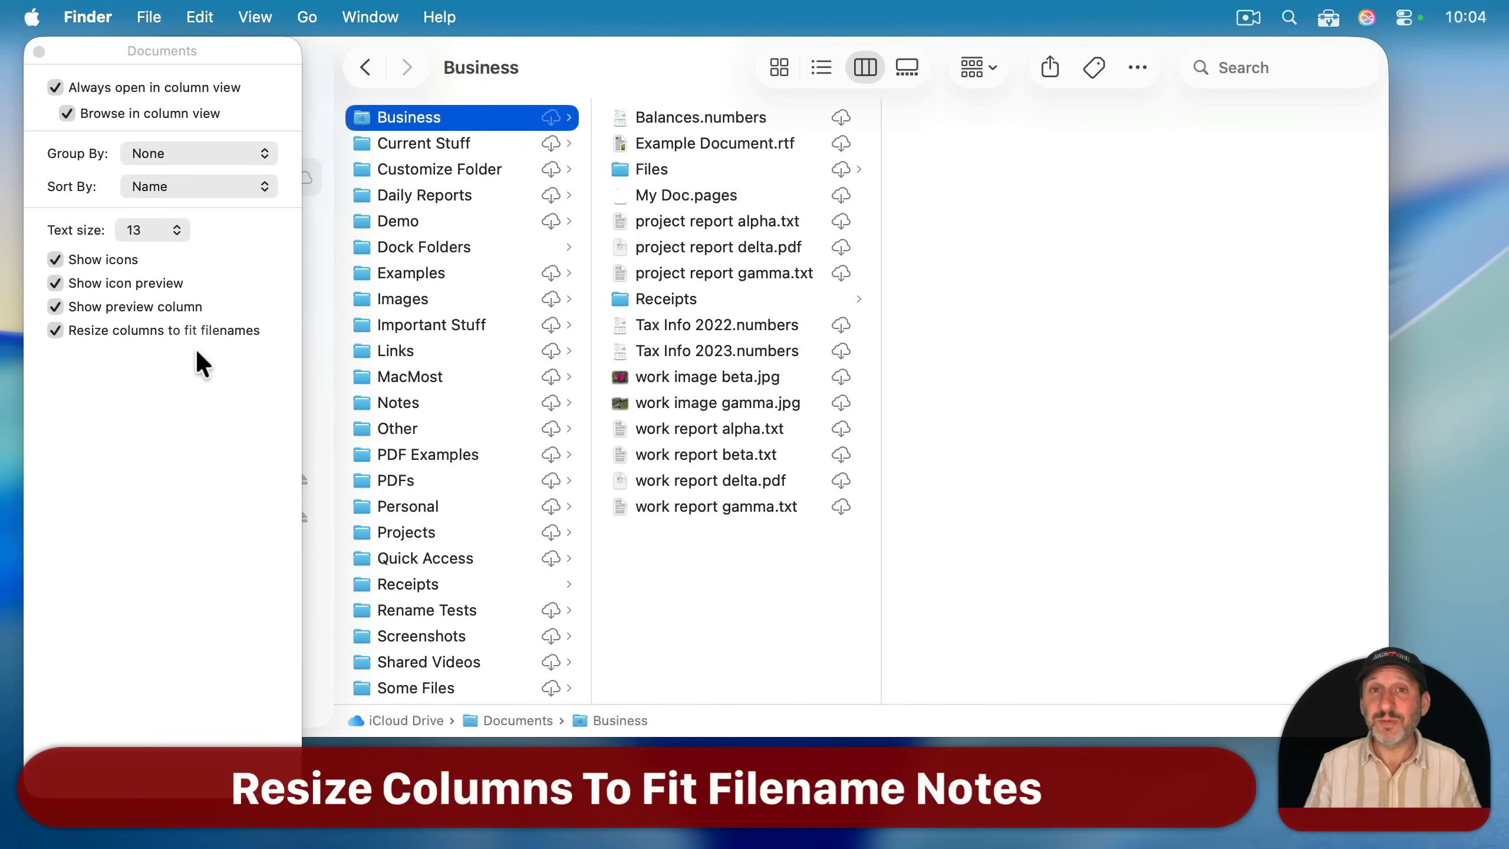
pyautogui.moveTo(135, 373)
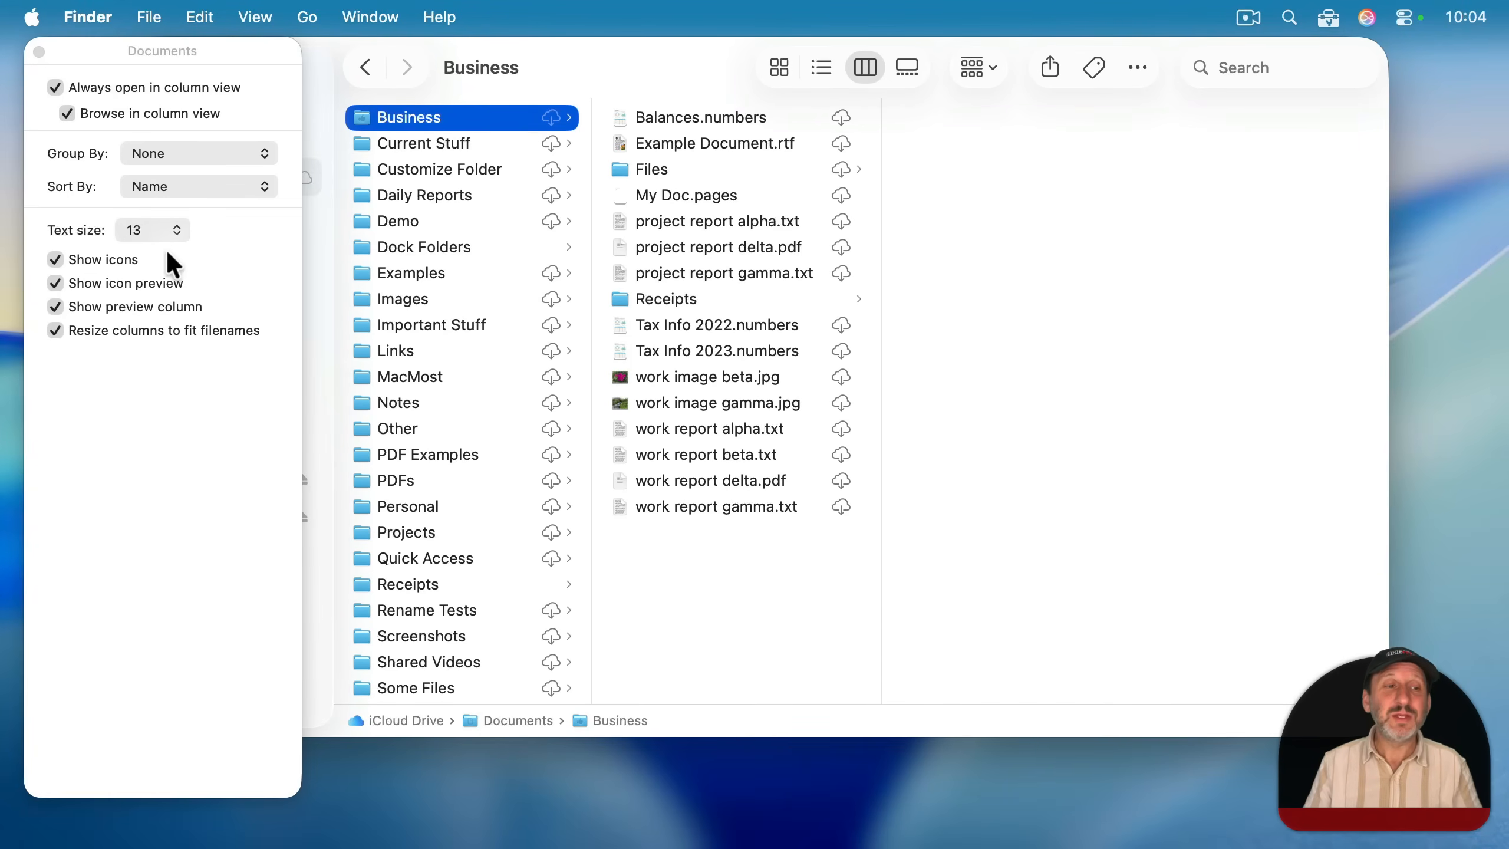
pyautogui.moveTo(967, 273)
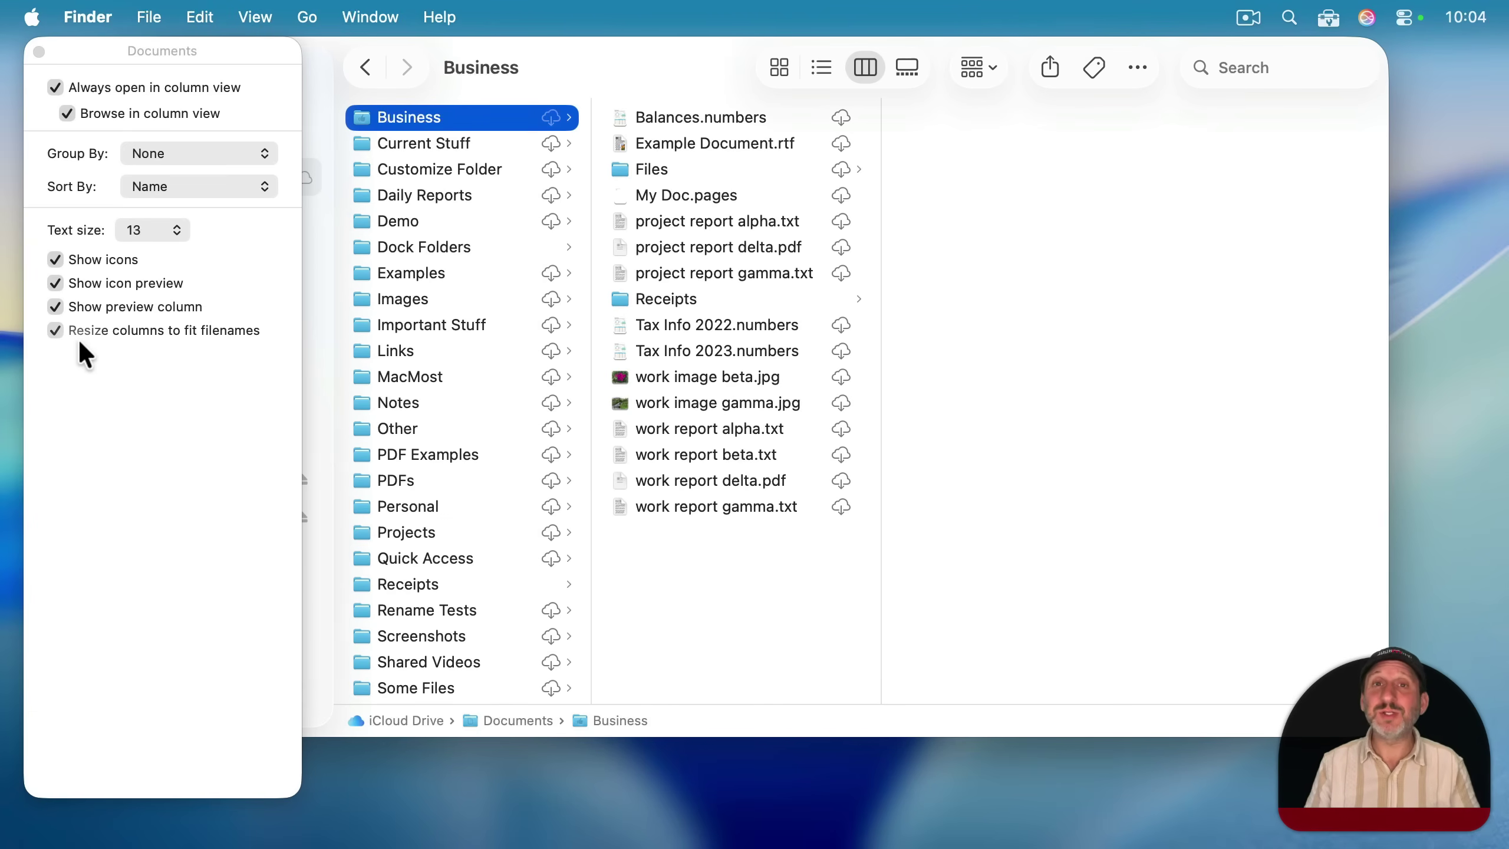
pyautogui.moveTo(164, 375)
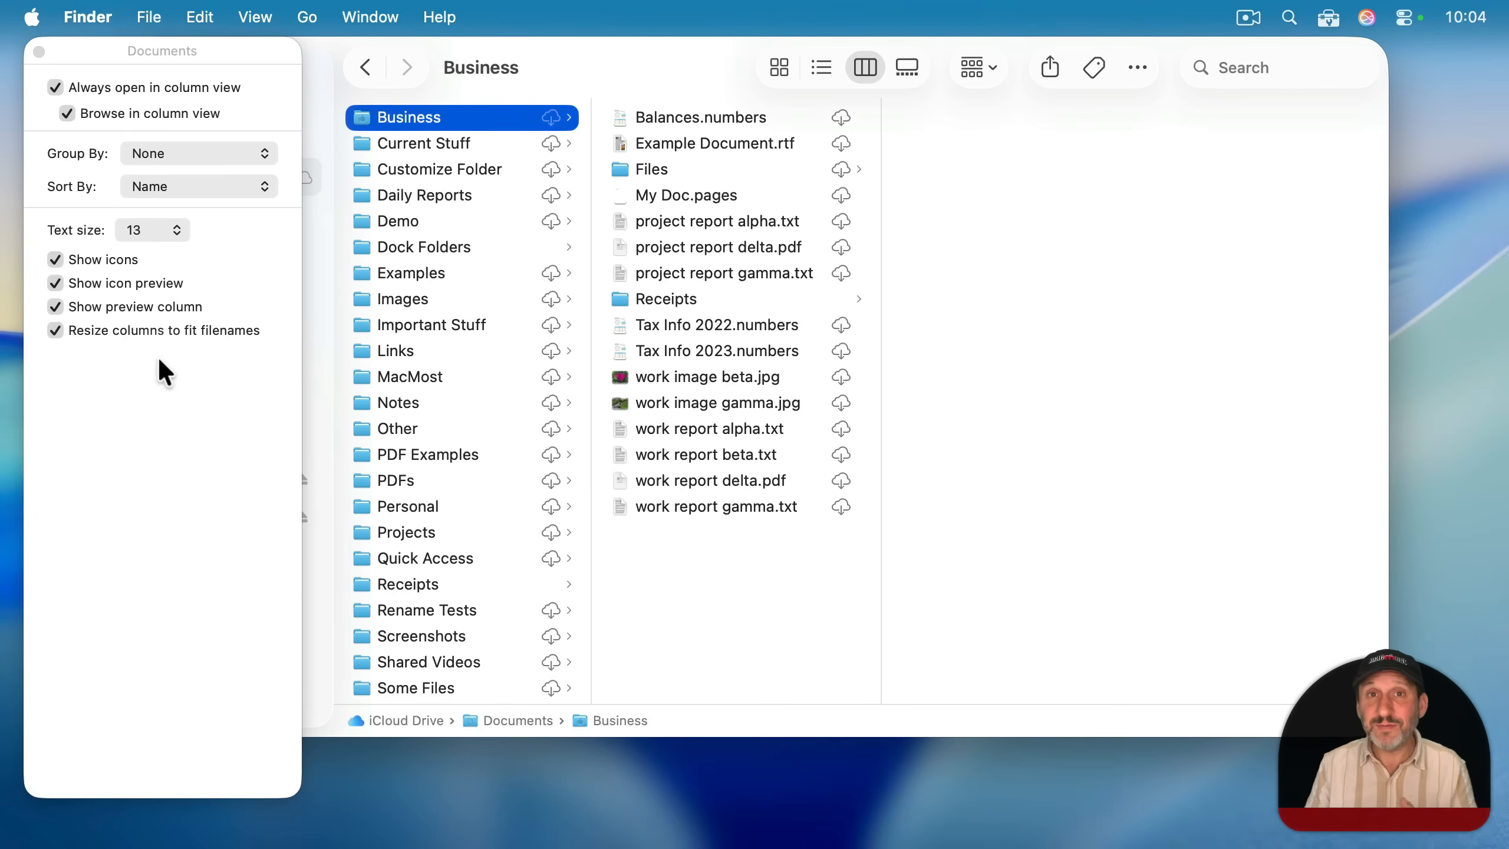
pyautogui.moveTo(756, 76)
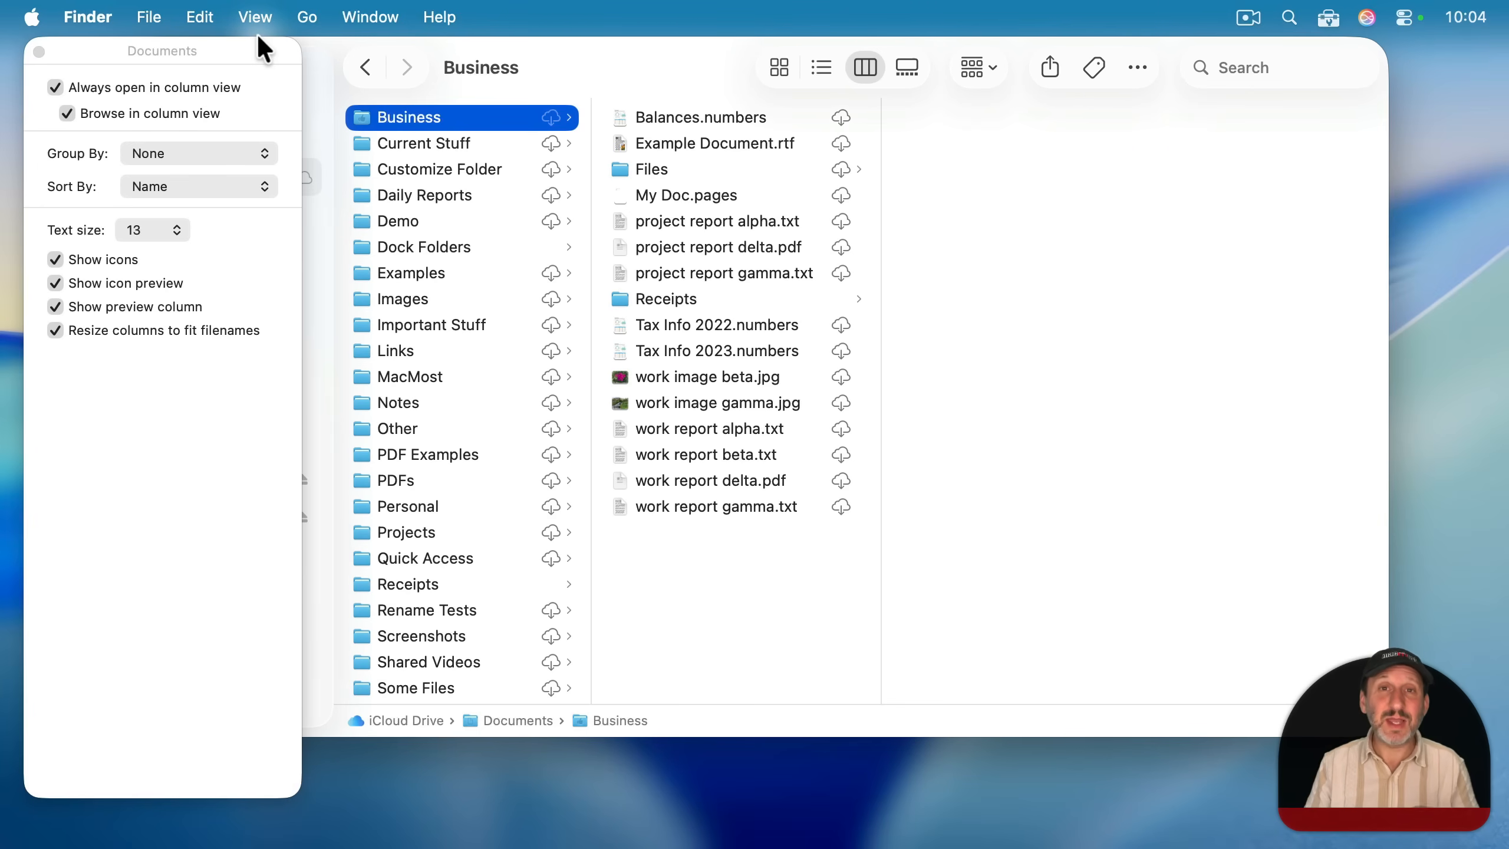
pyautogui.moveTo(448, 223)
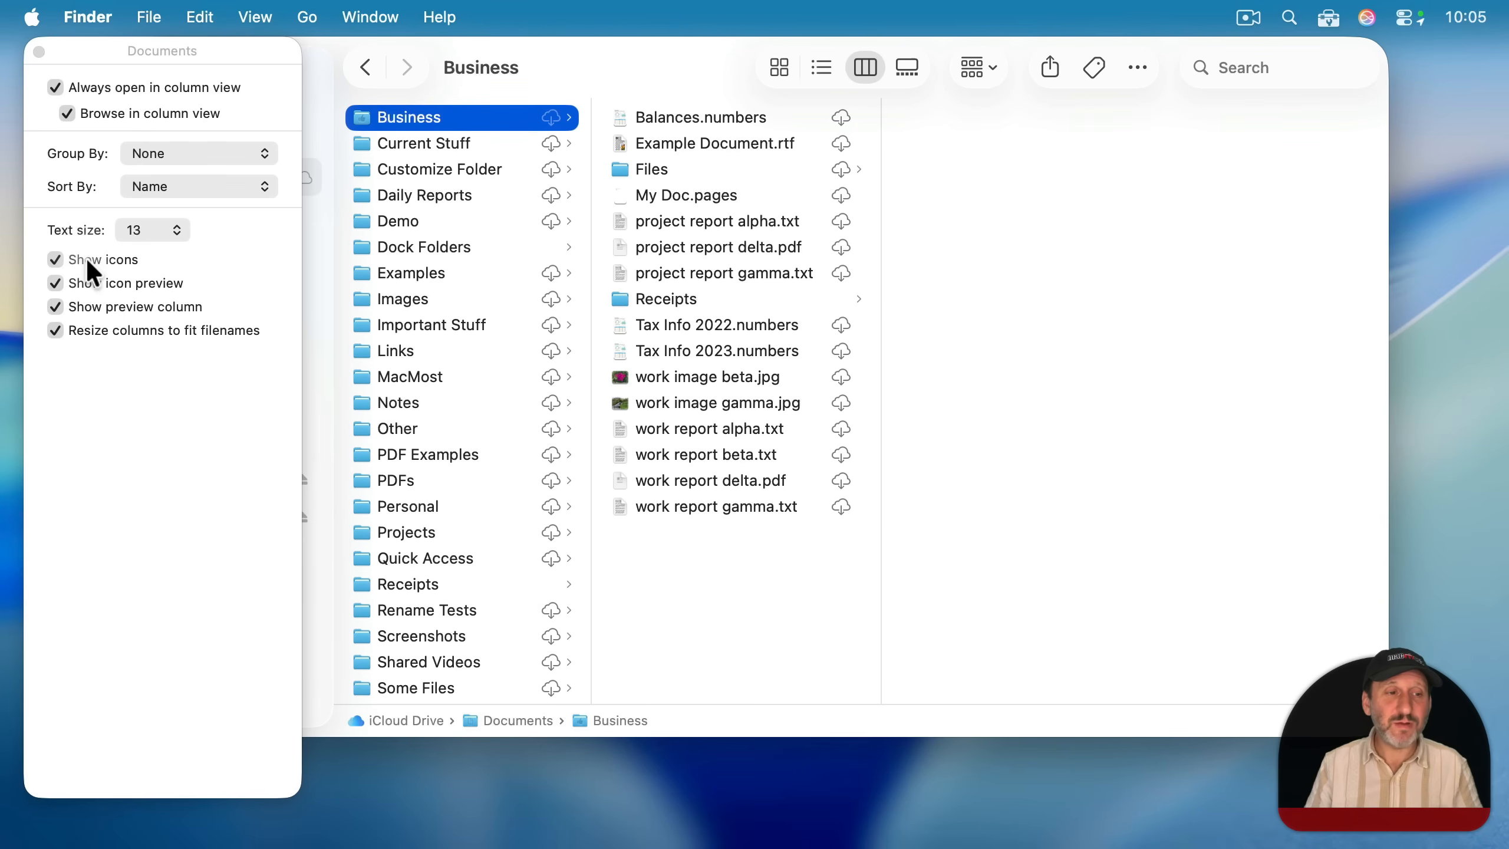
pyautogui.click(55, 259)
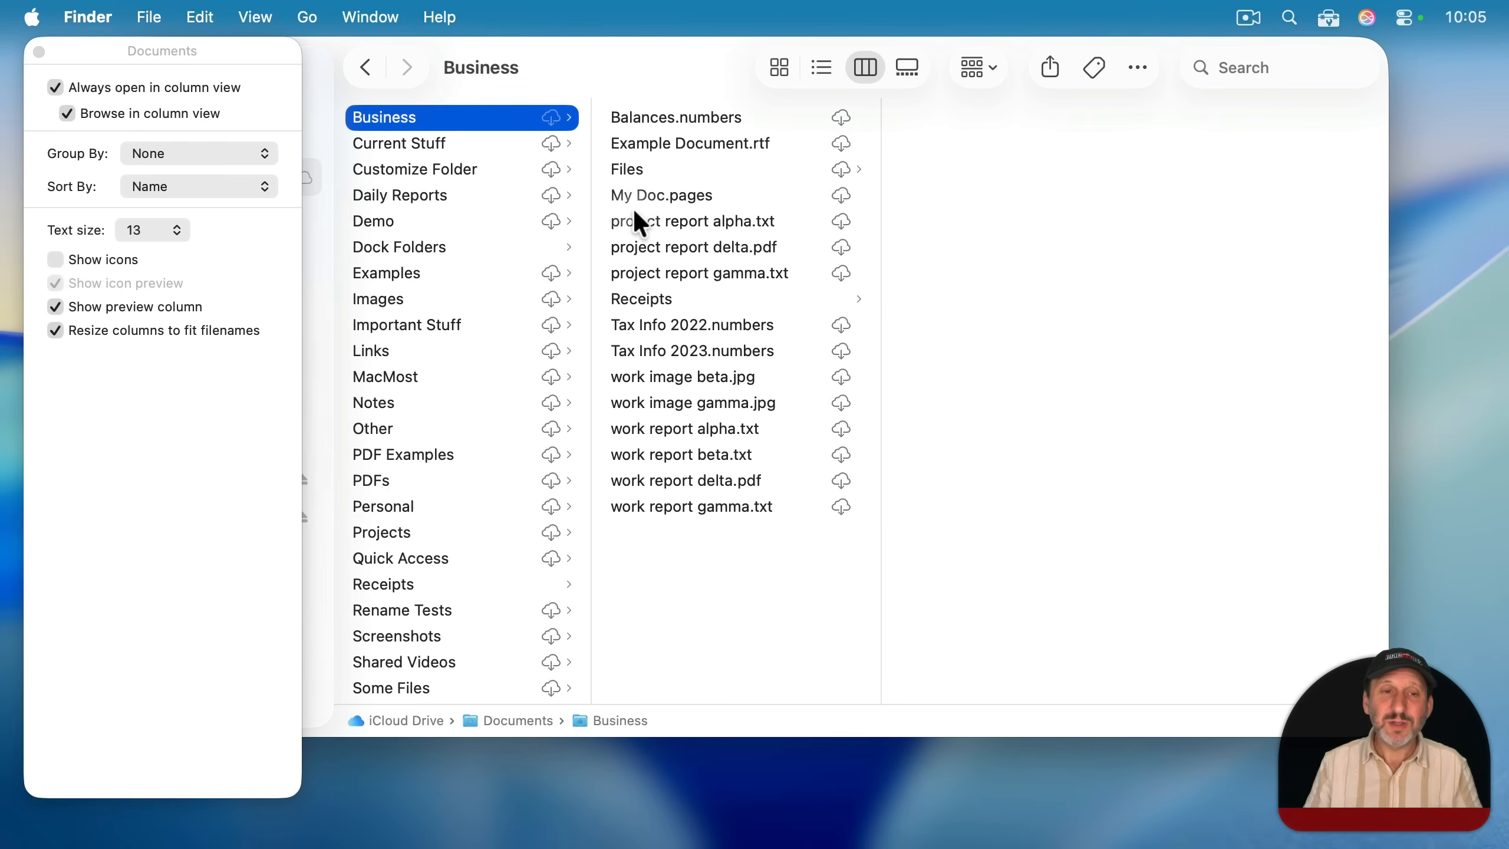
pyautogui.moveTo(828, 332)
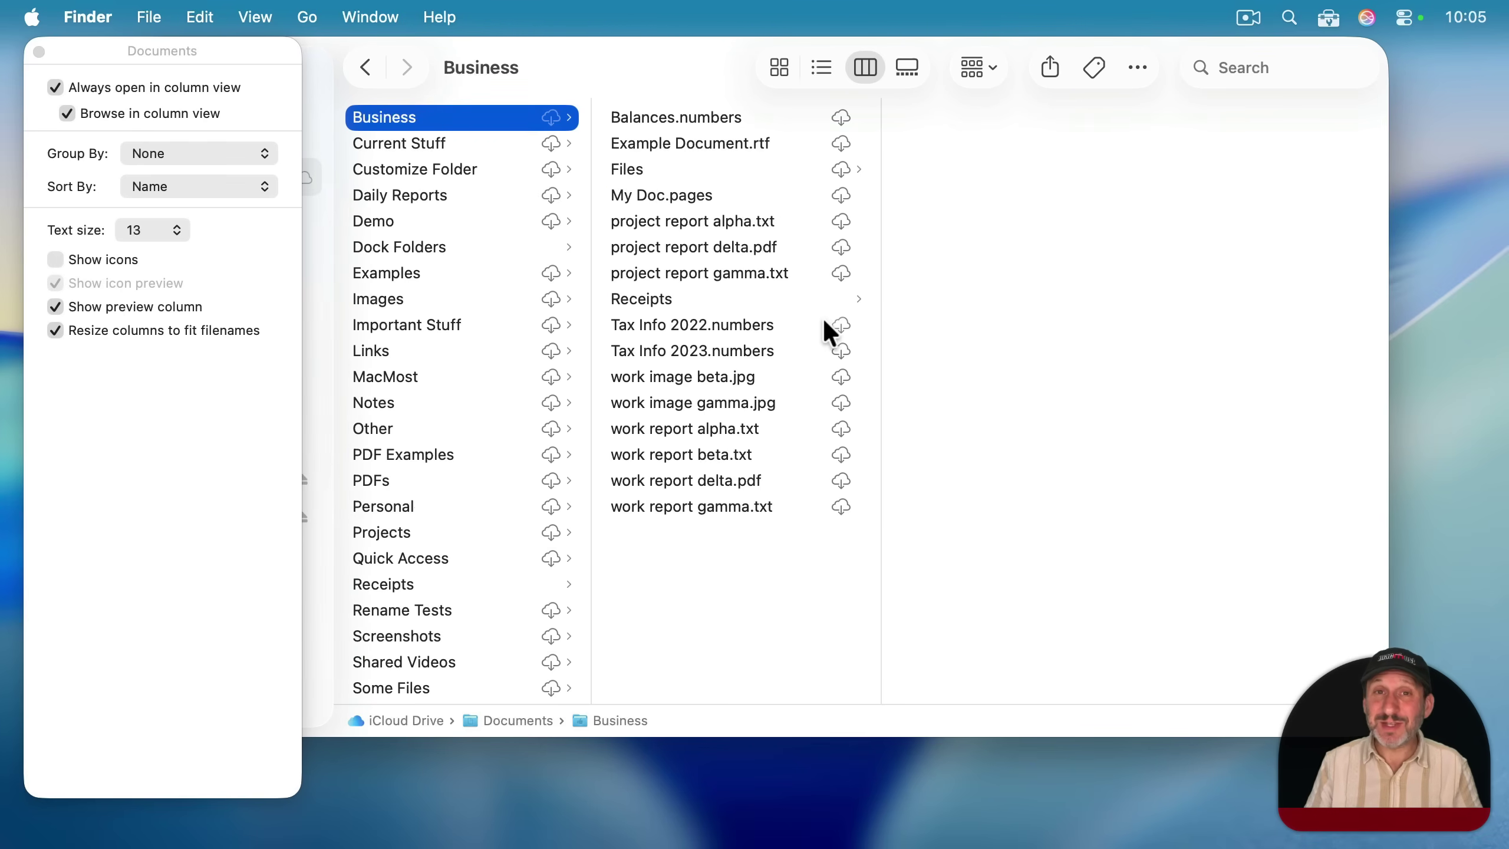
pyautogui.moveTo(485, 190)
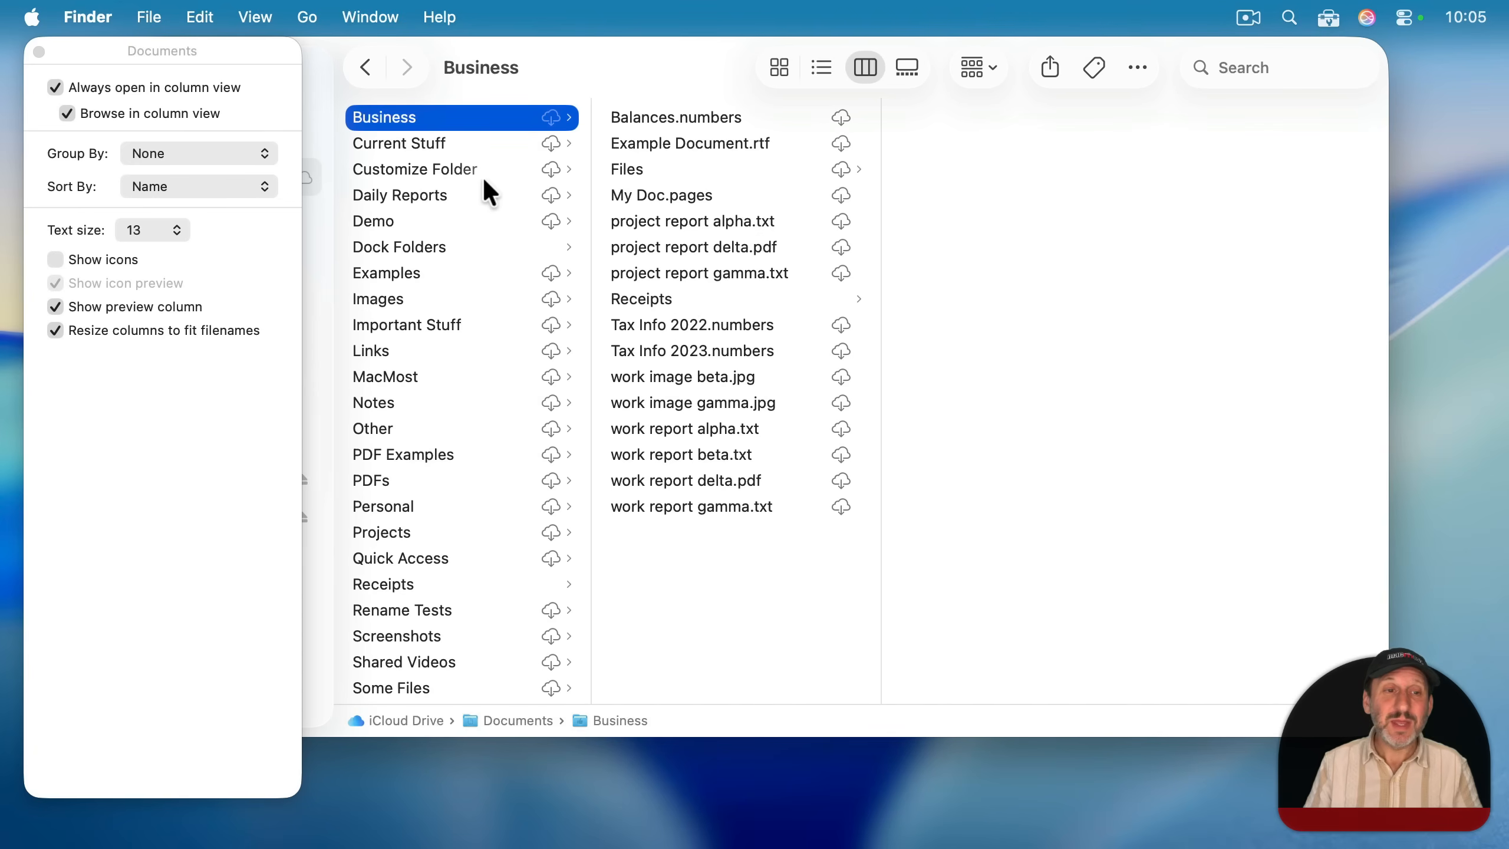
pyautogui.click(398, 142)
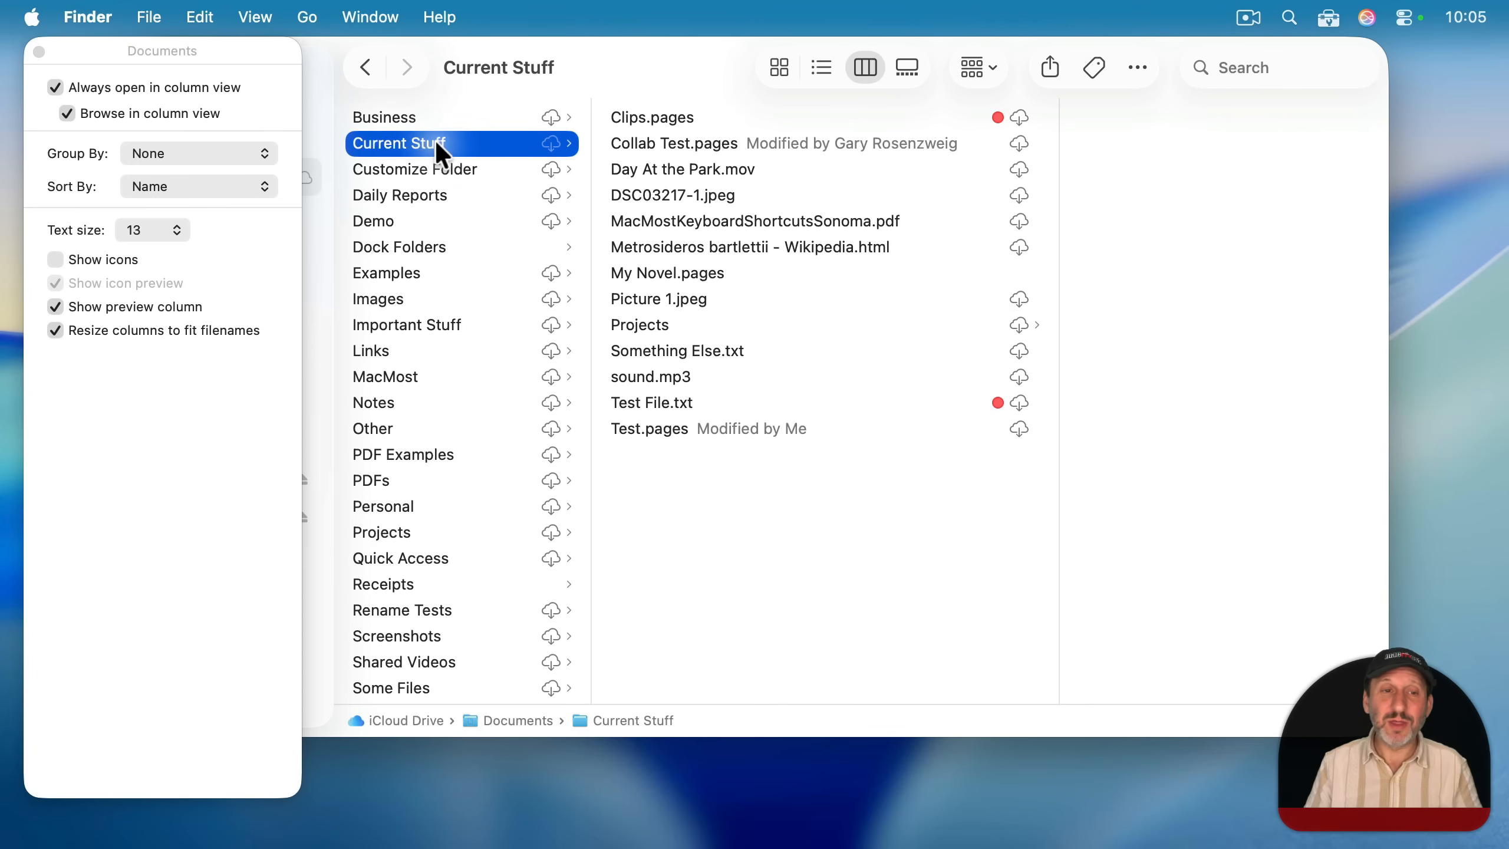
pyautogui.click(416, 168)
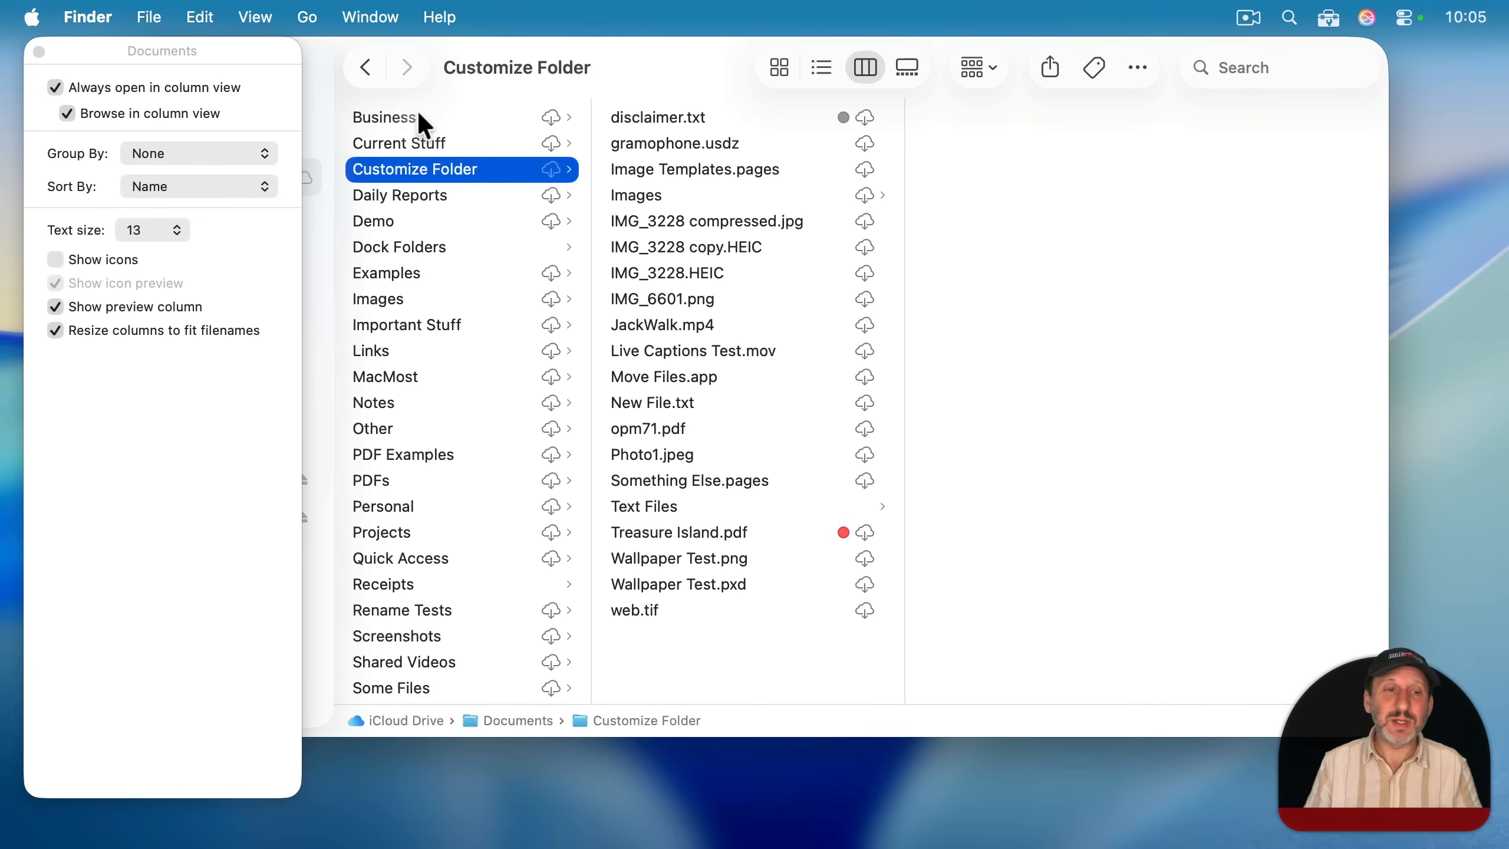
pyautogui.click(386, 117)
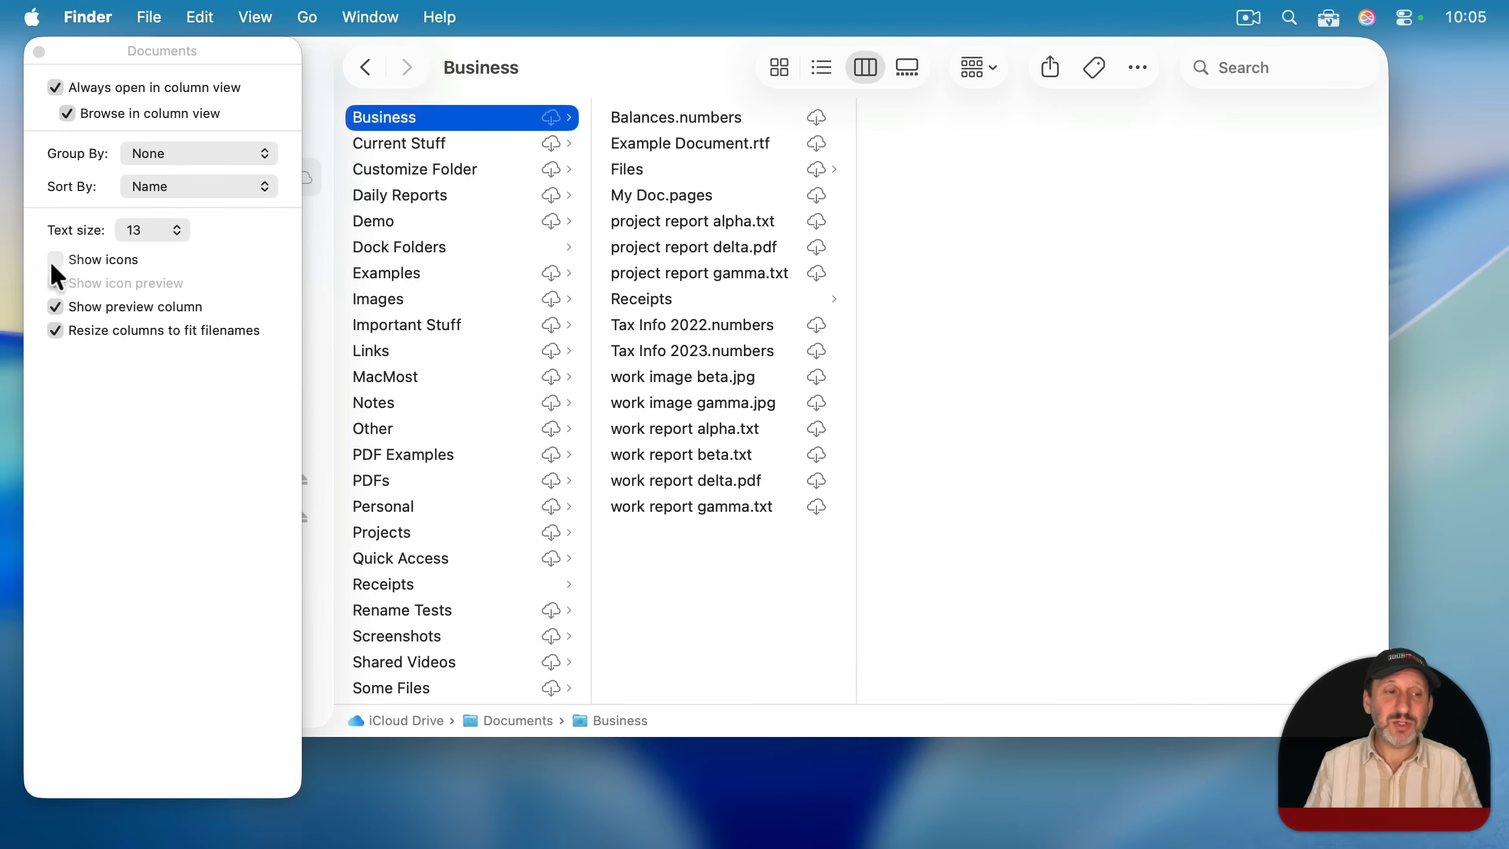
pyautogui.click(56, 259)
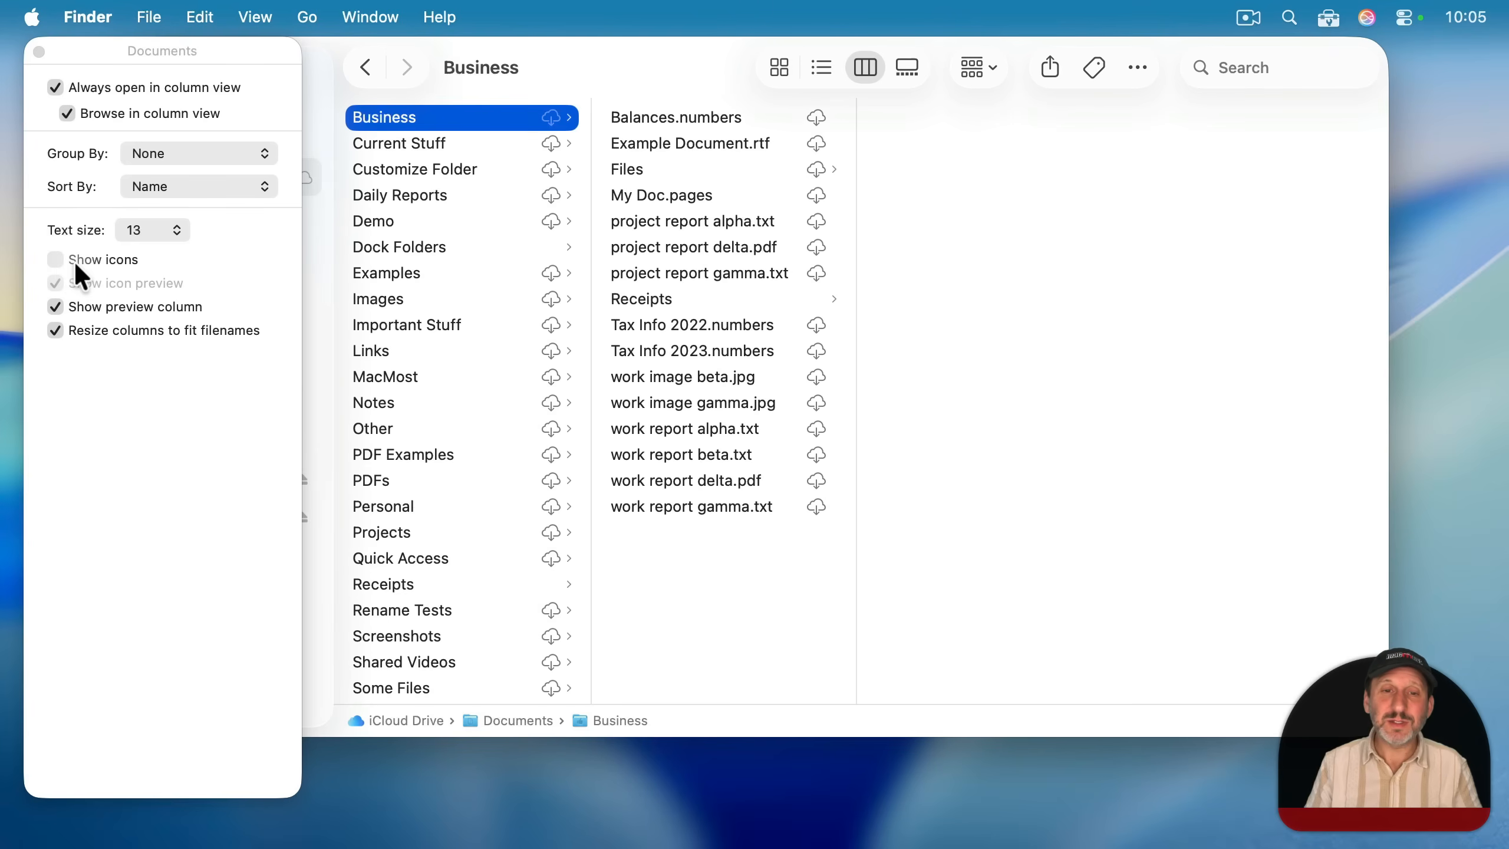
pyautogui.click(55, 260)
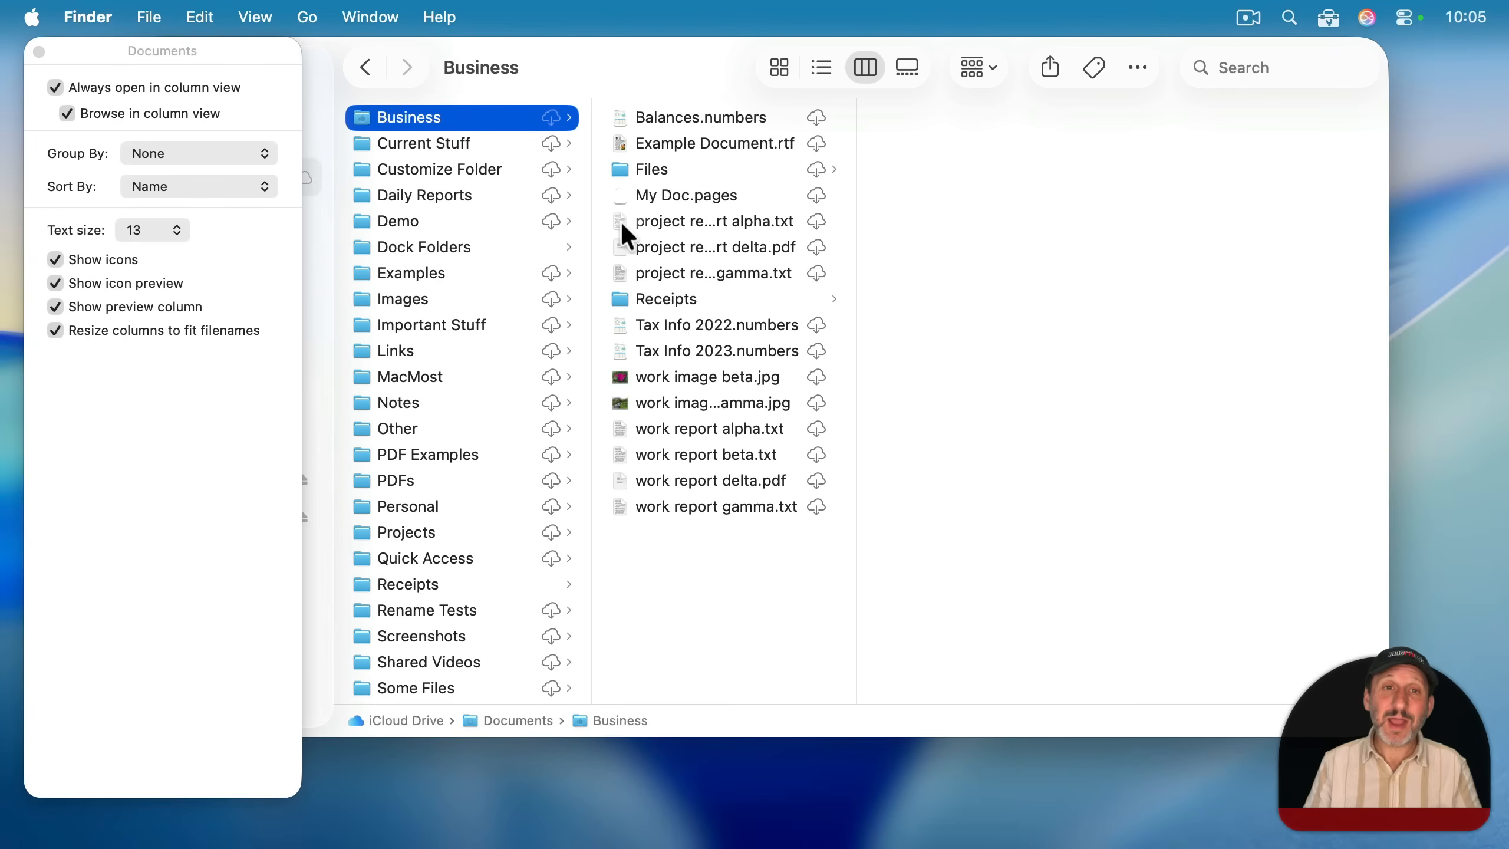
pyautogui.moveTo(788, 280)
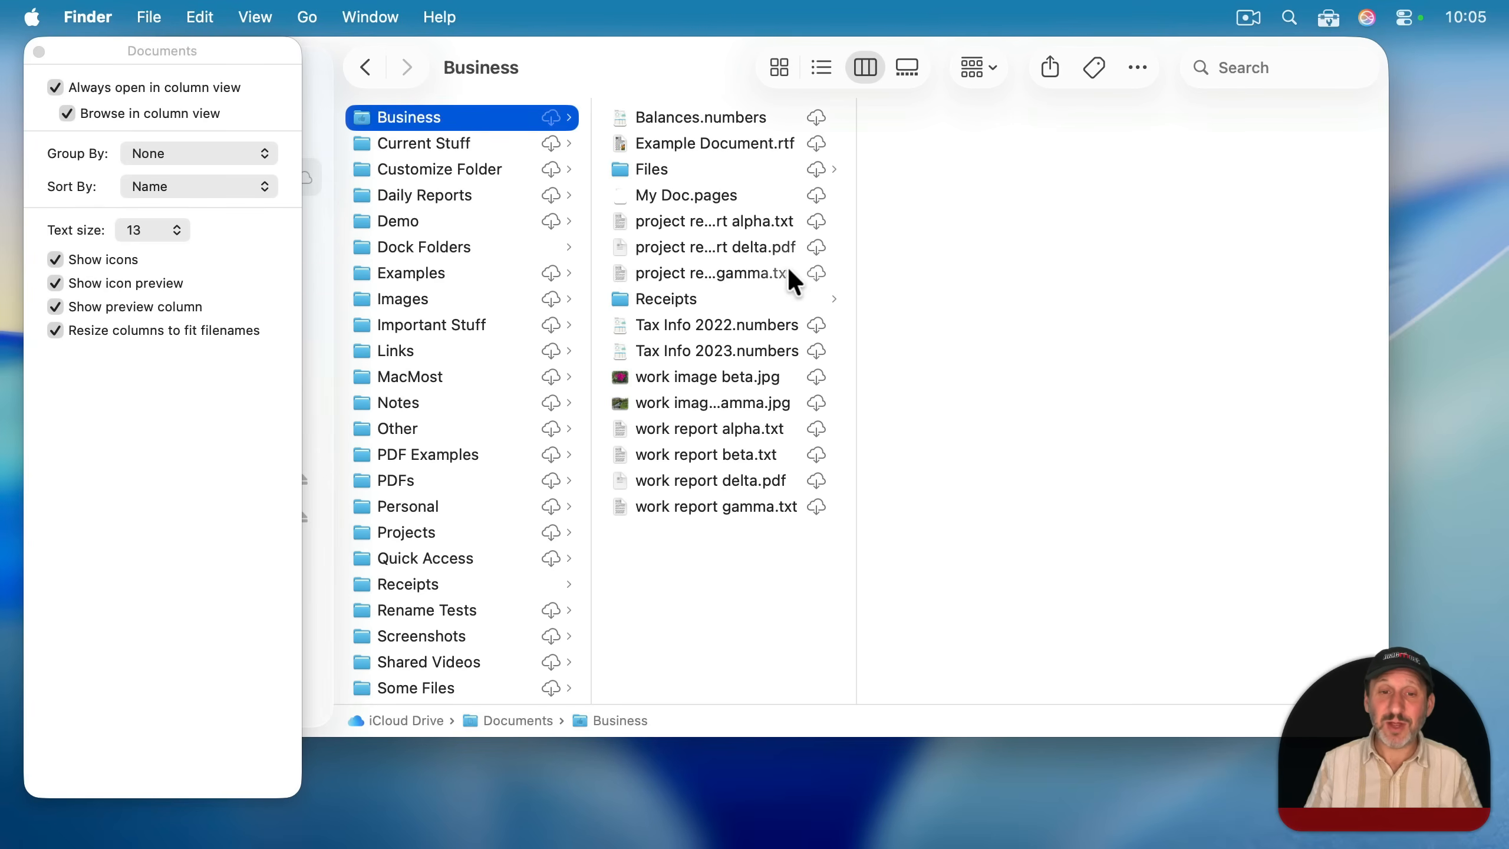
pyautogui.moveTo(717, 229)
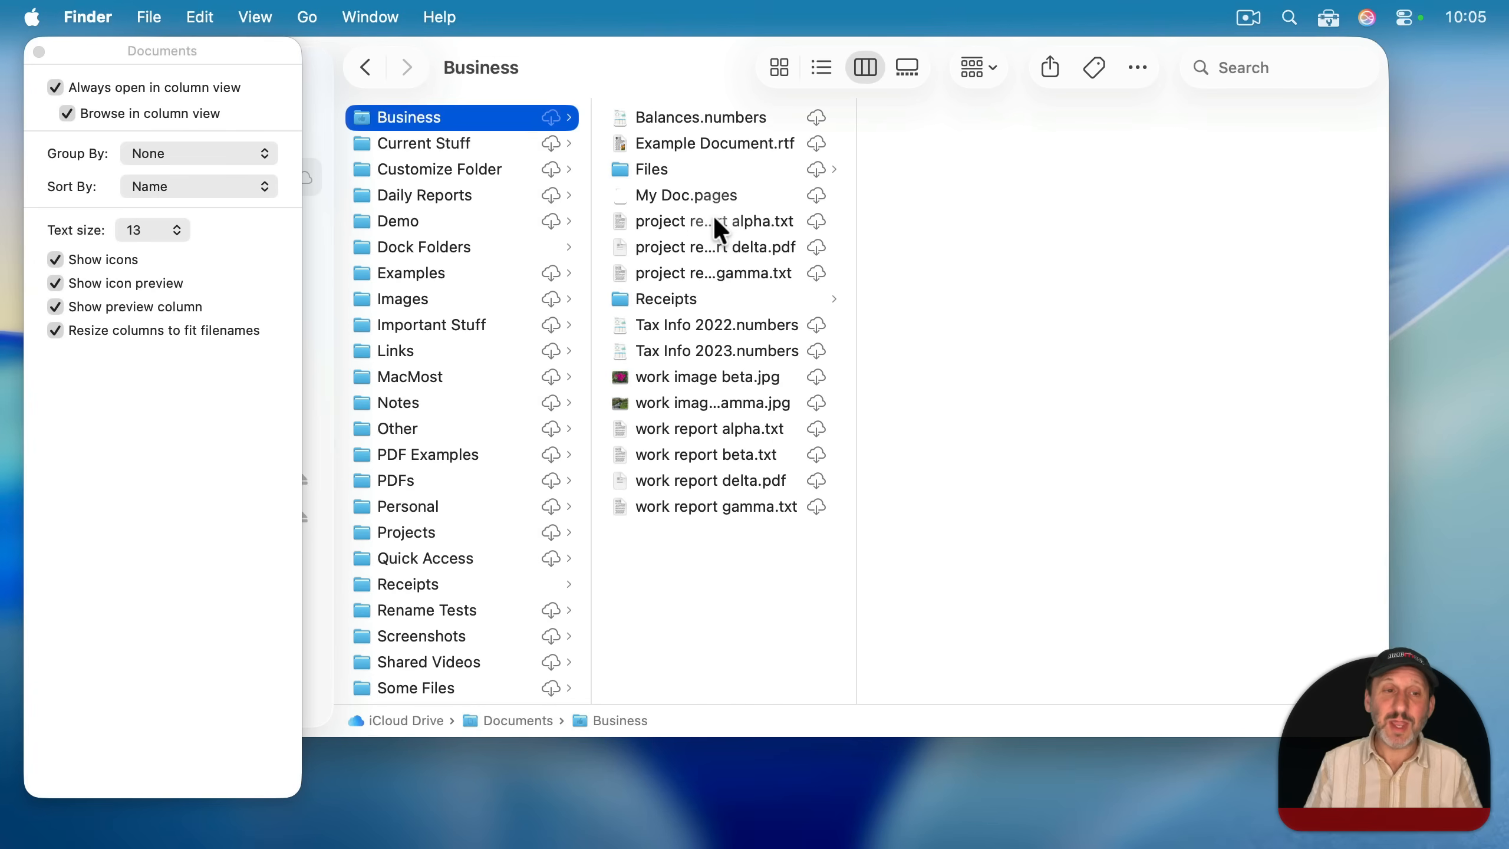
pyautogui.click(423, 142)
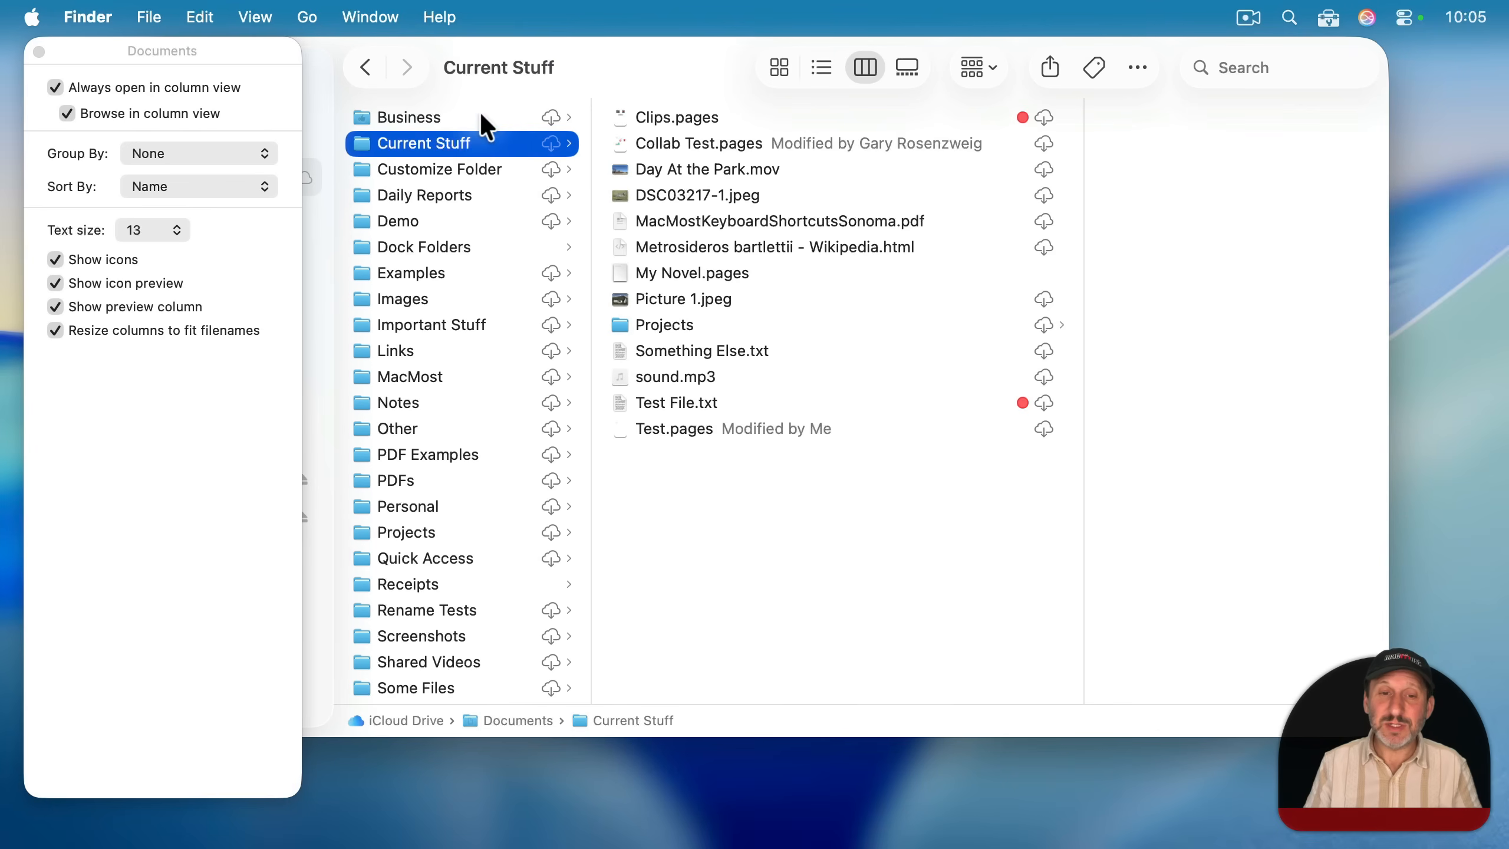
pyautogui.click(412, 117)
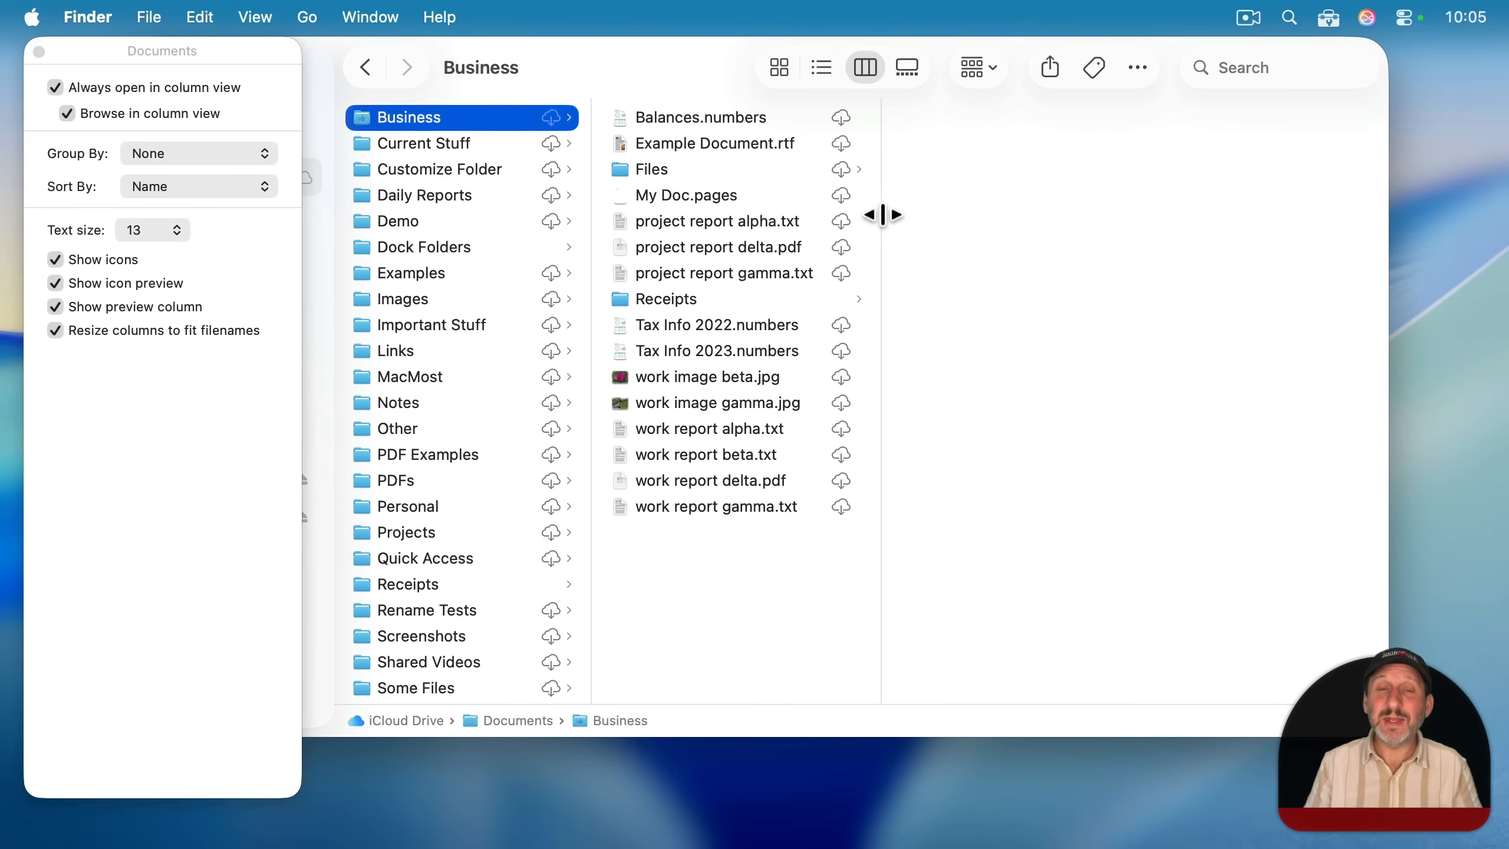
pyautogui.moveTo(770, 222)
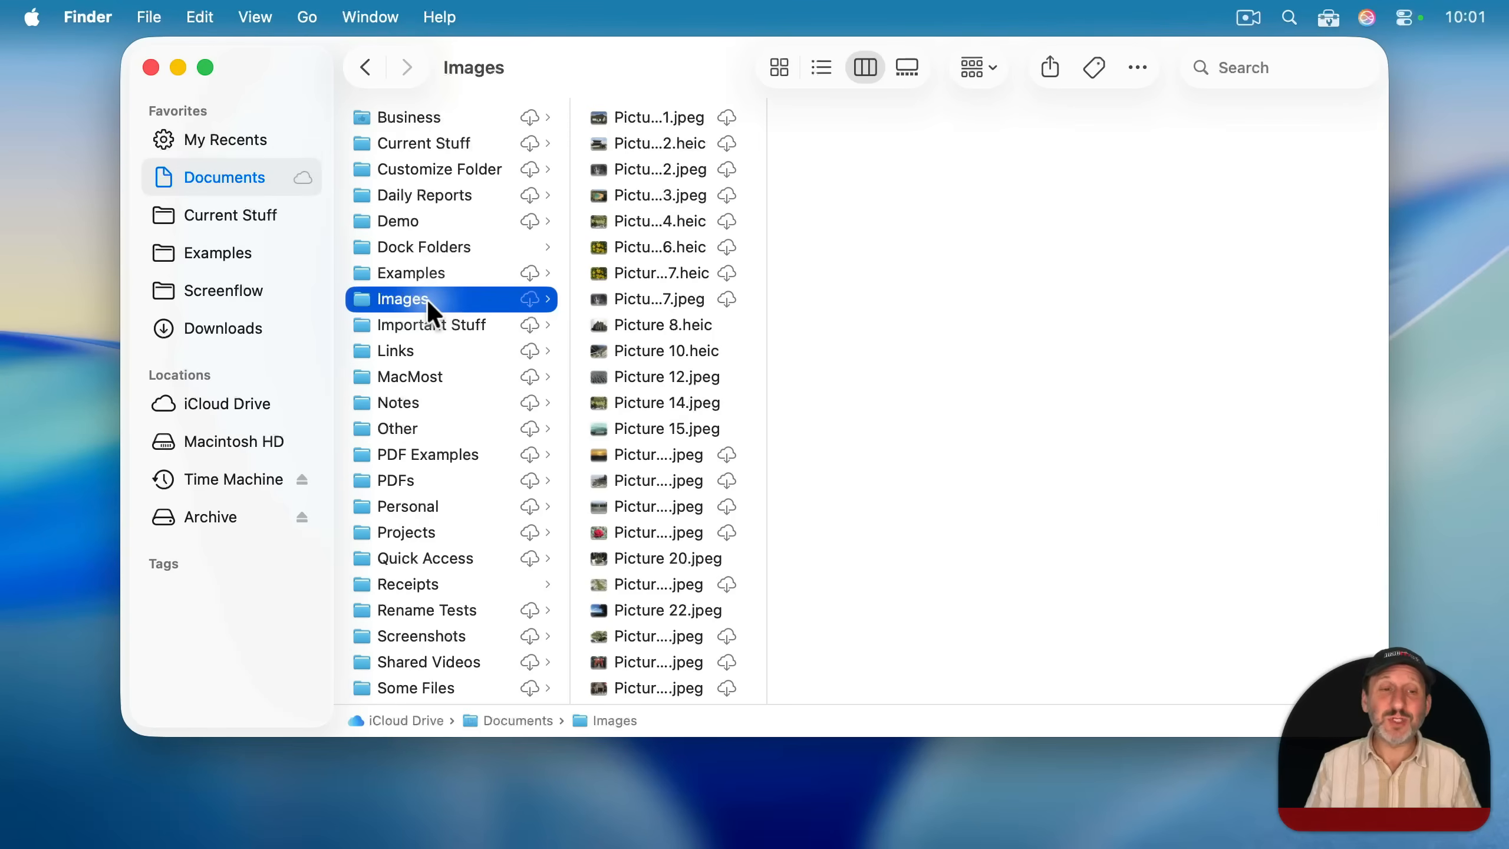
pyautogui.moveTo(429, 244)
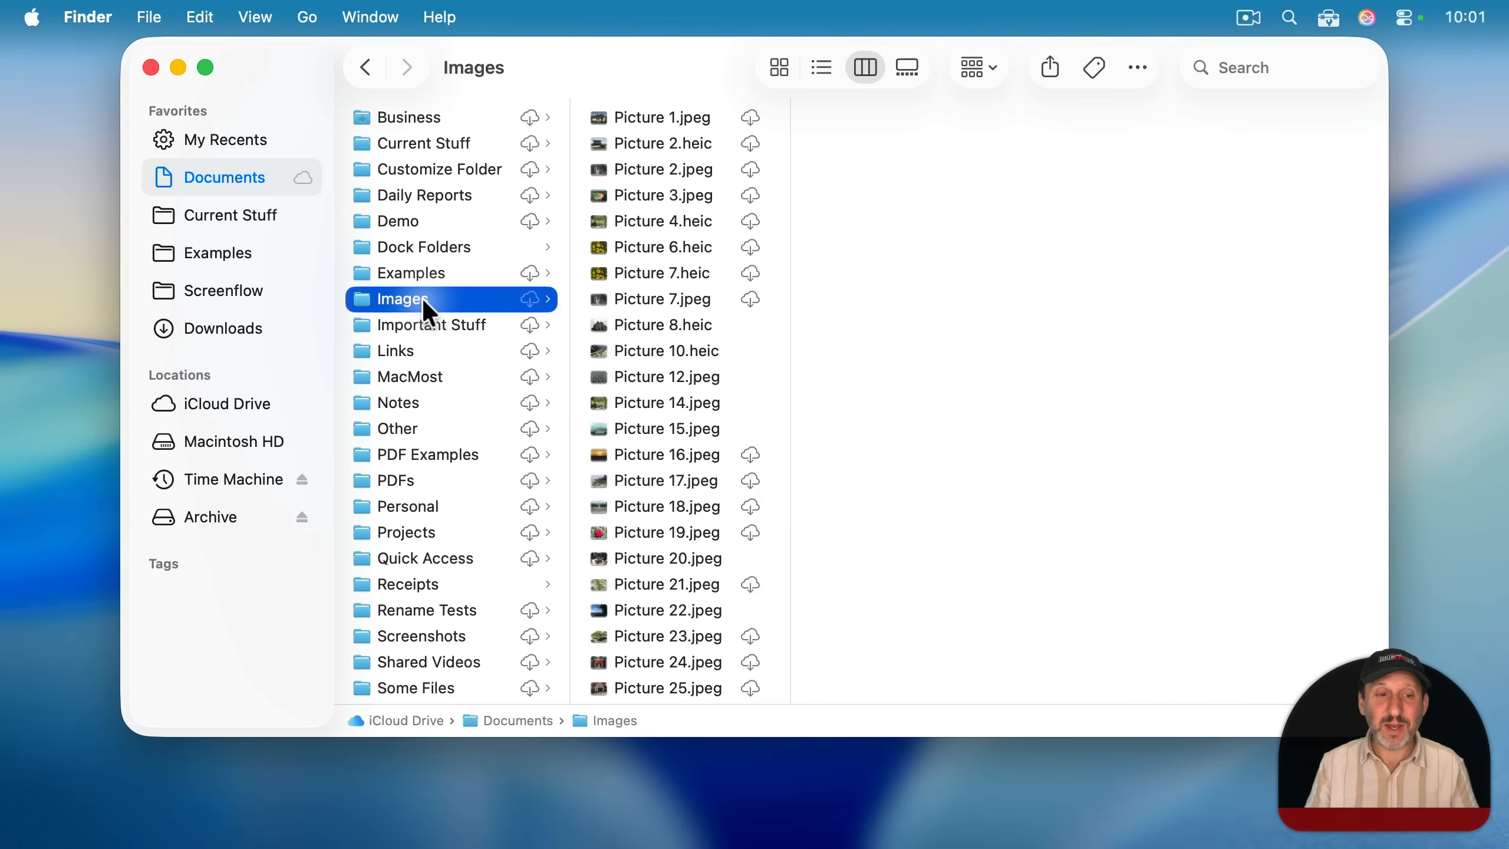
pyautogui.moveTo(419, 170)
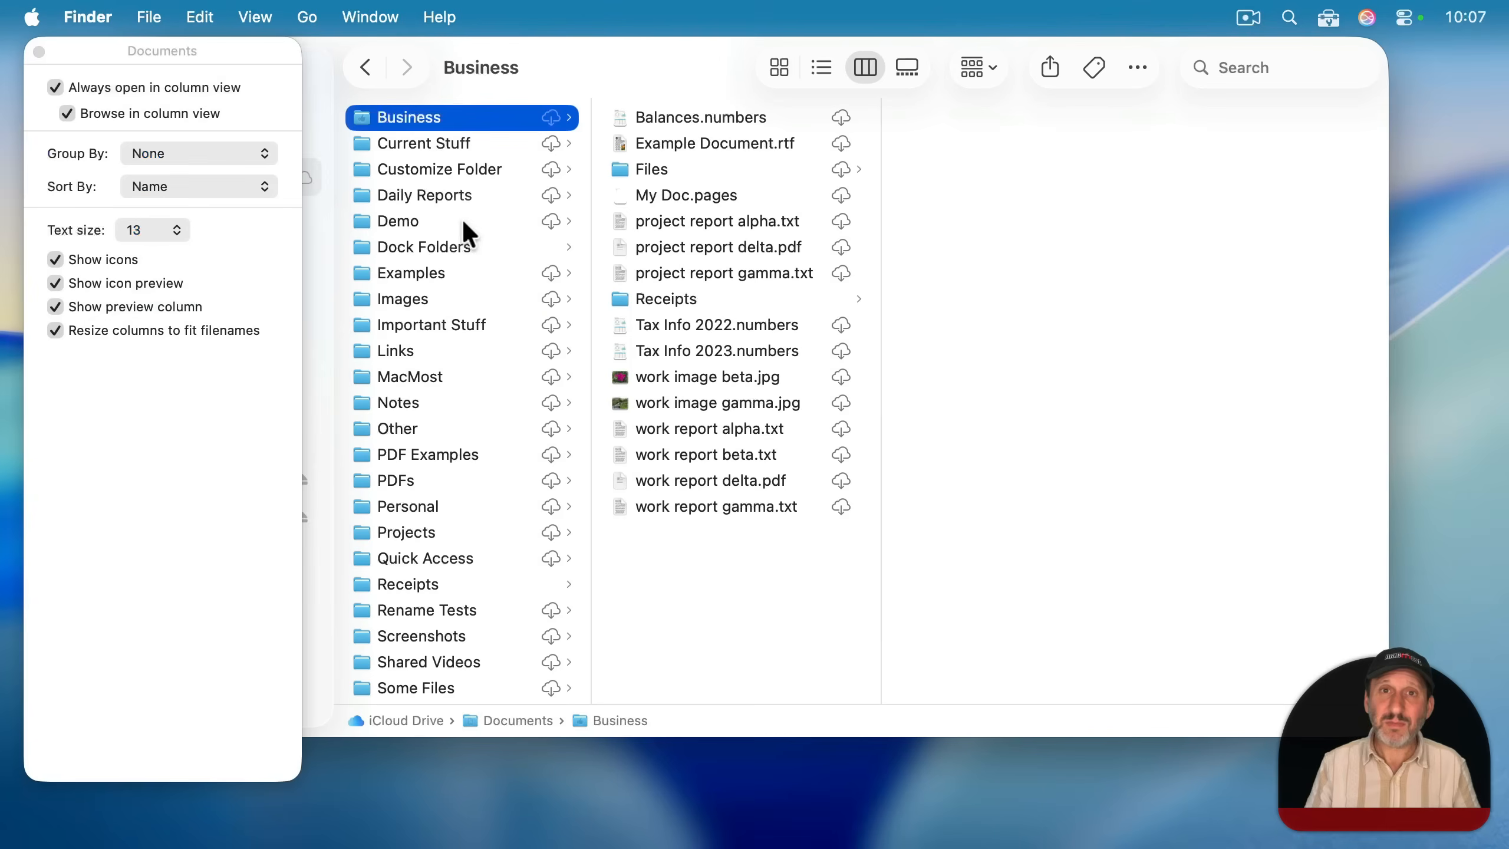
pyautogui.moveTo(393, 350)
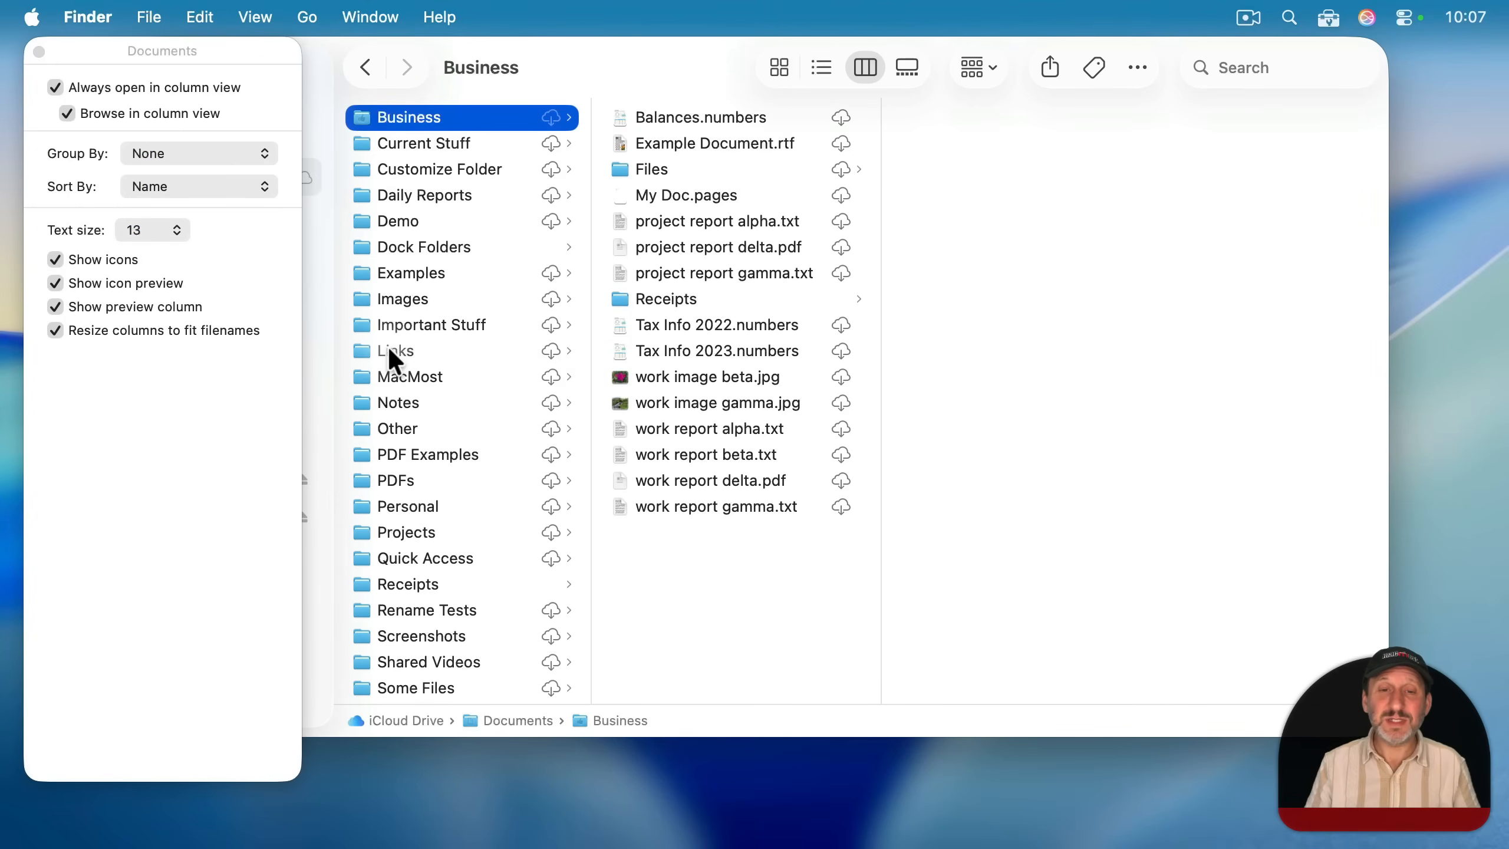
# - Select the Links folder so its column auto-widens for the long webloc names
pyautogui.click(396, 350)
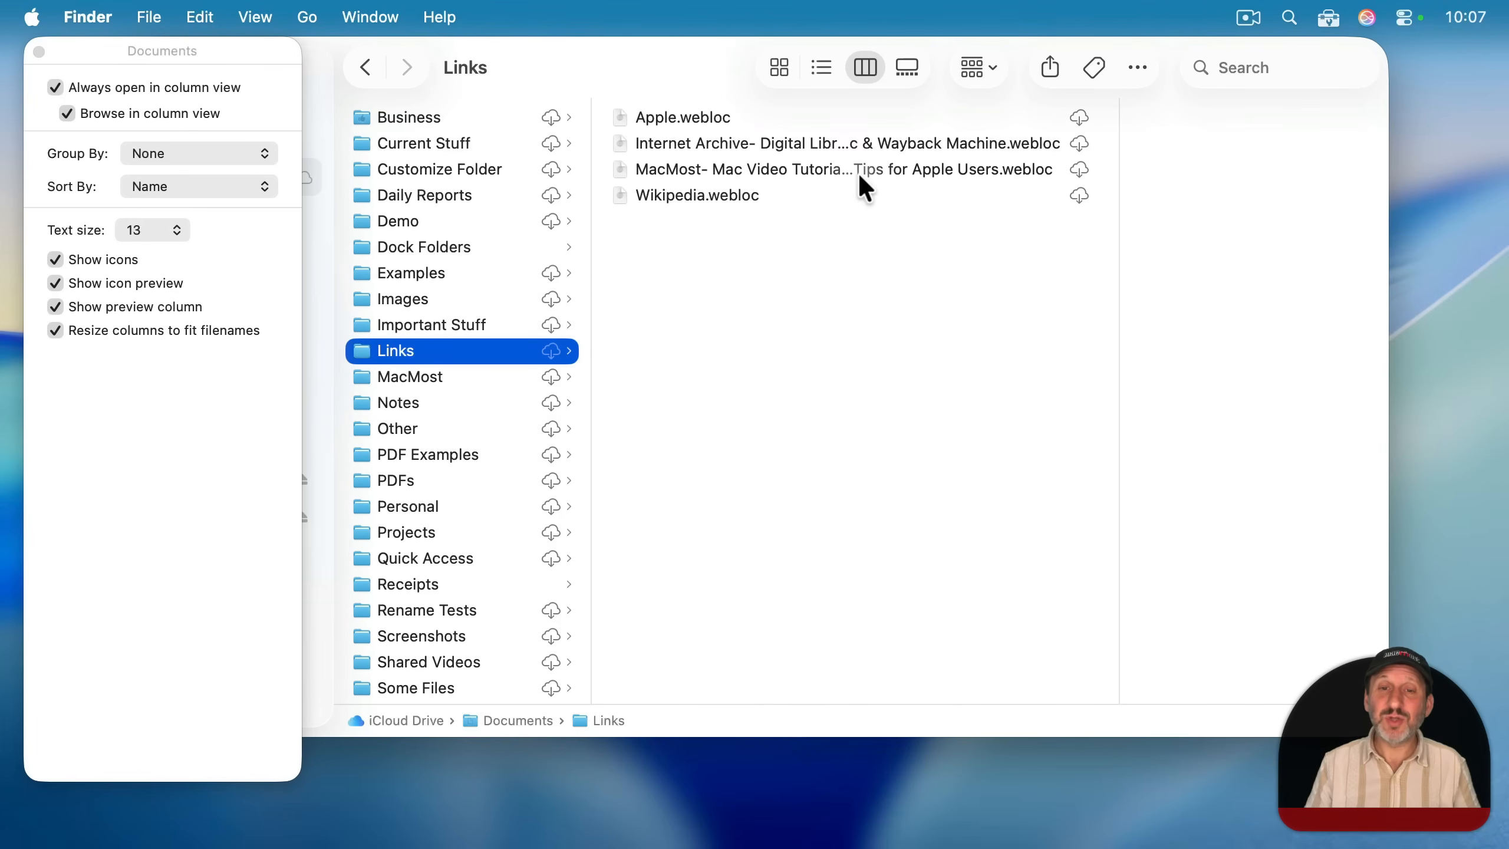
pyautogui.moveTo(1087, 197)
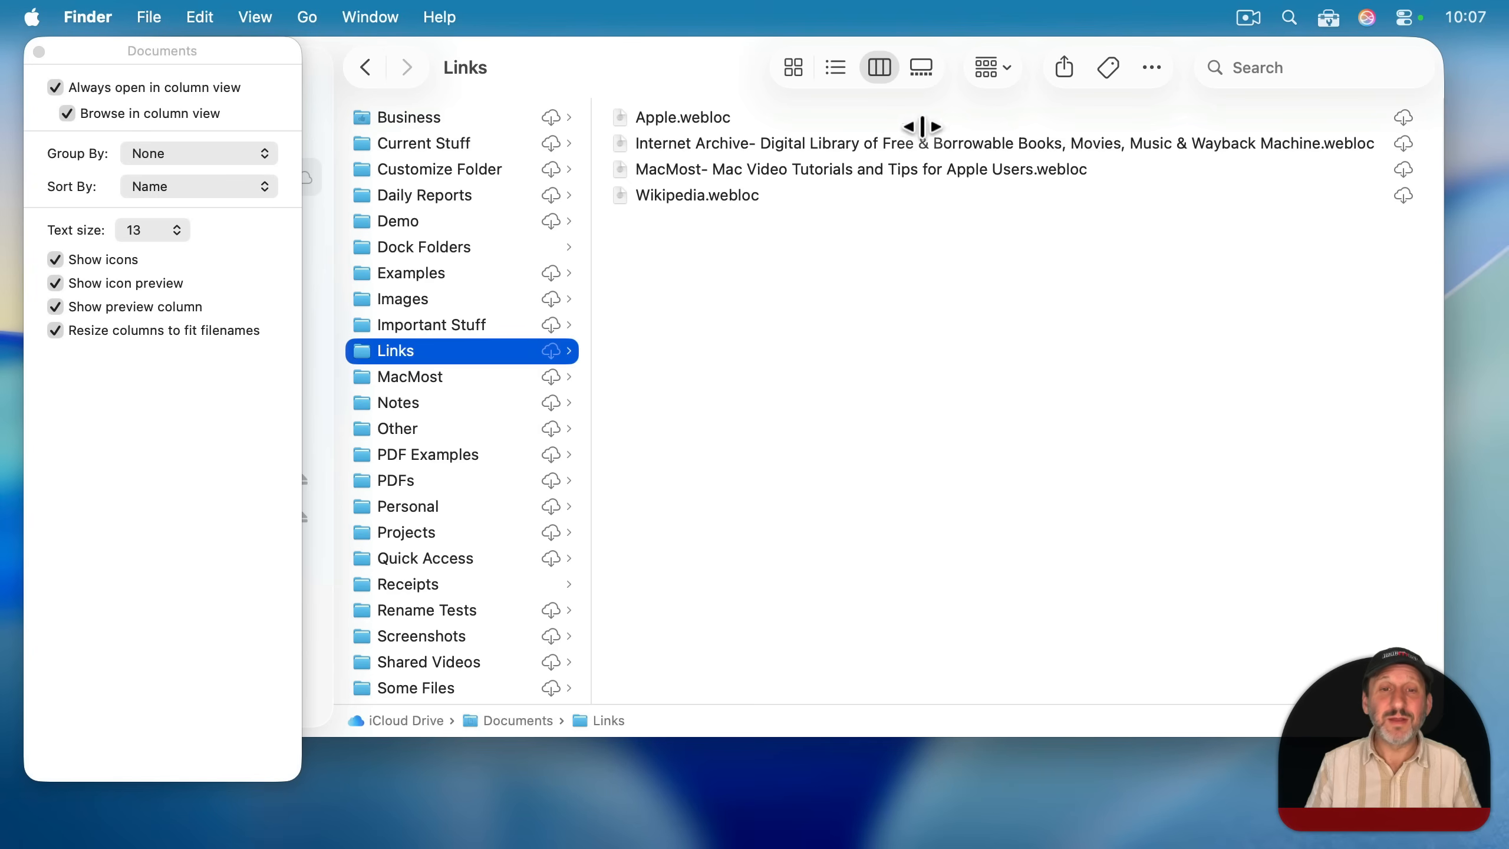
pyautogui.moveTo(466, 332)
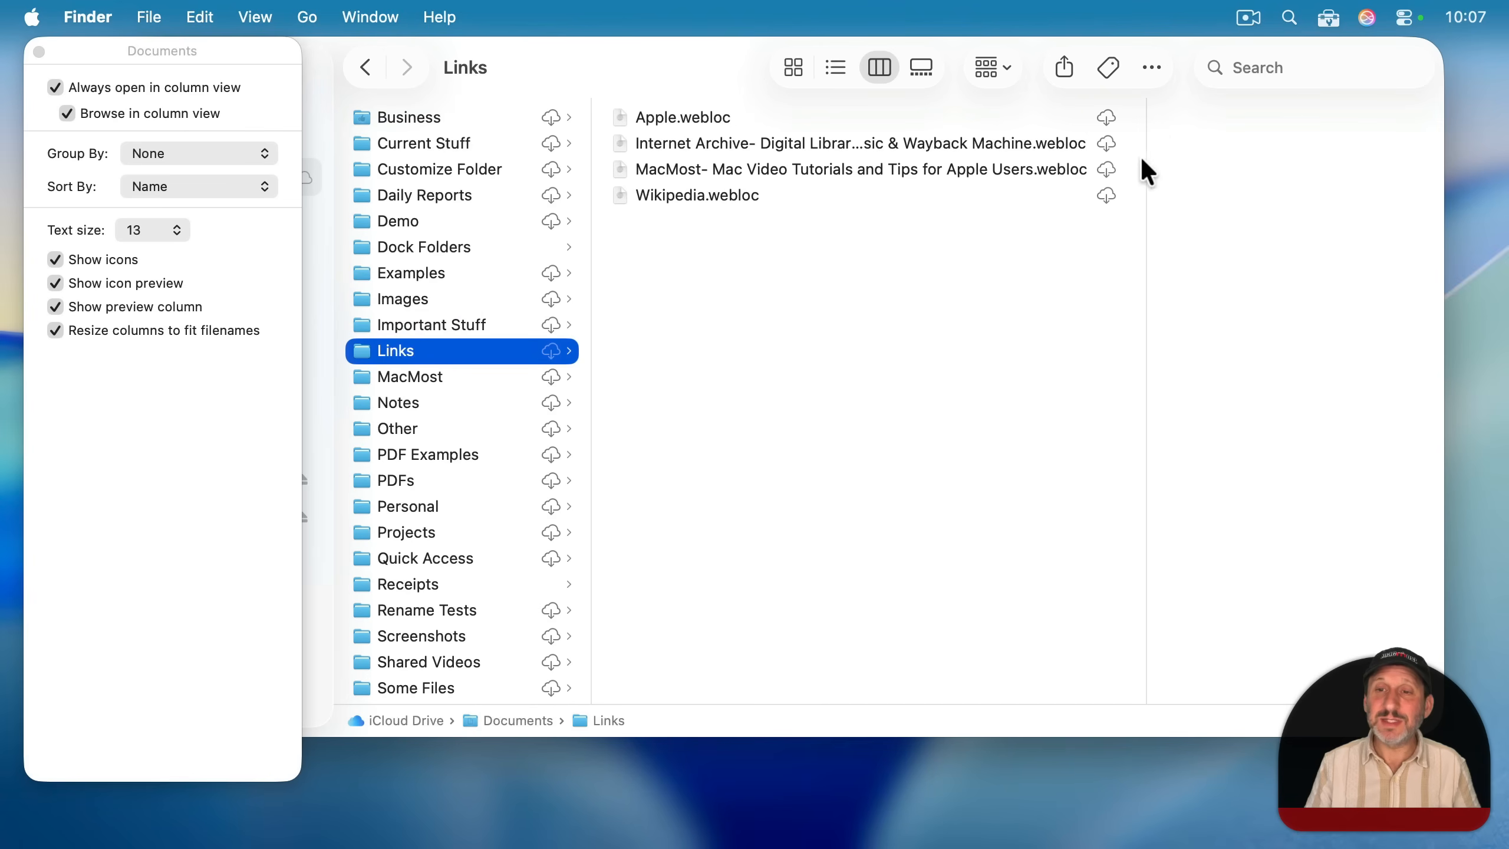
pyautogui.moveTo(1146, 164)
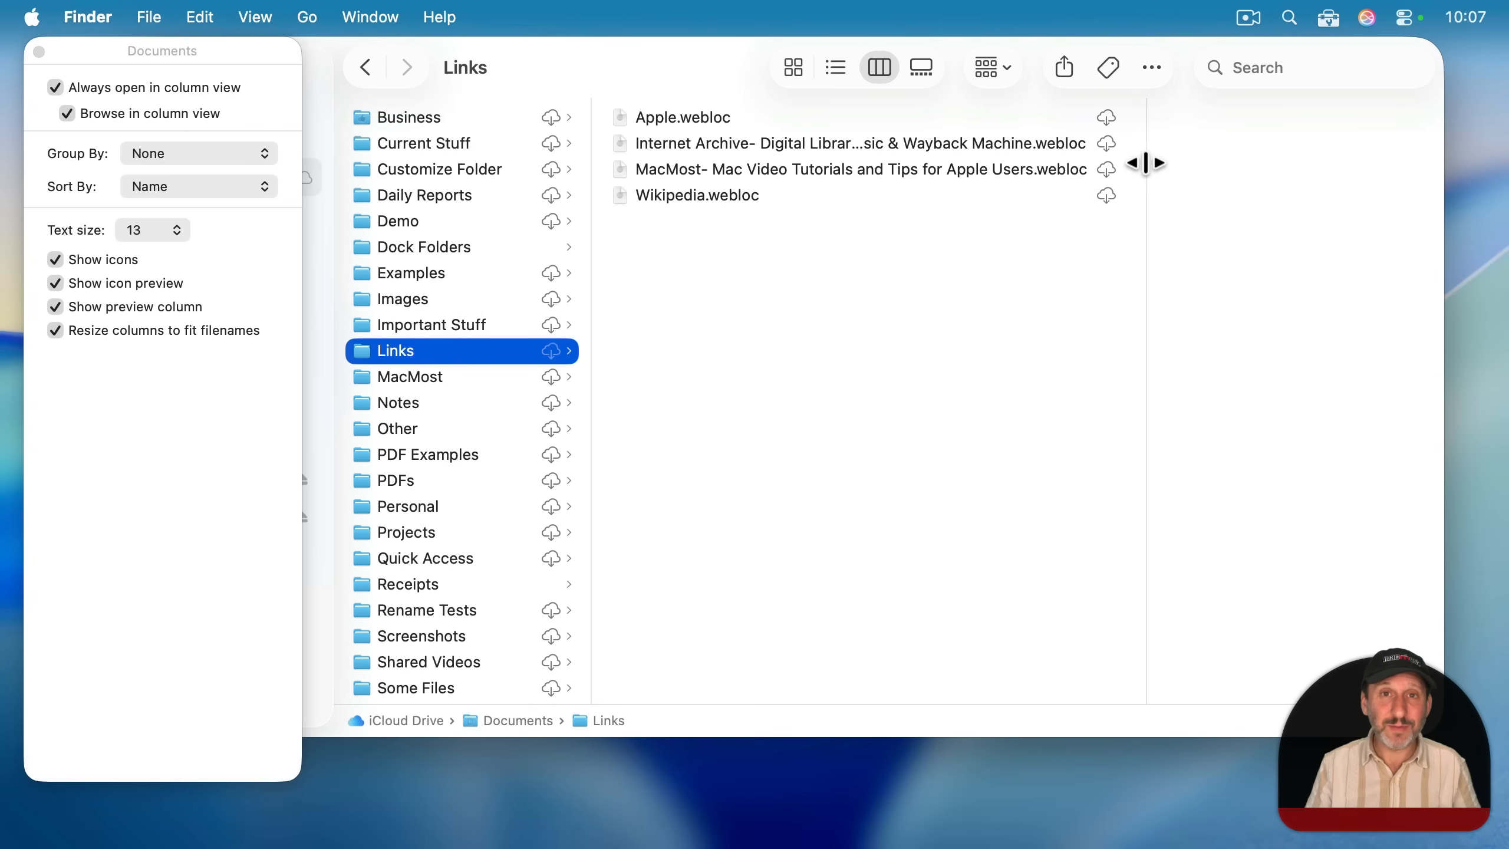